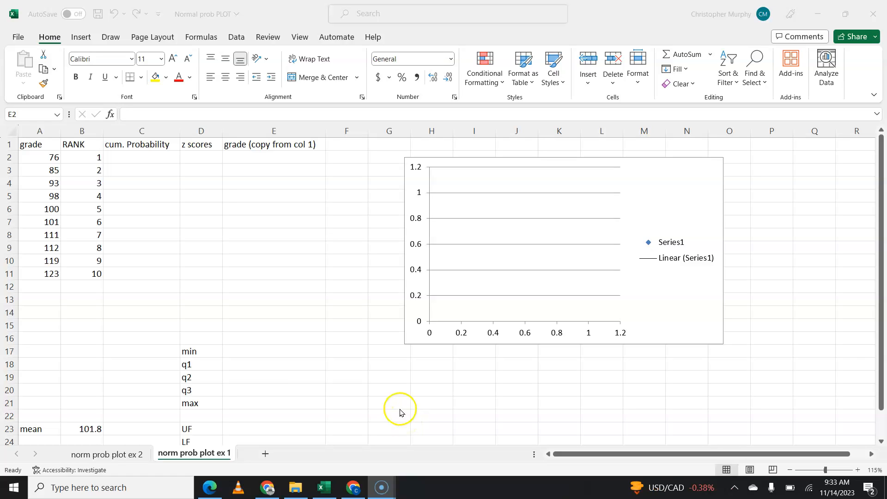
{"action": "mouse_move", "coordinate": [378, 394]}
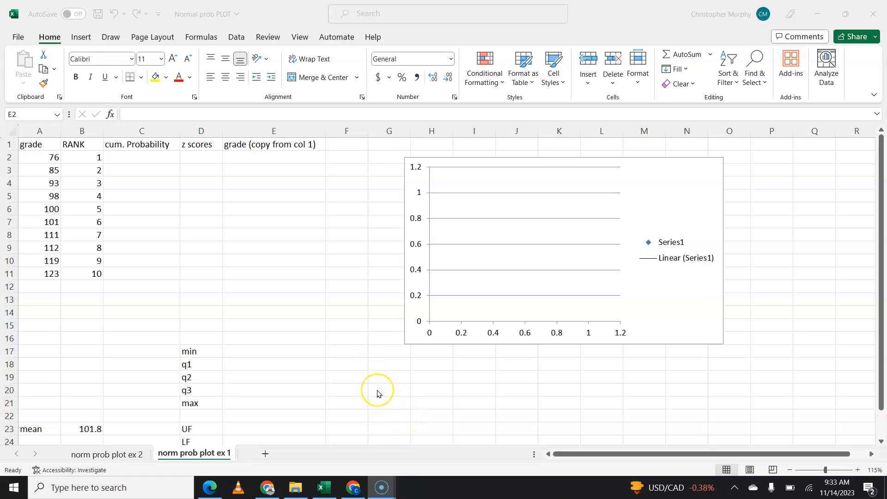
{"action": "mouse_move", "coordinate": [378, 394]}
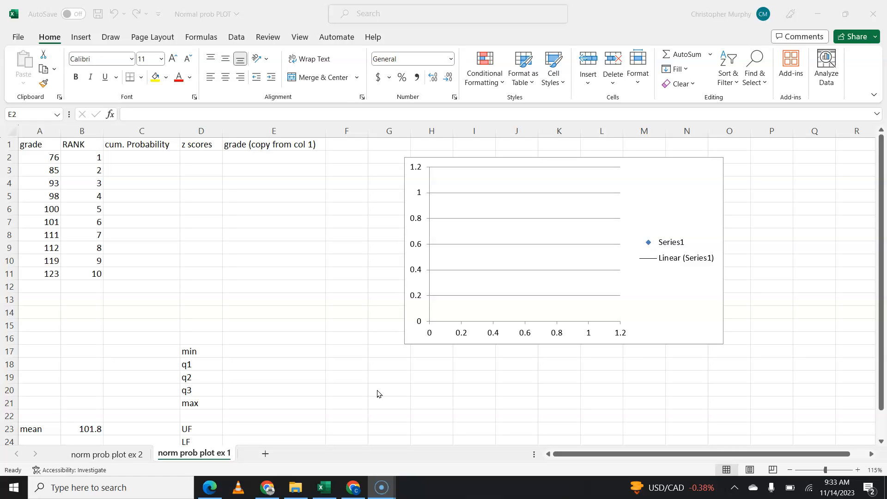
{"action": "mouse_move", "coordinate": [315, 379]}
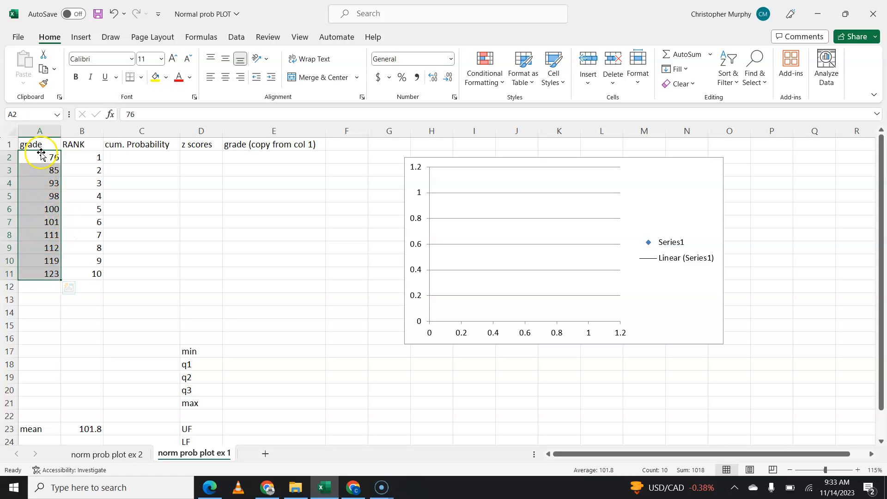
{"action": "mouse_move", "coordinate": [125, 213]}
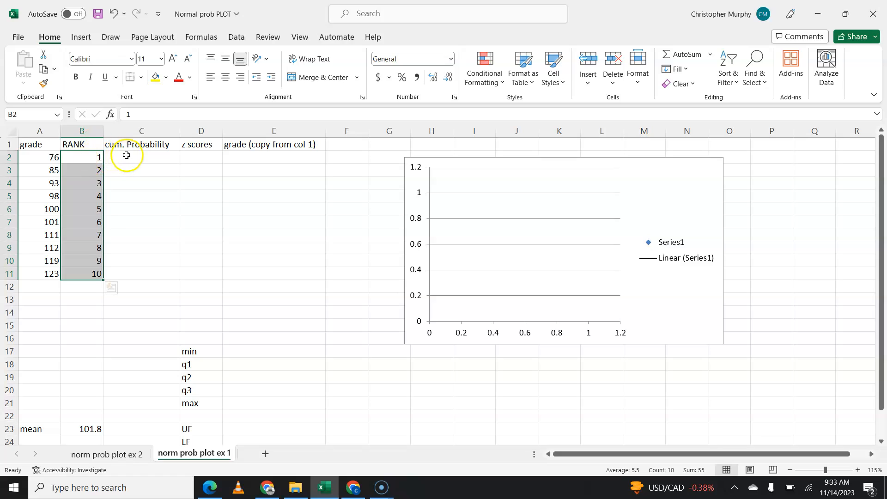
Enter =(B2-0.5)/10 in C2 as the first cumulative probability.
{"action": "left_click", "coordinate": [140, 157]}
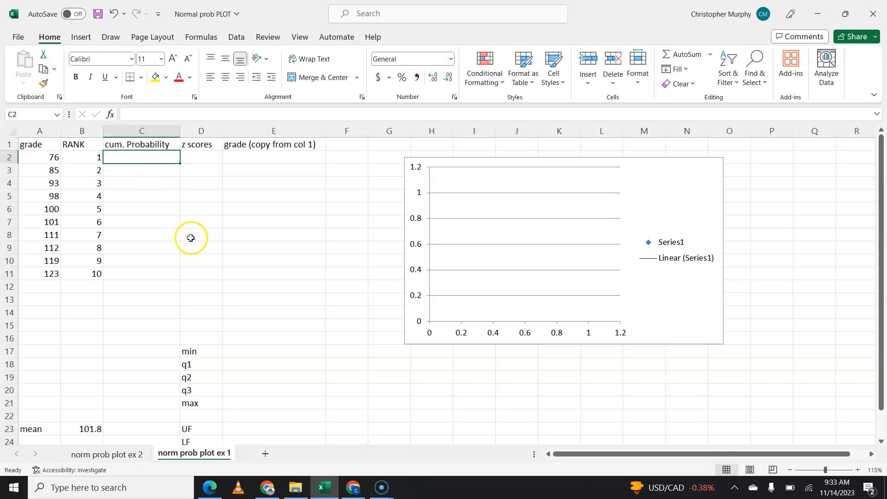
{"action": "mouse_move", "coordinate": [199, 269]}
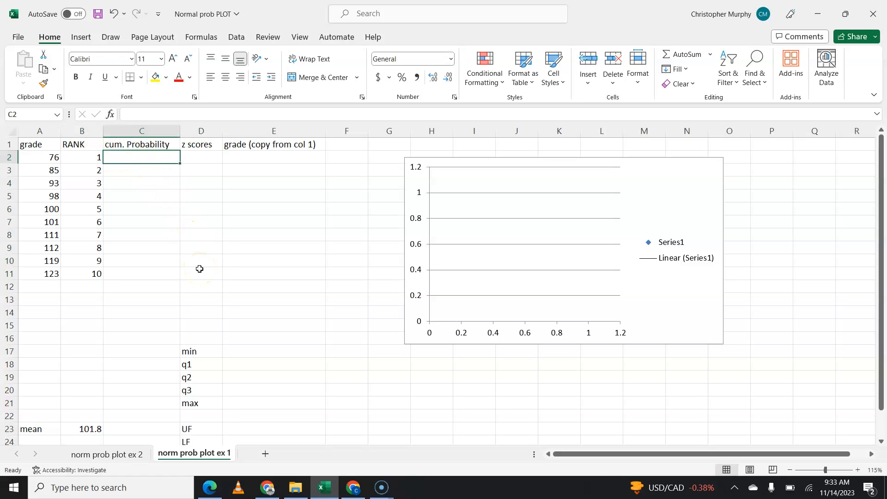
{"action": "mouse_move", "coordinate": [168, 218]}
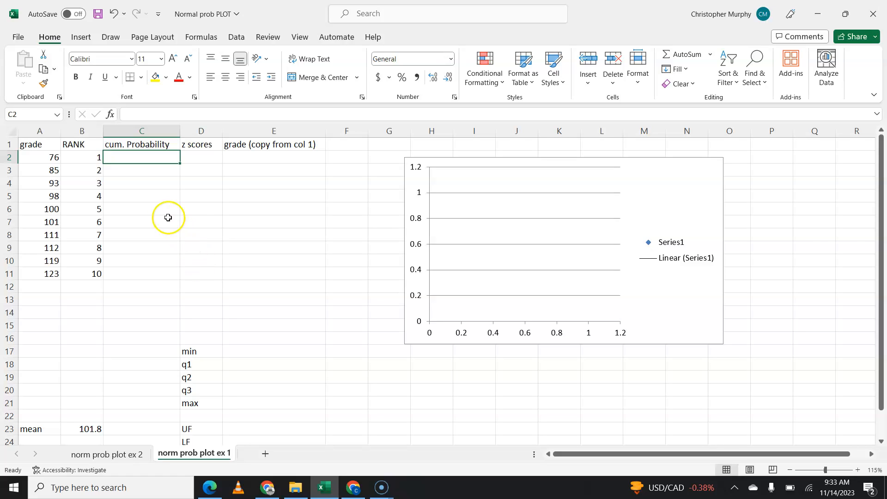
{"action": "mouse_move", "coordinate": [114, 173]}
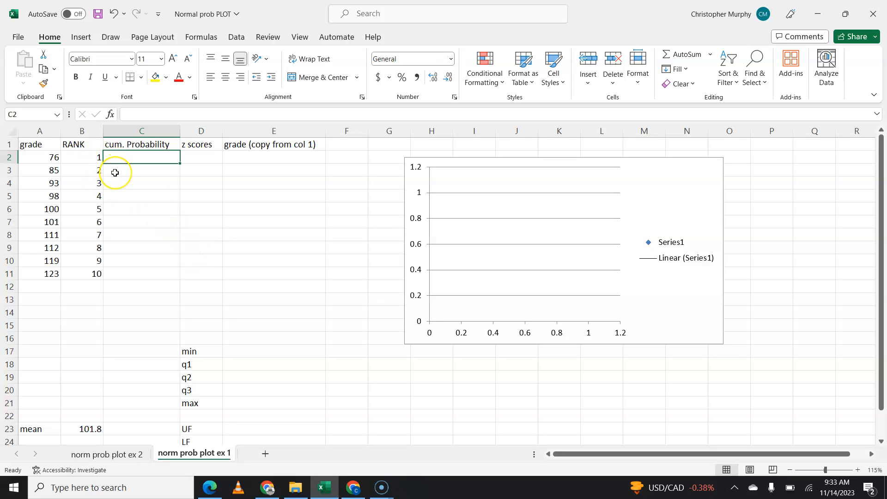
{"action": "left_click", "coordinate": [82, 157]}
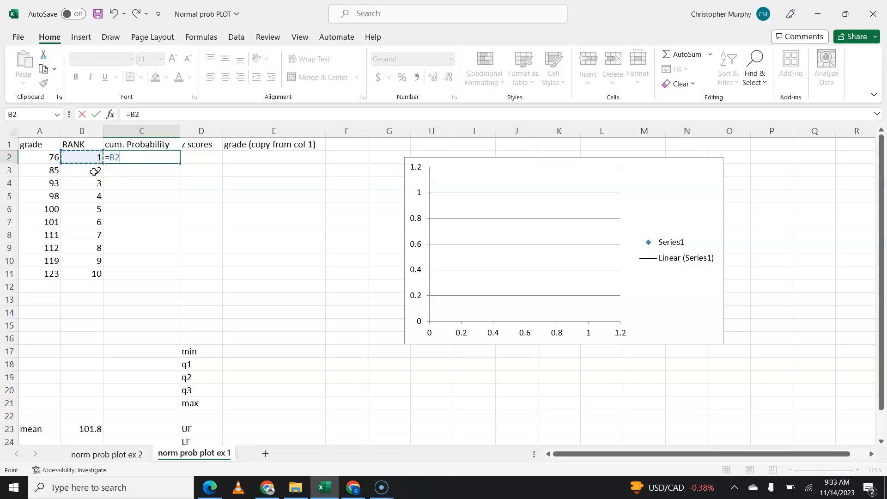
{"action": "type", "text": "-.5"}
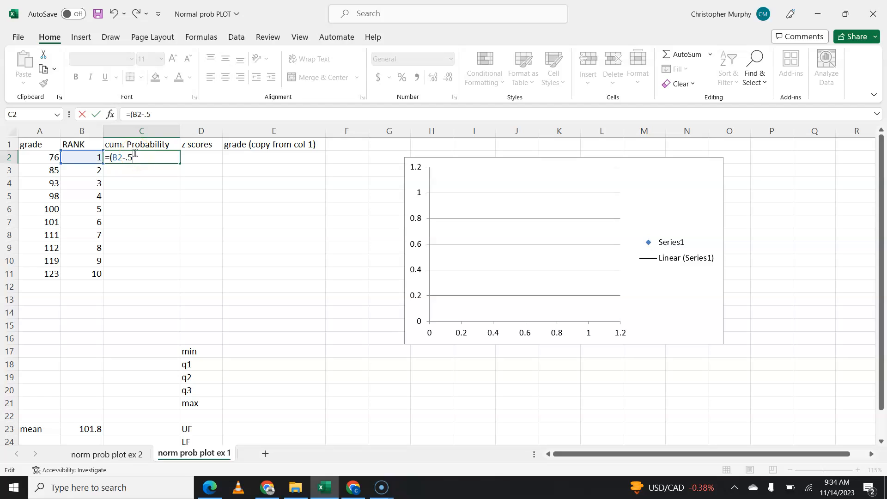
{"action": "type", "text": "/"}
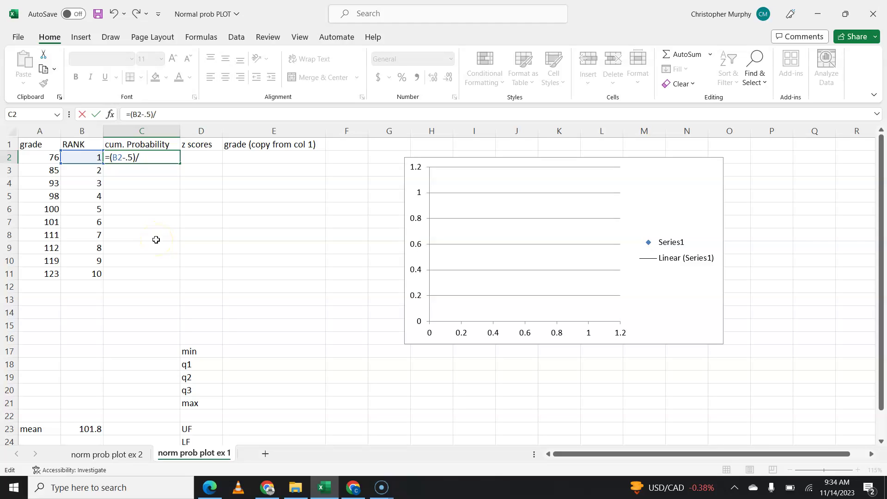
{"action": "type", "text": "10"}
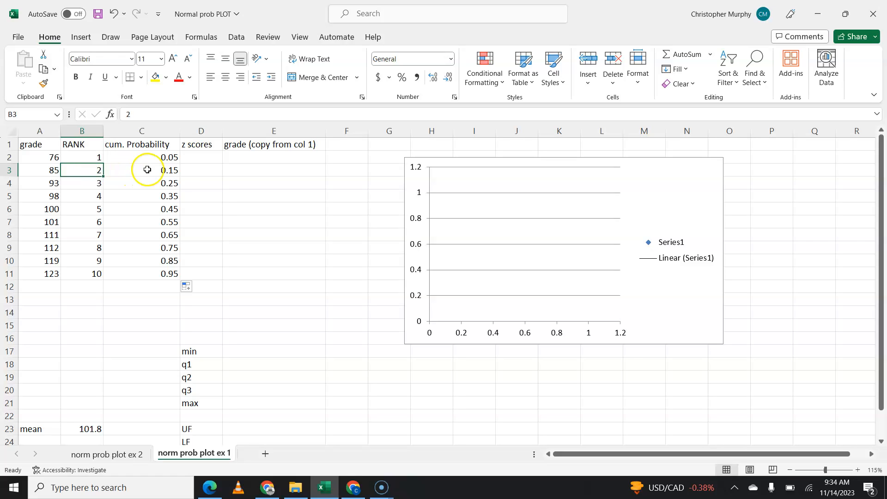
Fill the cumulative probability formula down to C11, giving 0.05 to 0.95.
{"action": "left_click", "coordinate": [81, 183]}
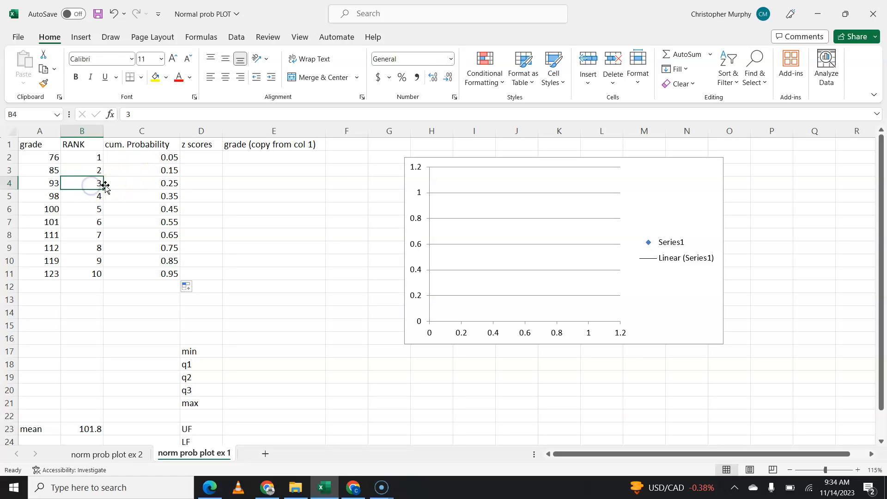
{"action": "mouse_move", "coordinate": [163, 217]}
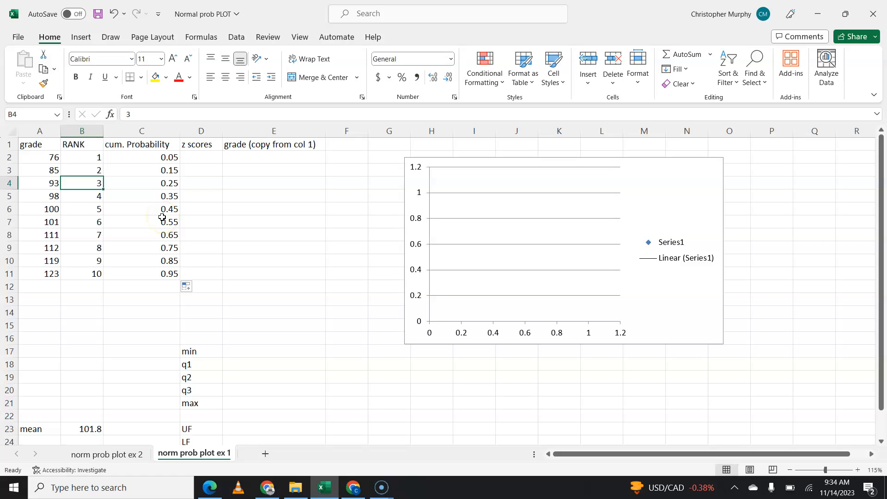
{"action": "mouse_move", "coordinate": [150, 189]}
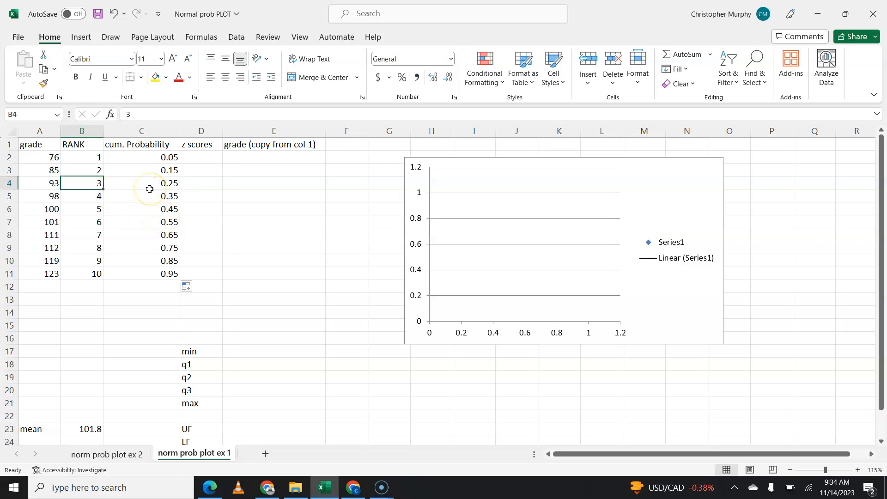
{"action": "mouse_move", "coordinate": [143, 162]}
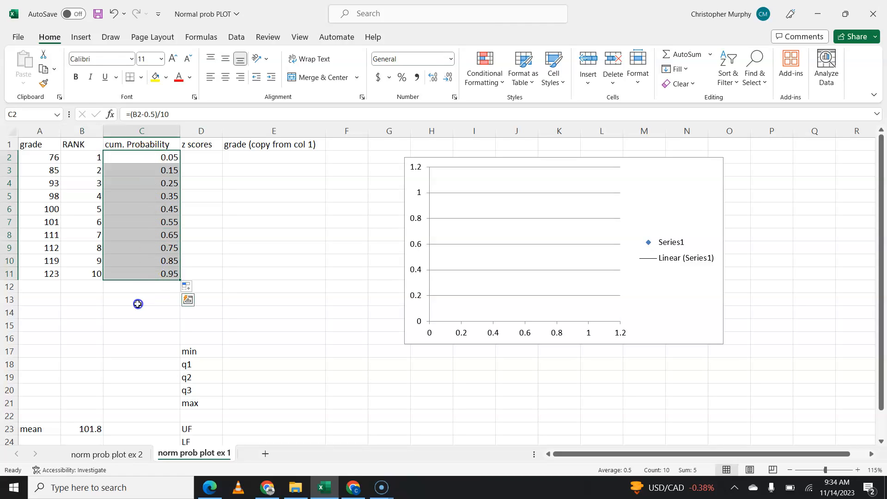
{"action": "mouse_move", "coordinate": [145, 249]}
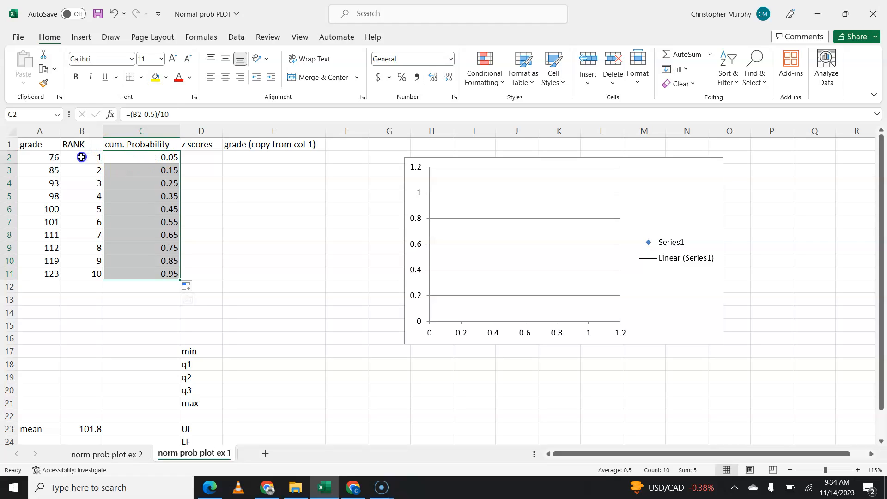
{"action": "left_click", "coordinate": [82, 183]}
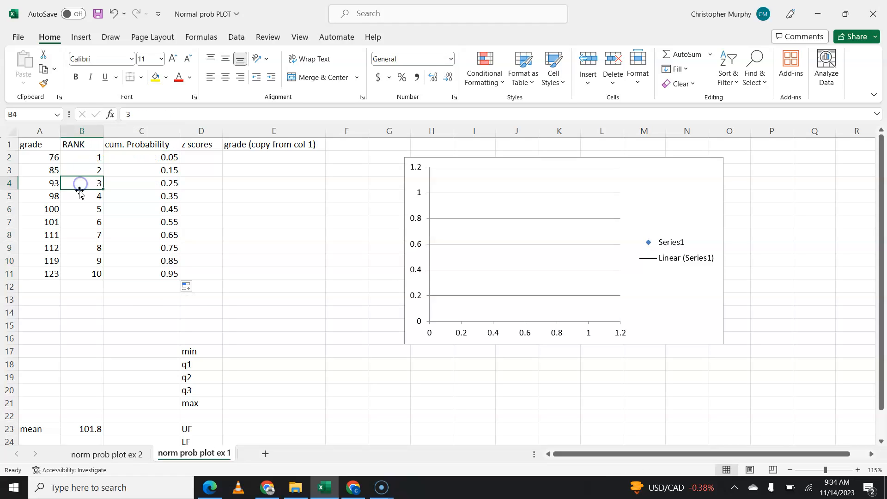
{"action": "left_click", "coordinate": [82, 196]}
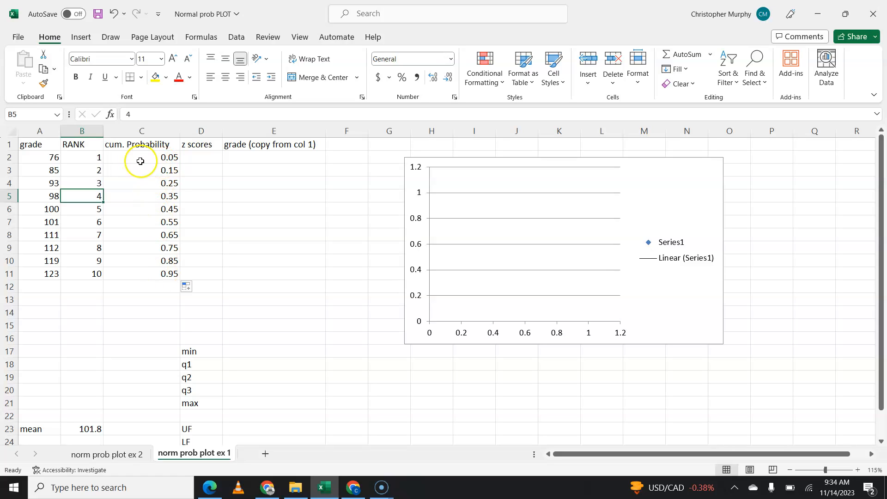
{"action": "mouse_move", "coordinate": [132, 238]}
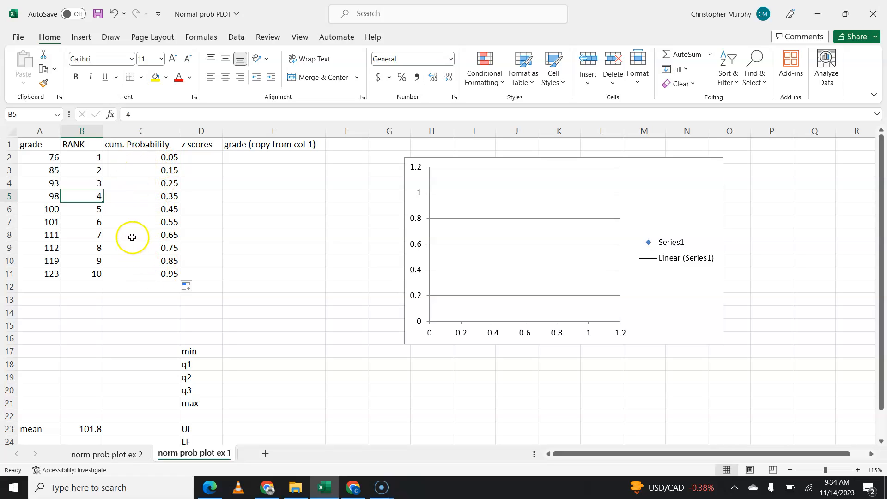
{"action": "left_click", "coordinate": [200, 157]}
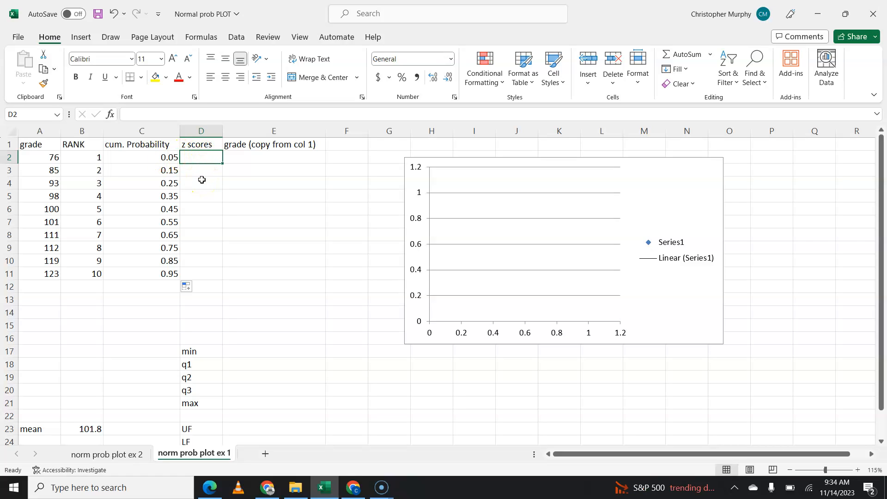
Enter =NORMSINV(C2) in D2, giving -1.64485, and fill it down column D.
{"action": "type", "text": "="}
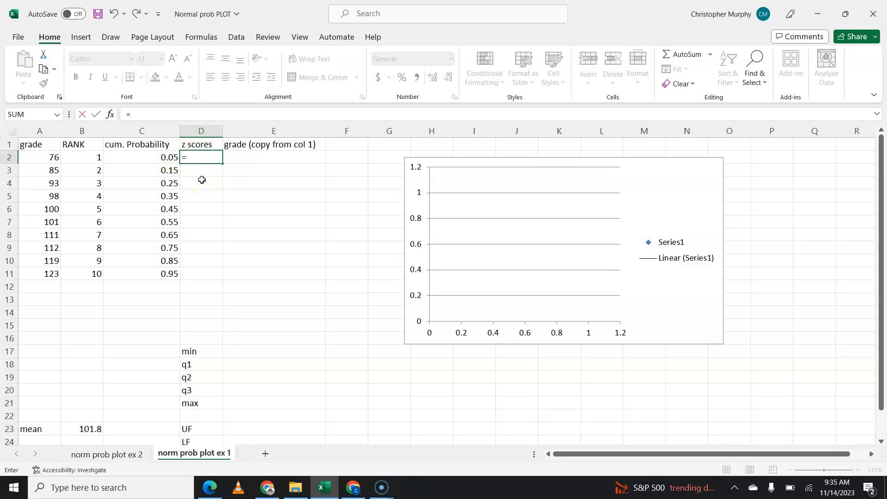
{"action": "type", "text": "i"}
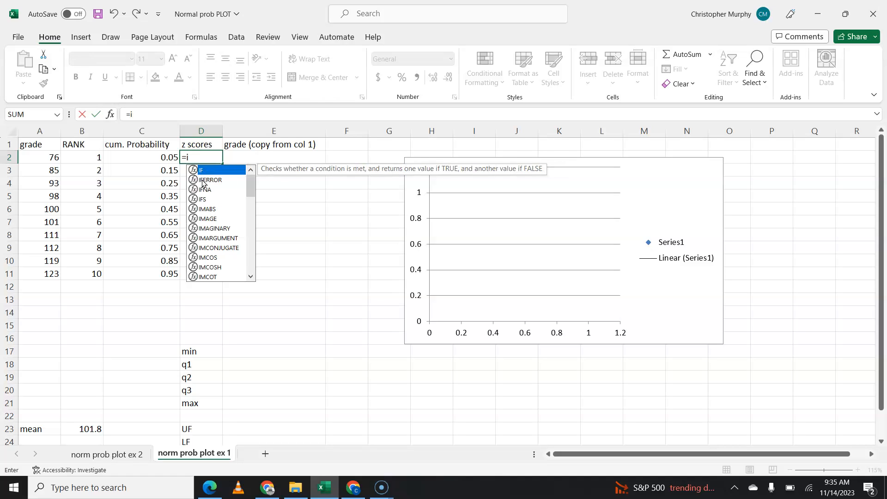
{"action": "type", "text": "normsinv("}
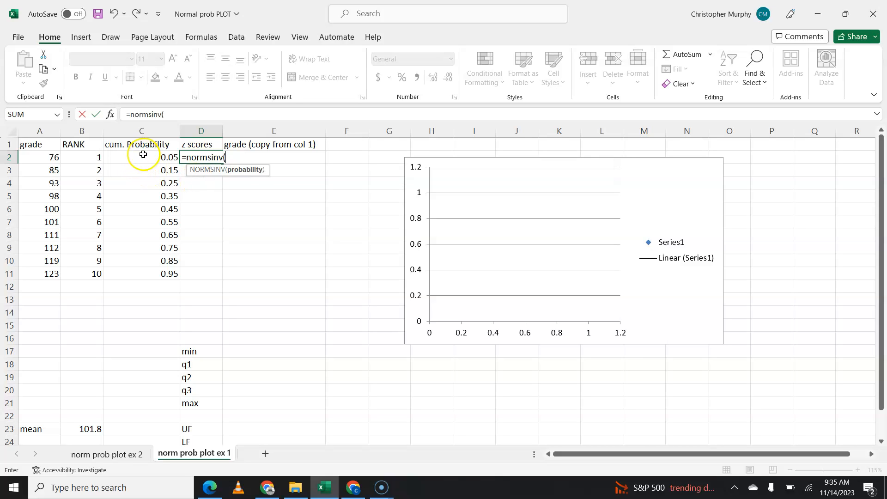
{"action": "left_click", "coordinate": [141, 157]}
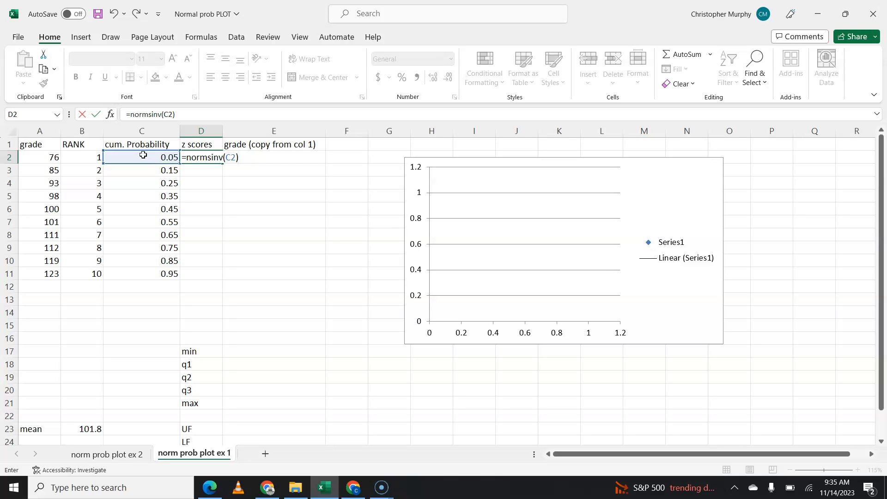
{"action": "key", "text": "Return"}
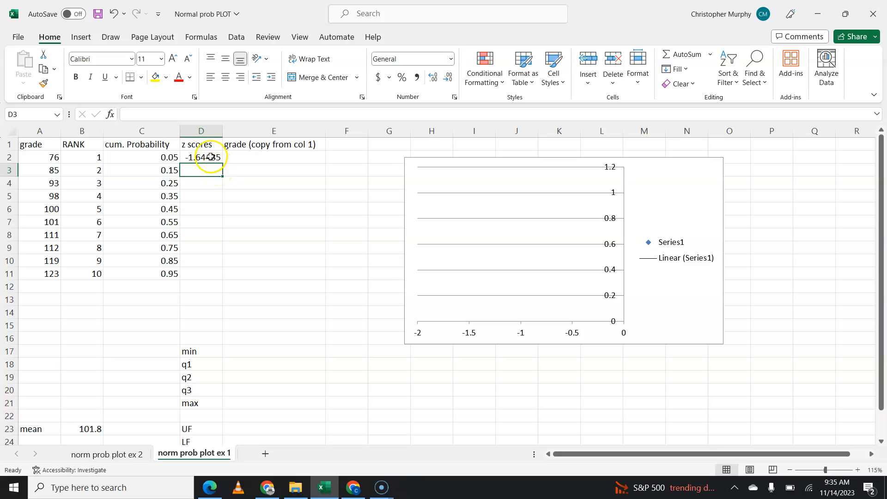
{"action": "left_click", "coordinate": [201, 157]}
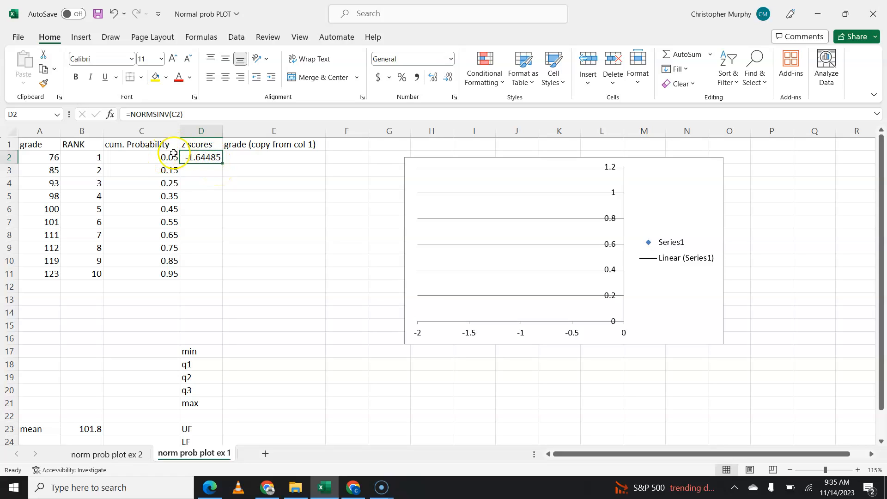
{"action": "double_click", "coordinate": [201, 157]}
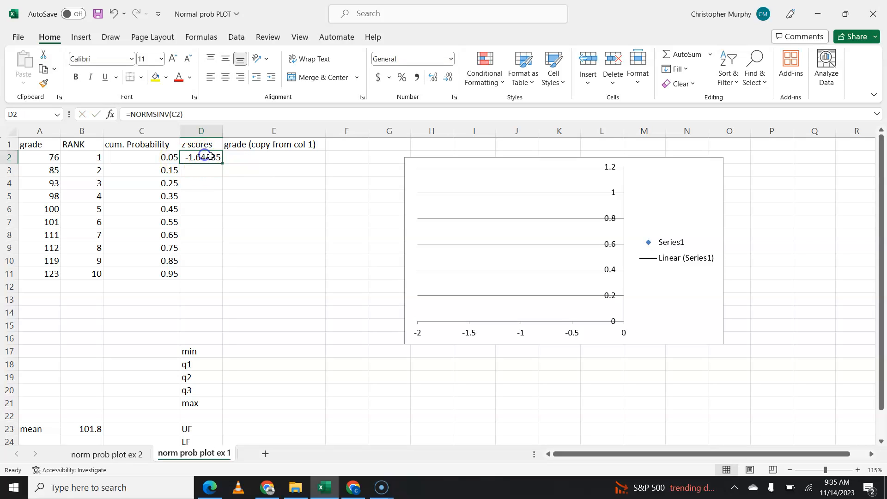
{"action": "mouse_move", "coordinate": [220, 164]}
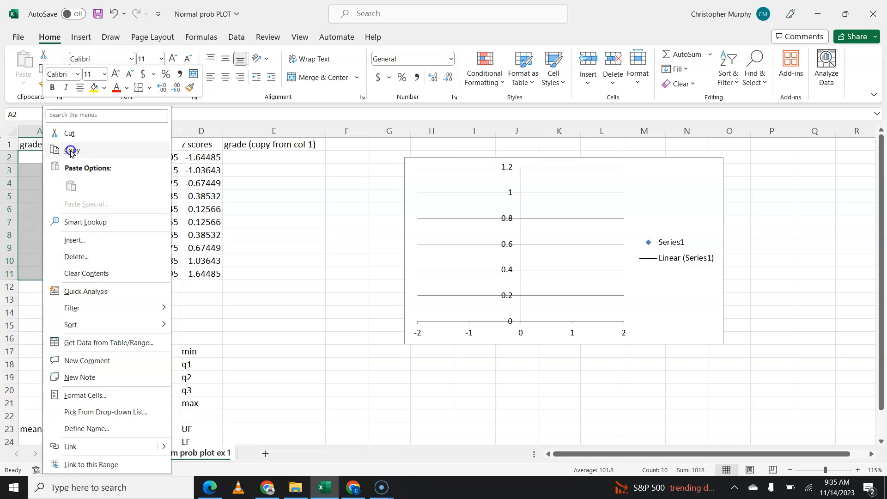
Copy grades A2:A11 into column E beside the z-scores and select the chart points.
{"action": "left_click", "coordinate": [72, 149]}
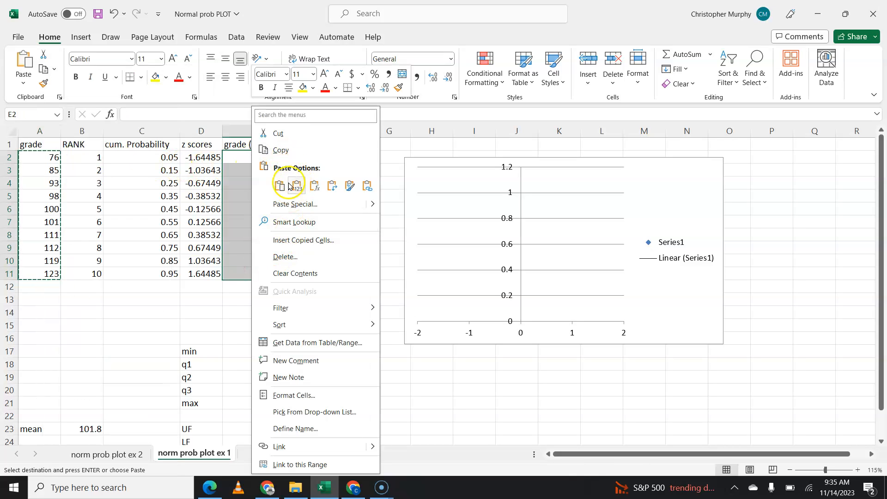
{"action": "left_click", "coordinate": [279, 185]}
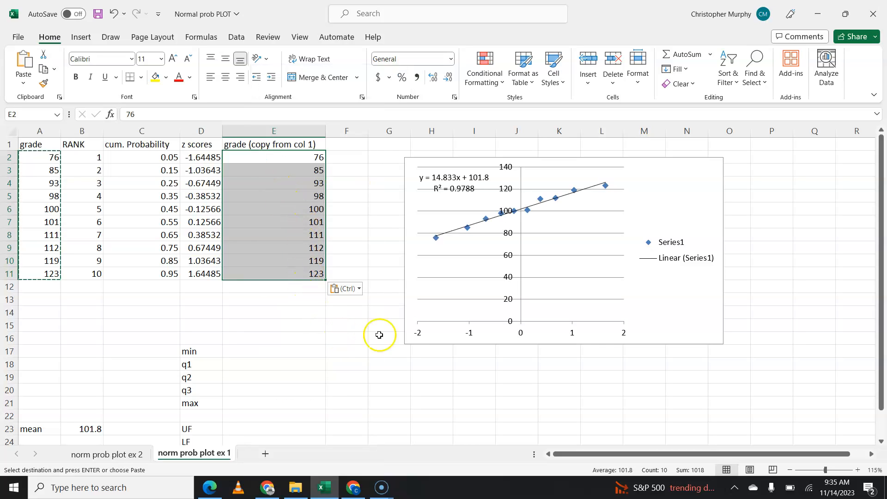
{"action": "mouse_move", "coordinate": [556, 203]}
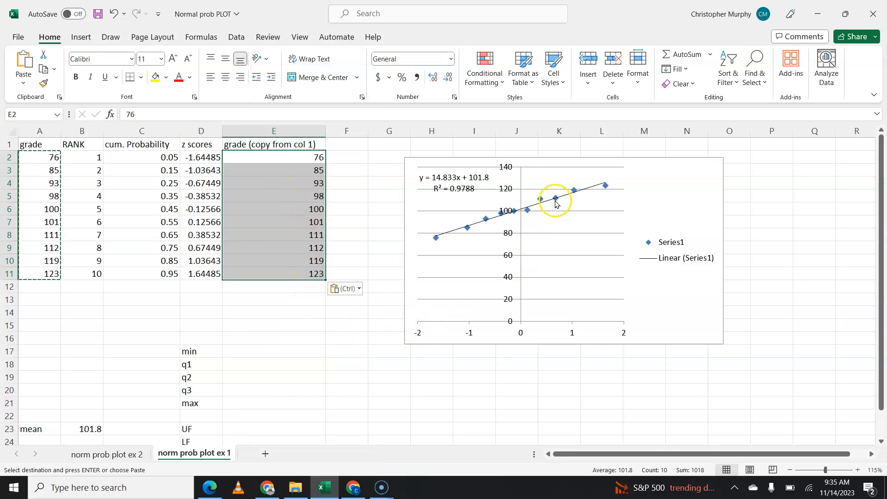
{"action": "left_click", "coordinate": [557, 198]}
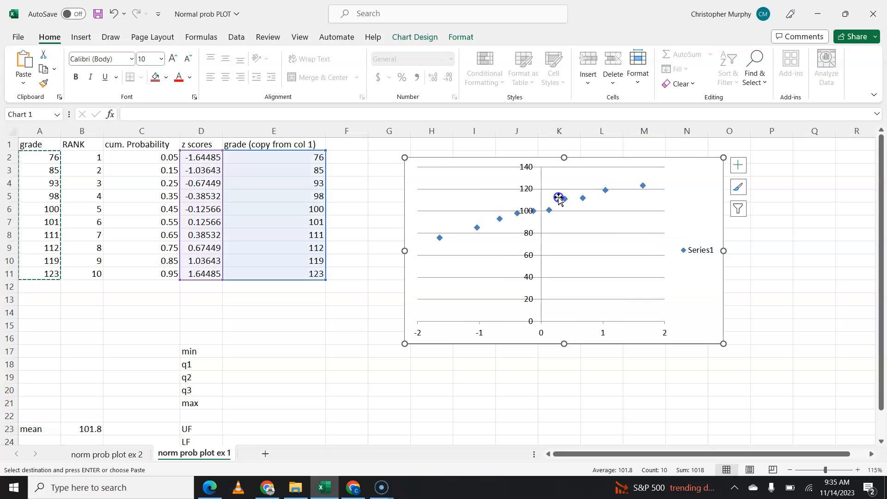
Delete the old chart, leaving the z-score and grade columns.
{"action": "left_click", "coordinate": [558, 197]}
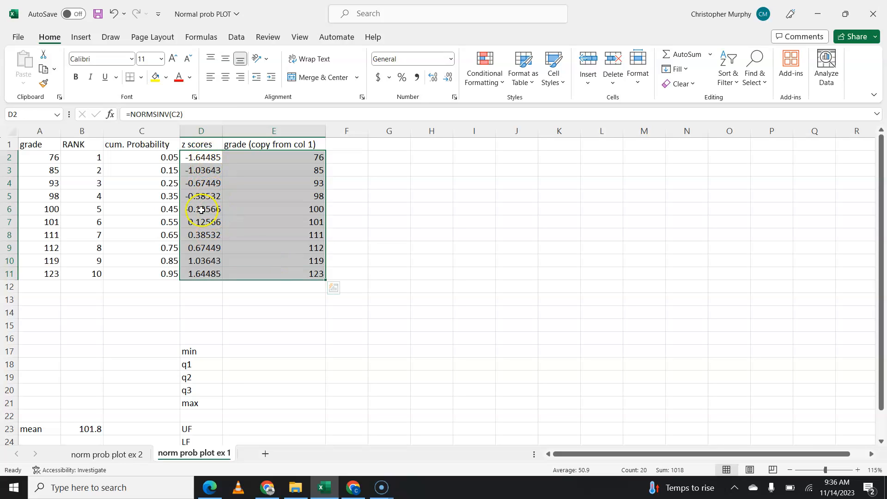
{"action": "mouse_move", "coordinate": [90, 159]}
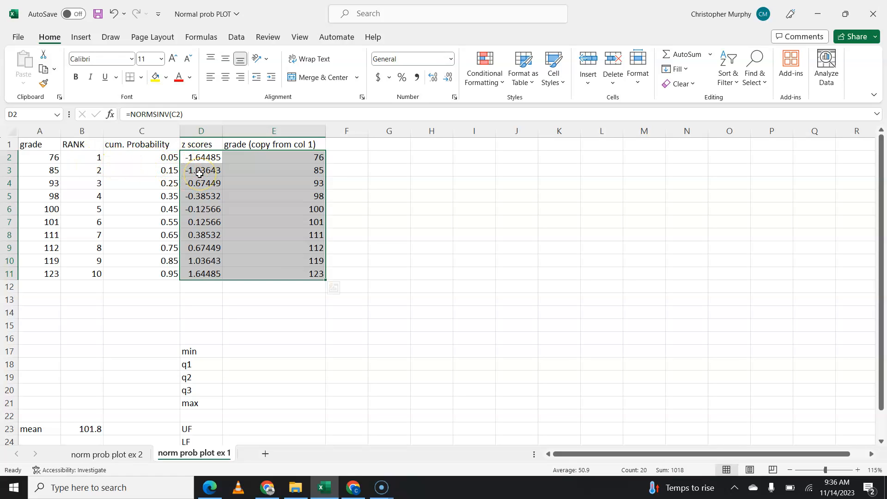
{"action": "mouse_move", "coordinate": [257, 188]}
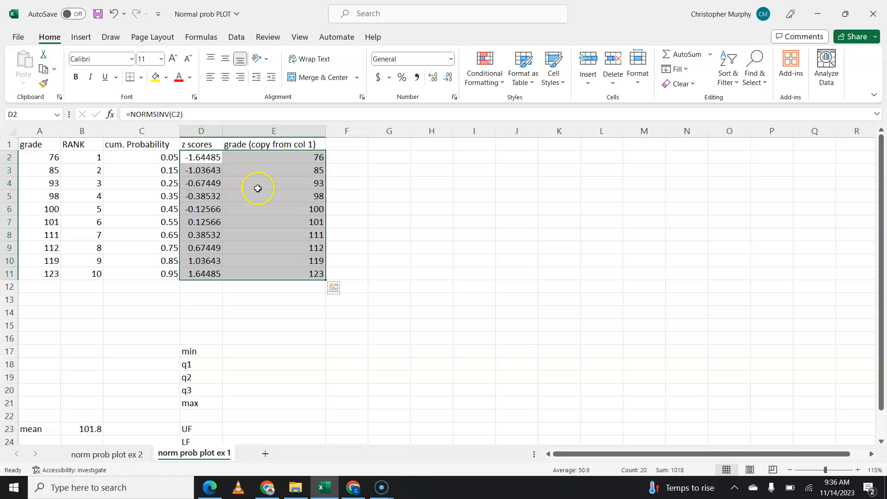
{"action": "mouse_move", "coordinate": [283, 182]}
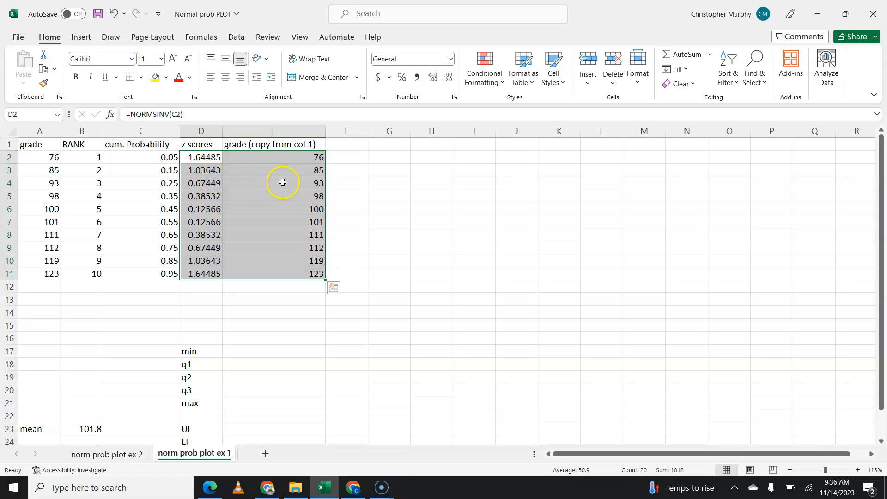
{"action": "mouse_move", "coordinate": [281, 191]}
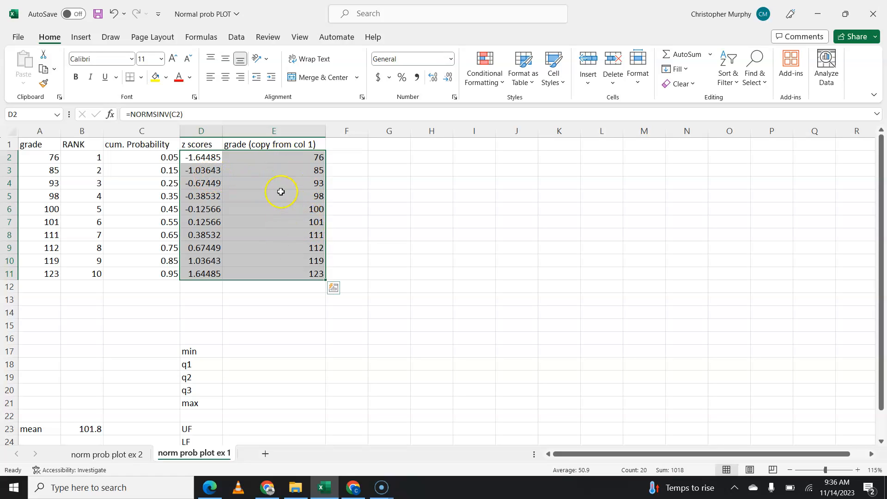
Insert a plain scatter chart of grades against z-scores.
{"action": "left_click", "coordinate": [81, 37]}
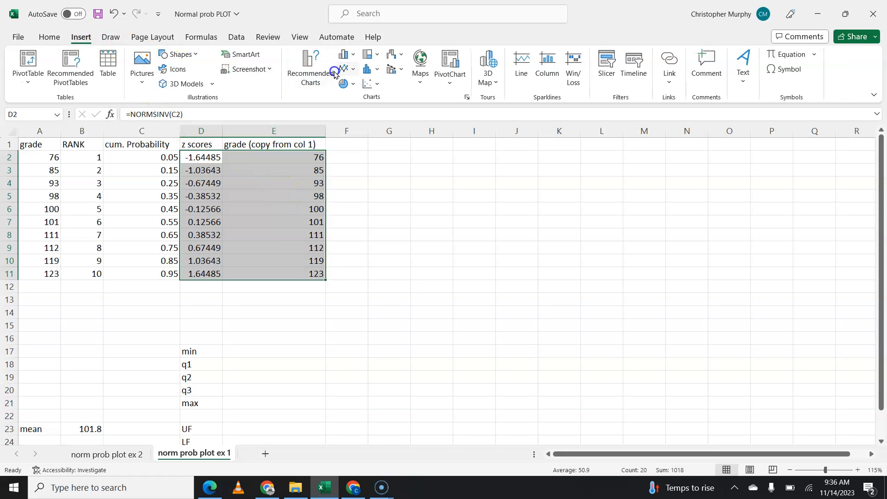
{"action": "left_click", "coordinate": [371, 83]}
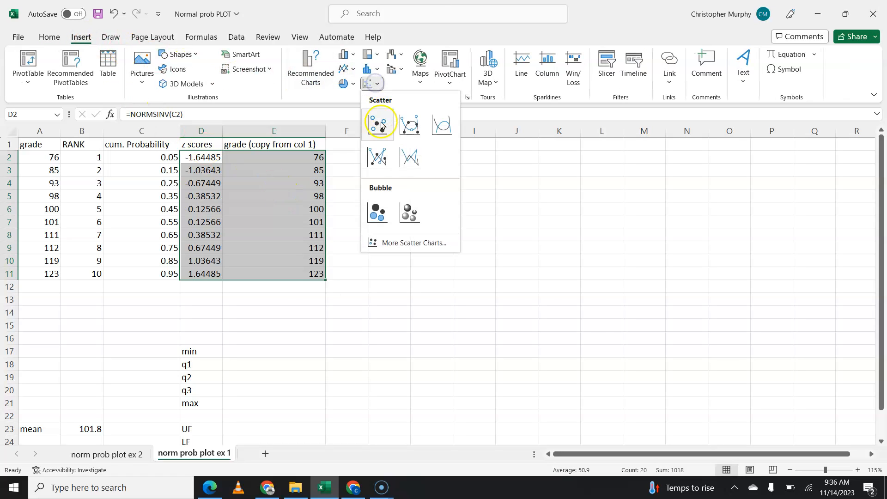
{"action": "left_click", "coordinate": [378, 122]}
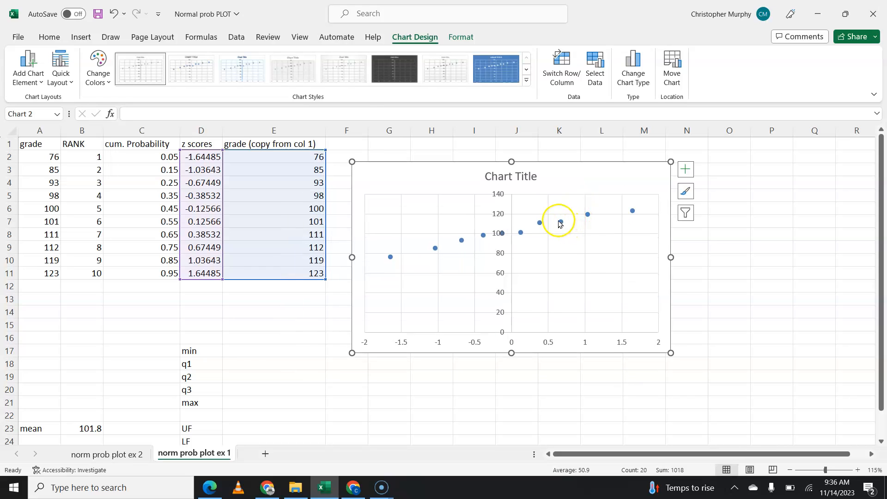
Add a linear trendline displaying its equation y = 14.833x + 101.8.
{"action": "right_click", "coordinate": [559, 220]}
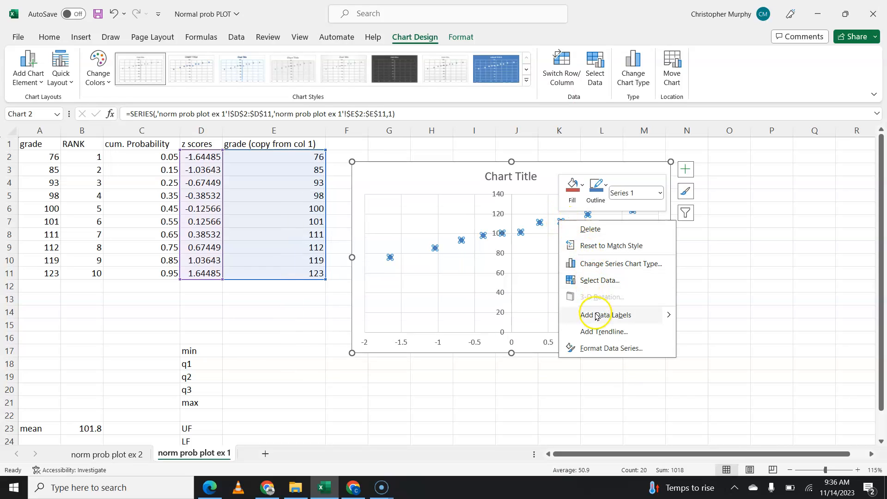
{"action": "left_click", "coordinate": [604, 332]}
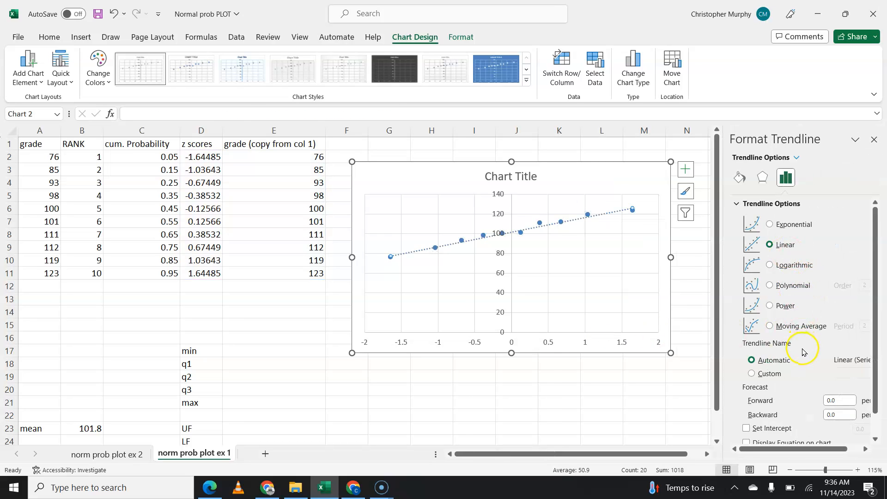
{"action": "left_click", "coordinate": [747, 418]}
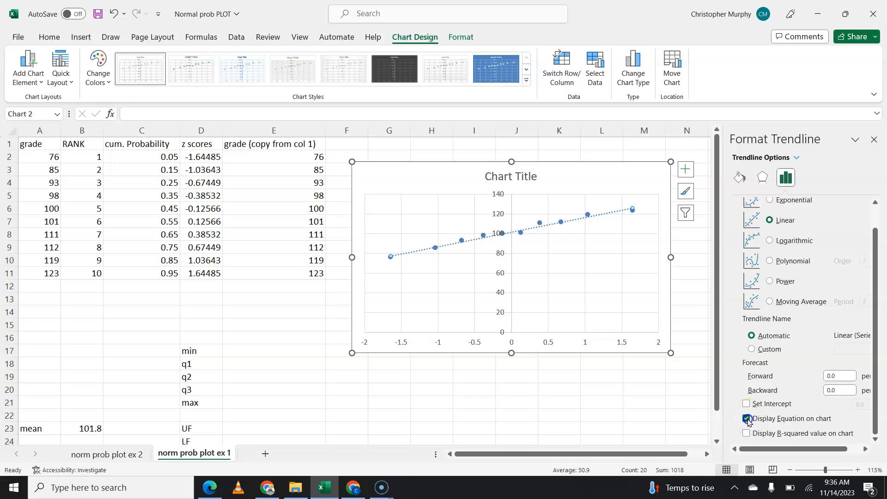
{"action": "left_click", "coordinate": [747, 419]}
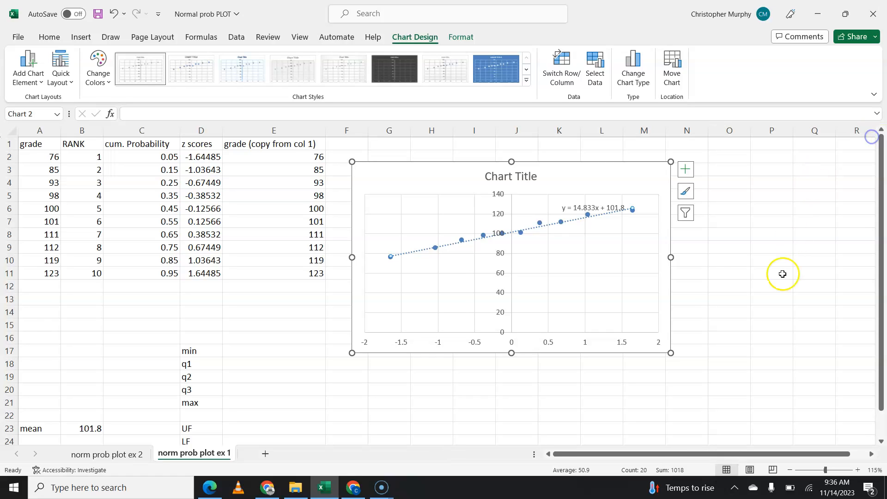
{"action": "left_click", "coordinate": [593, 207]}
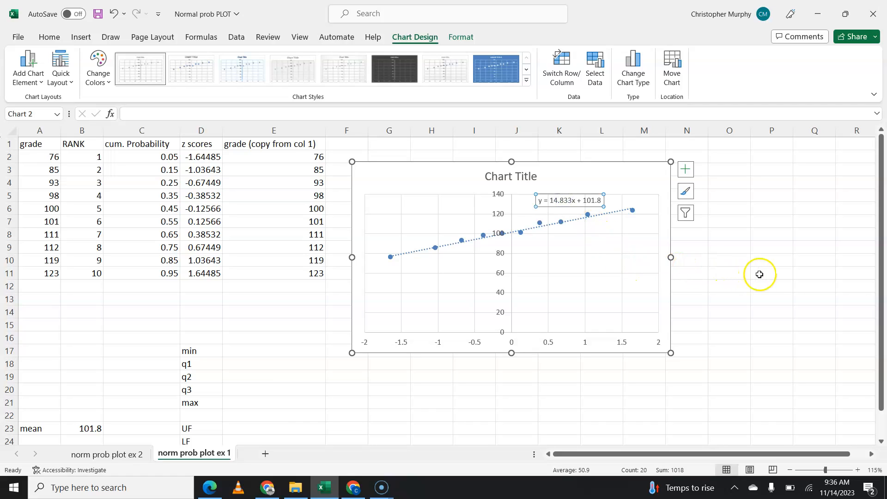
{"action": "mouse_move", "coordinate": [596, 228]}
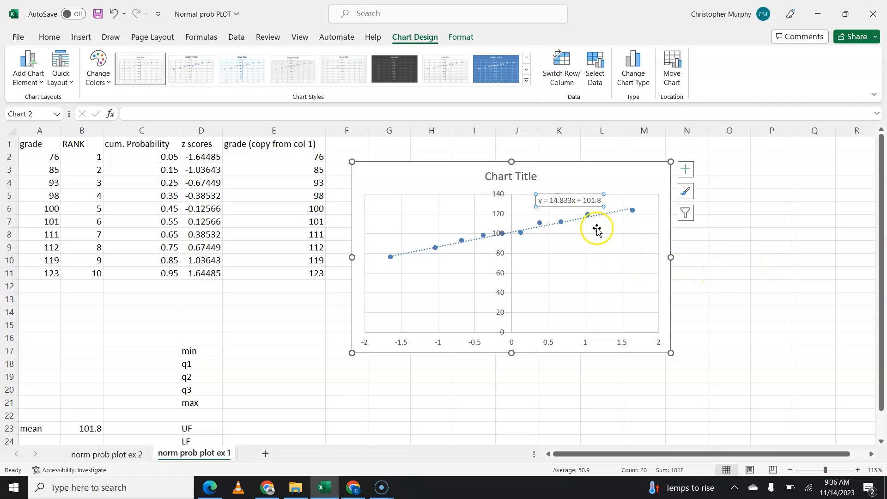
{"action": "mouse_move", "coordinate": [285, 331]}
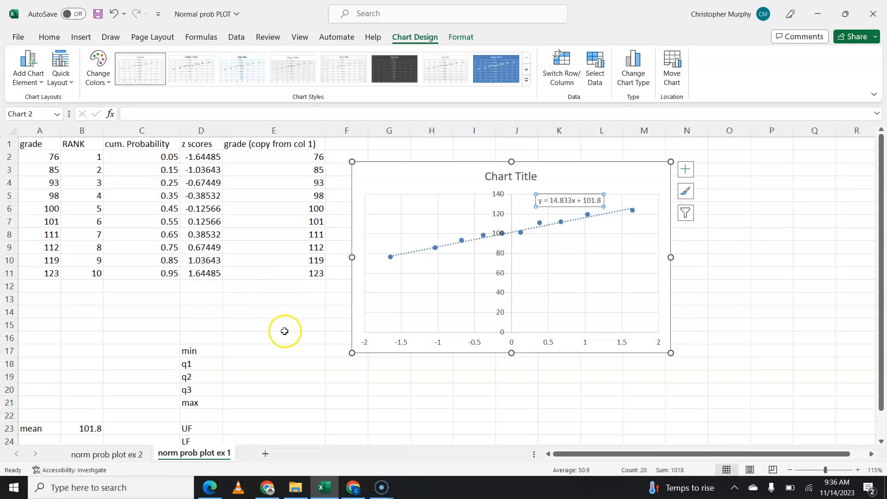
{"action": "mouse_move", "coordinate": [154, 322]}
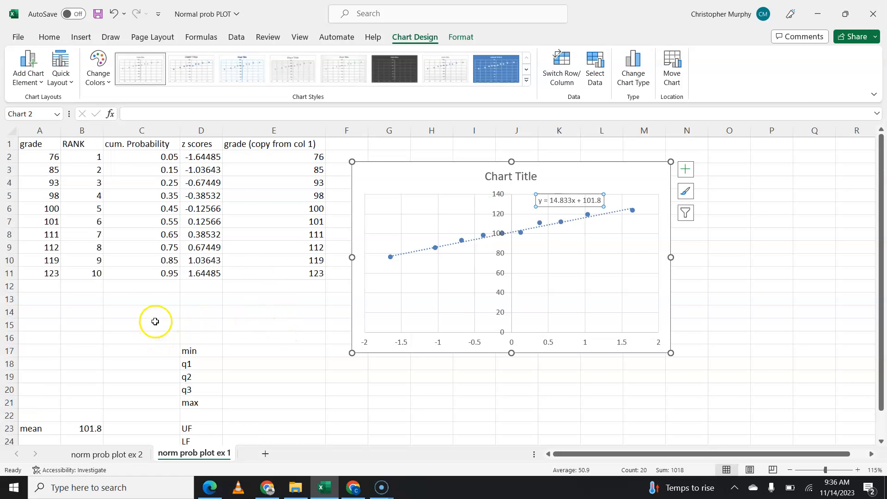
Enter =CORREL(D2:D11,E2:E11) in C15, yielding 0.989, labelled 'correlation coefficient' in D15.
{"action": "left_click", "coordinate": [140, 324]}
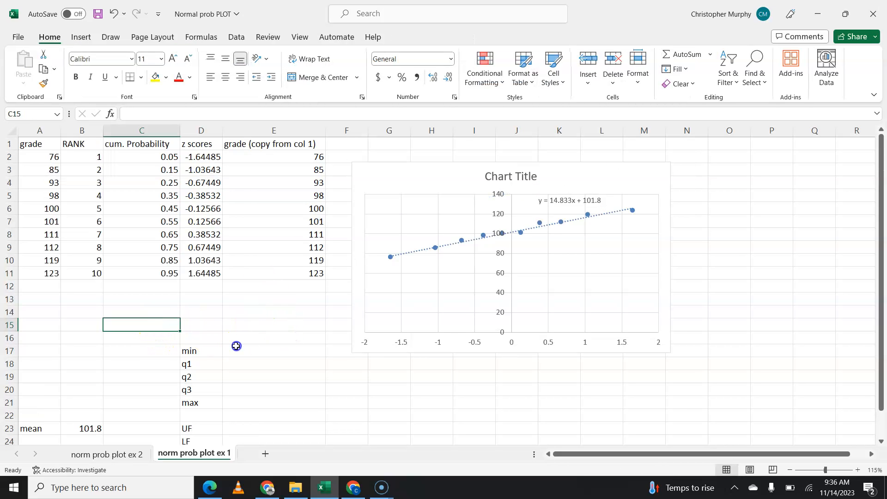
{"action": "type", "text": "=correl"}
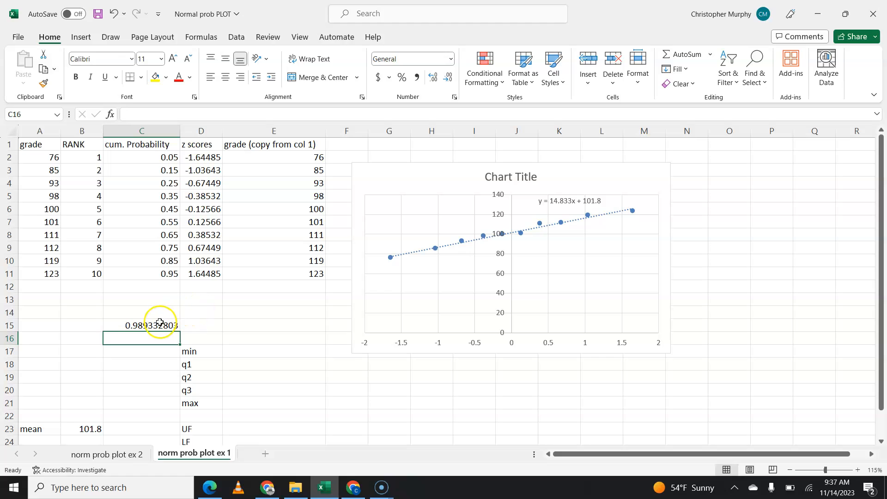
{"action": "left_click", "coordinate": [201, 324]}
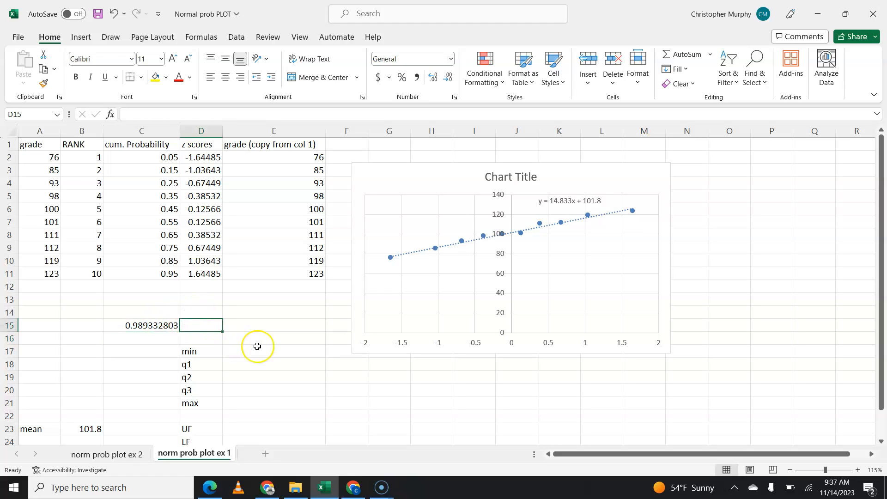
{"action": "type", "text": "correle"}
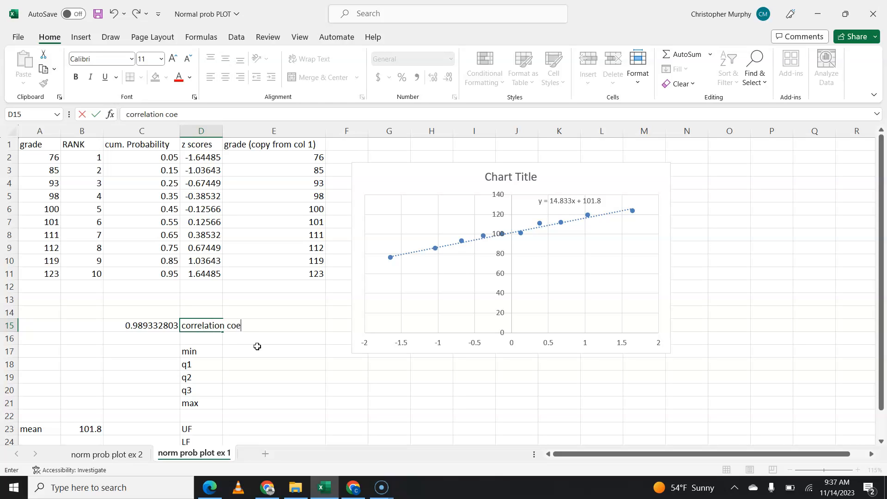
{"action": "key", "text": "Return"}
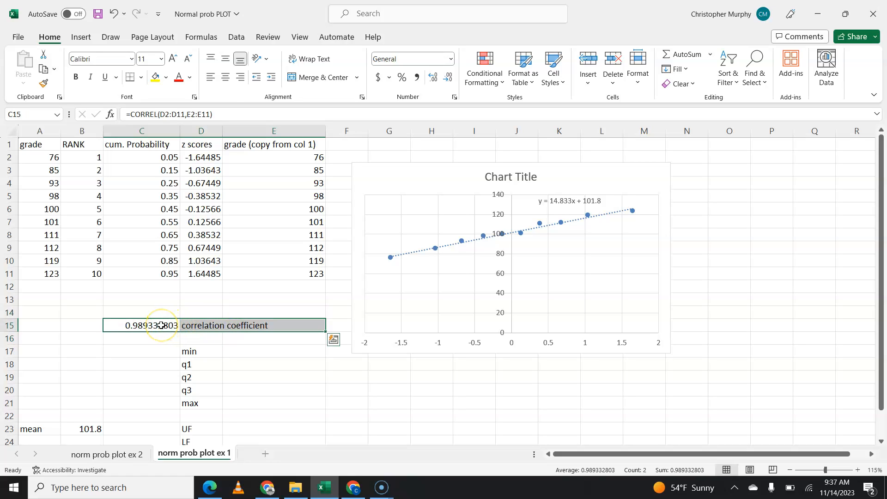
{"action": "mouse_move", "coordinate": [489, 238]}
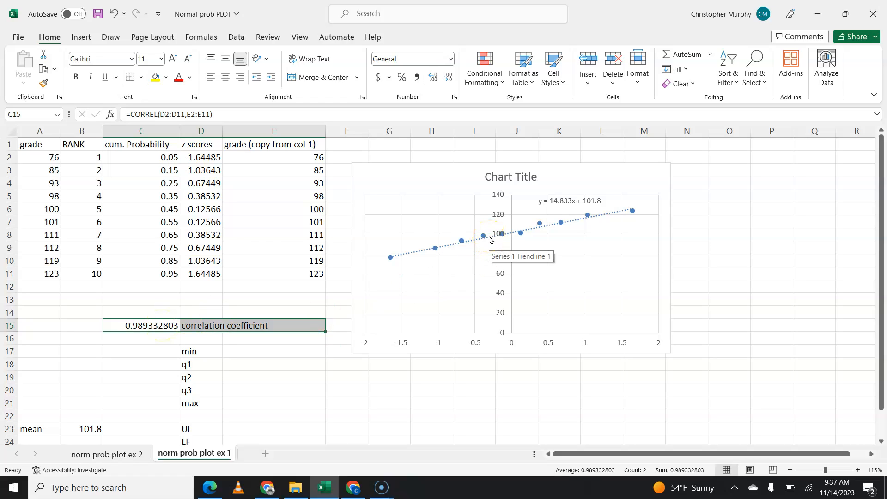
{"action": "scroll", "scroll_direction": "down", "scroll_amount": 3}
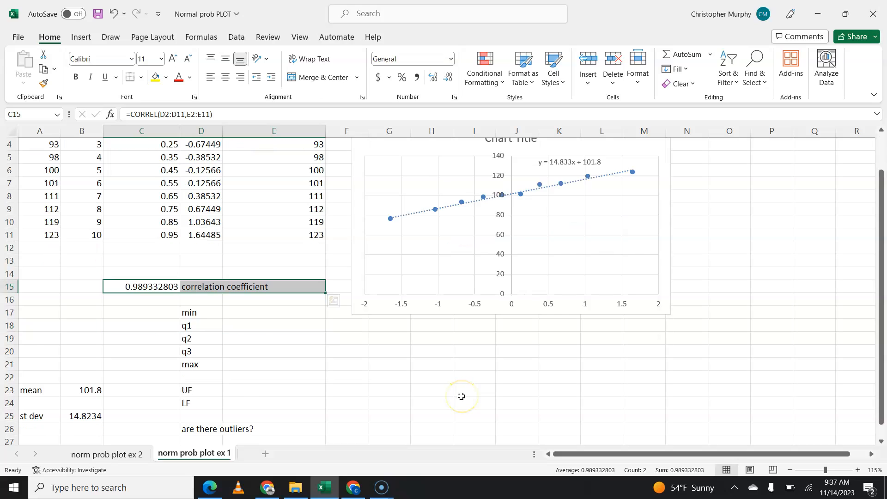
{"action": "mouse_move", "coordinate": [206, 316]}
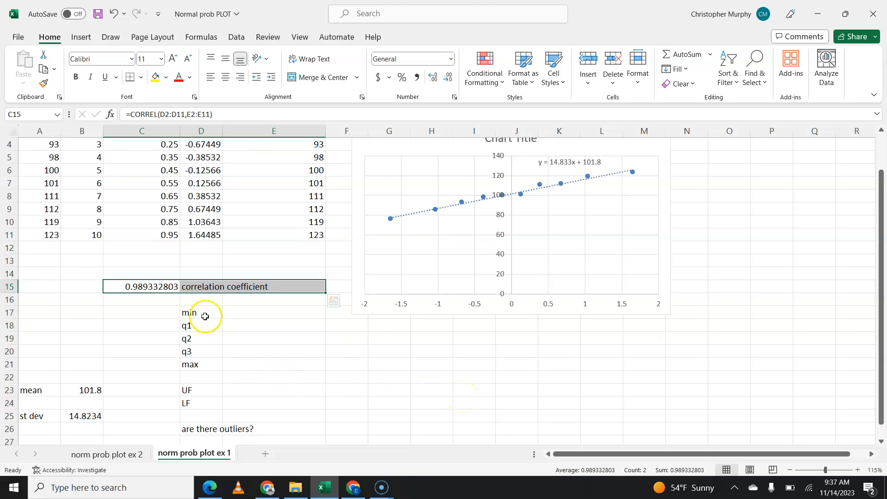
{"action": "left_click", "coordinate": [274, 311]}
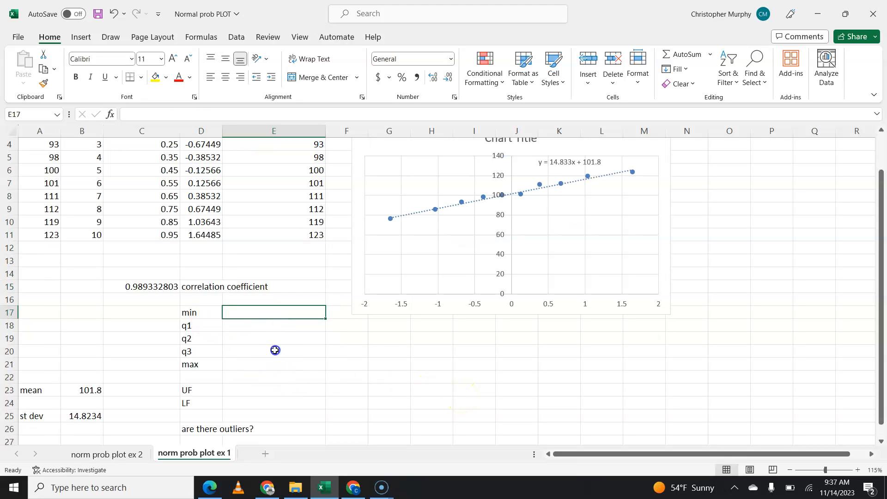
{"action": "scroll", "scroll_direction": "up", "scroll_amount": 3}
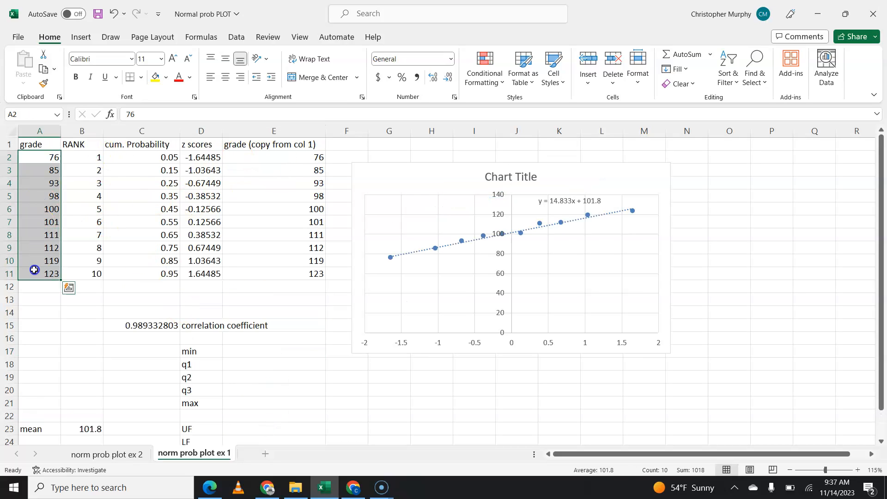
{"action": "mouse_move", "coordinate": [233, 364]}
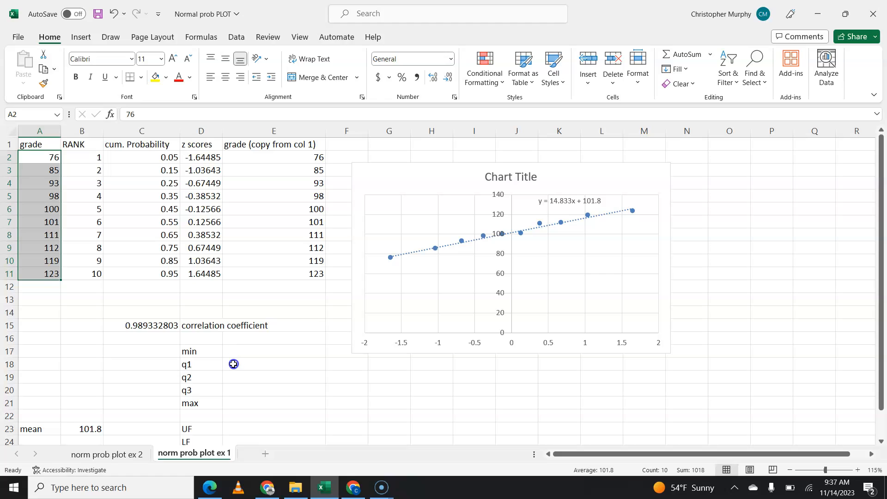
{"action": "mouse_move", "coordinate": [233, 430]}
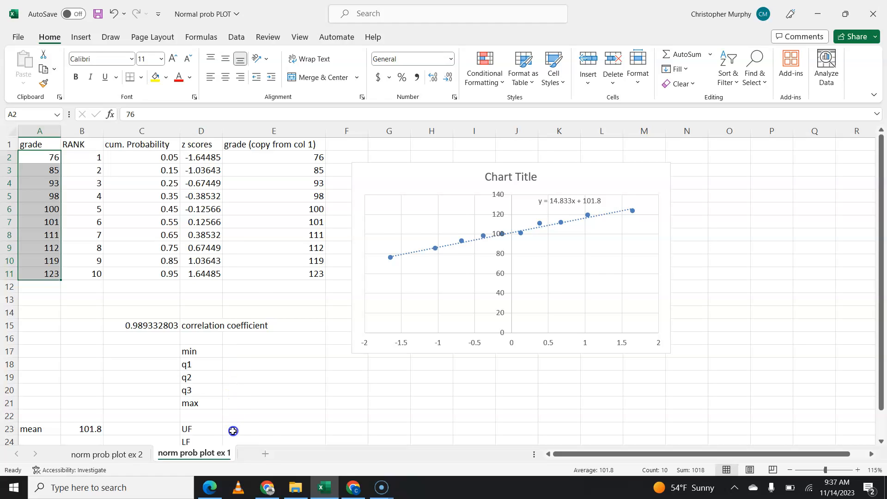
{"action": "scroll", "scroll_direction": "down", "scroll_amount": 3}
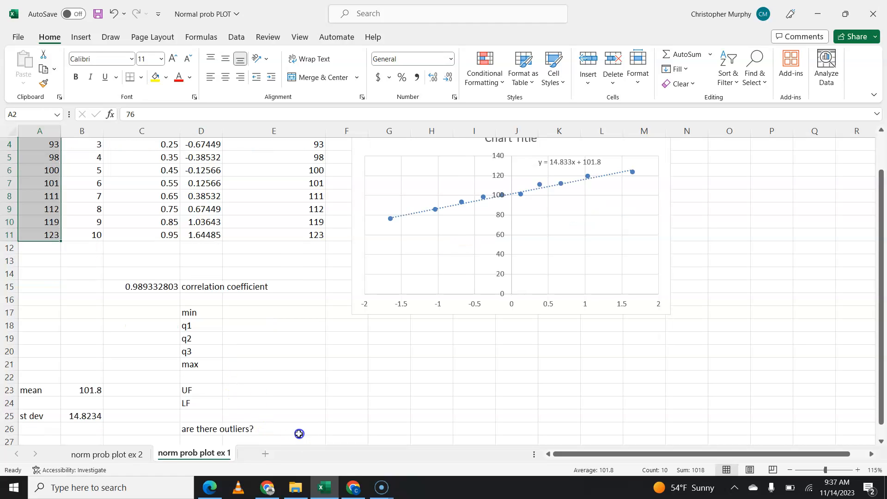
{"action": "mouse_move", "coordinate": [256, 306]}
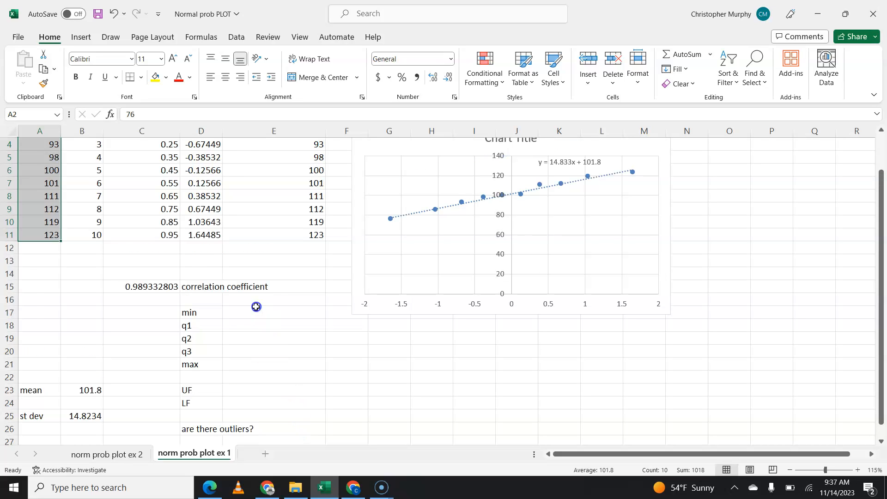
Compute the minimum 76 with =MIN(A2:A11) and Q1 94.25 with =QUARTILE(A2:A11,1).
{"action": "left_click", "coordinate": [273, 351]}
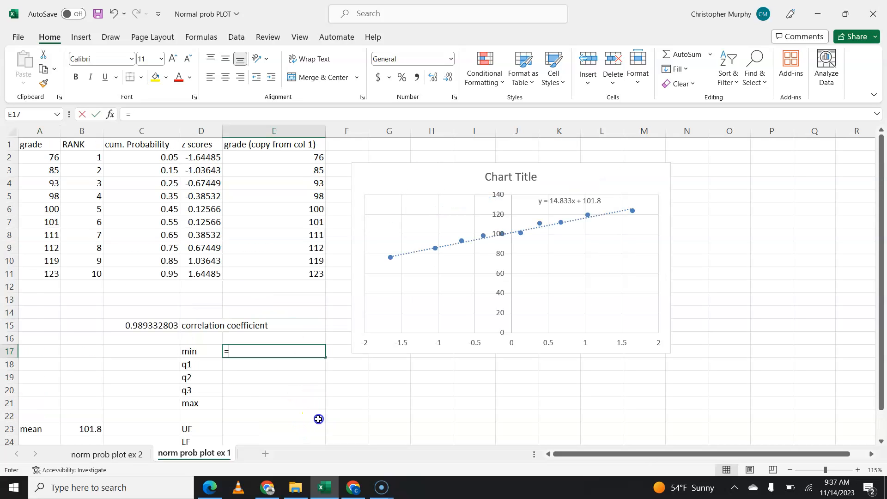
{"action": "type", "text": "m"}
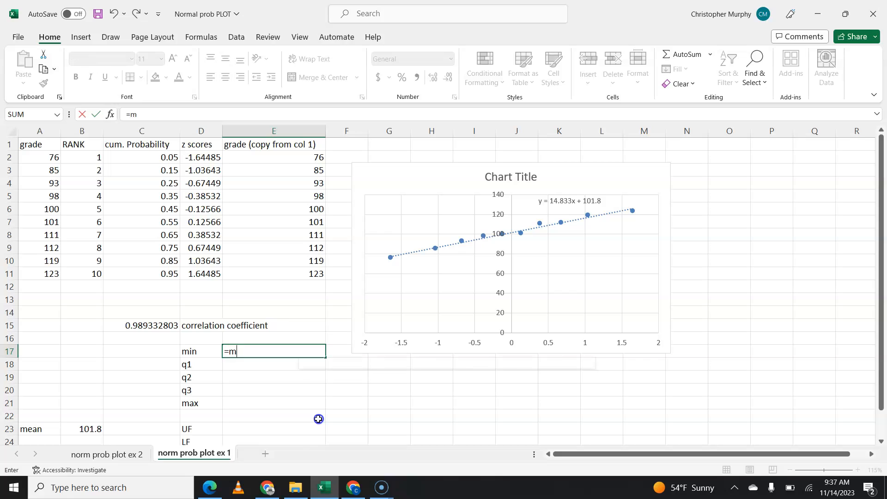
{"action": "type", "text": "in("}
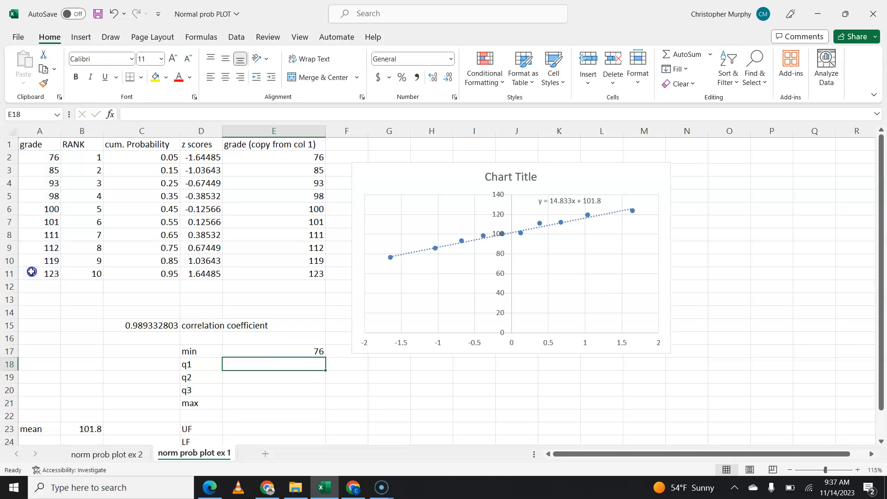
{"action": "type", "text": "=quartile(A2:A11,"}
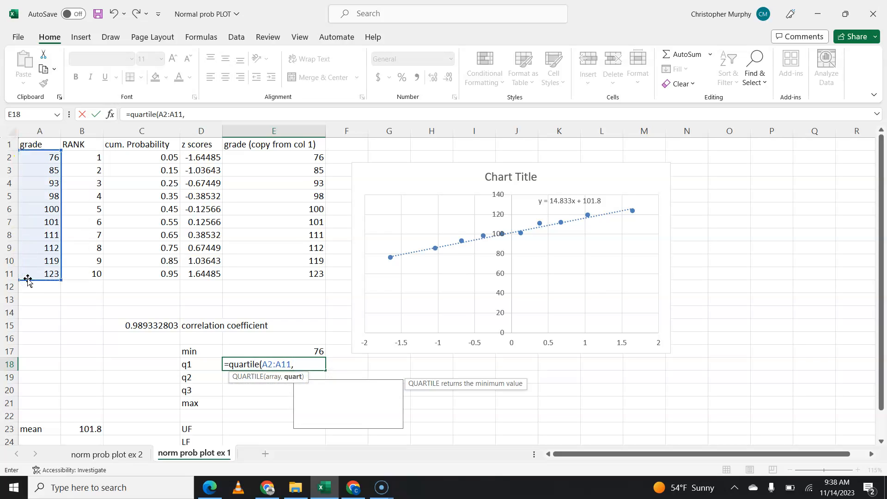
{"action": "key", "text": "Return"}
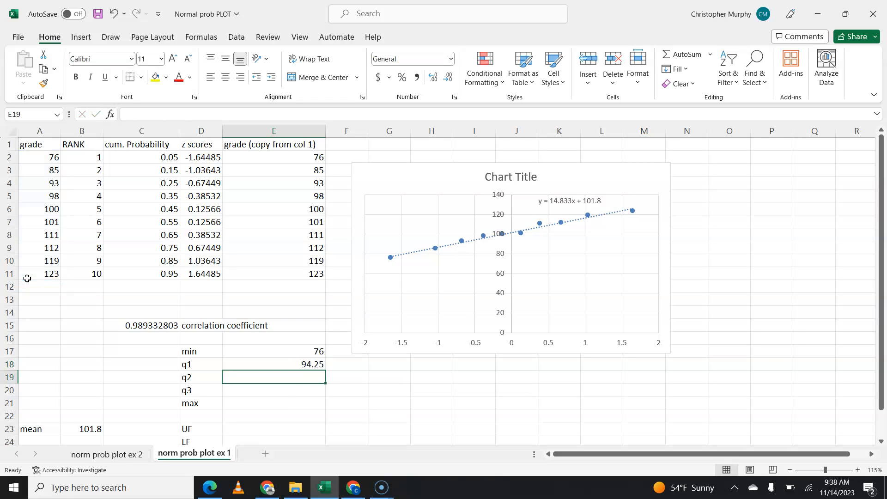
Compute median 100.5, Q3 111.75 with QUARTILE and maximum 123 with =MAX(A2:A11).
{"action": "type", "text": "="}
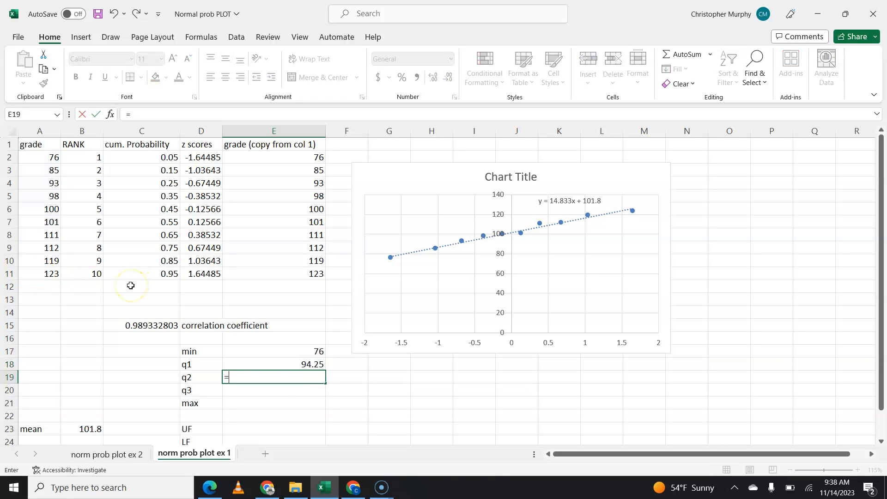
{"action": "type", "text": "=quartile(A2:A11"}
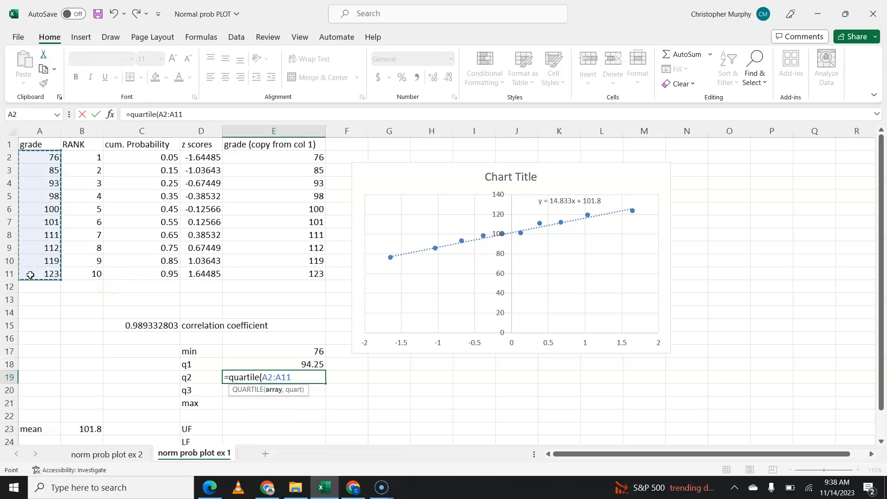
{"action": "type", "text": ",2)"}
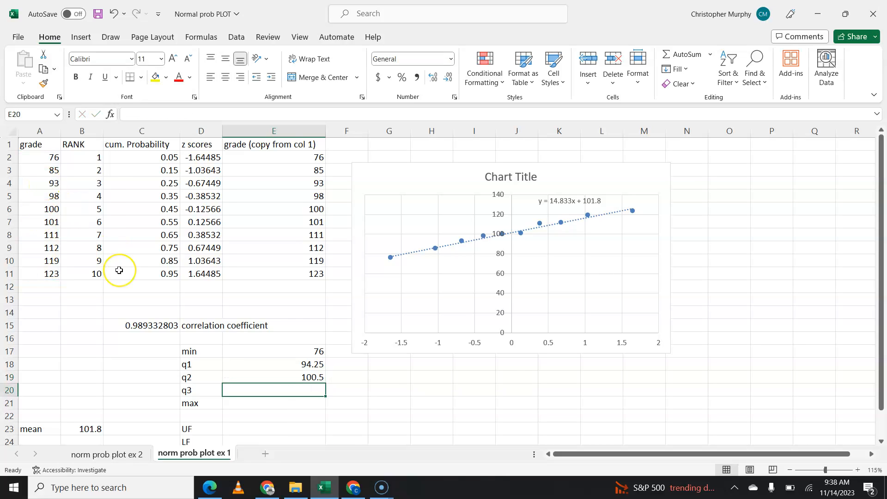
{"action": "type", "text": "=quartile(A2:A11"}
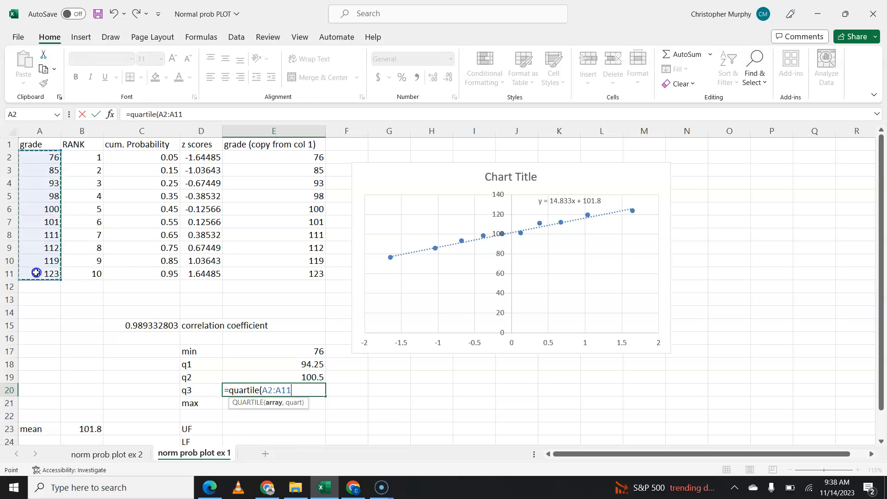
{"action": "key", "text": "Return"}
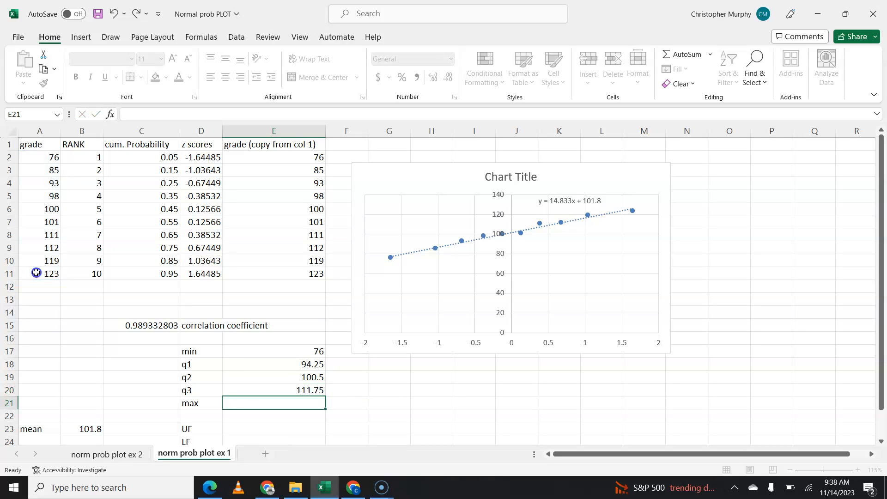
{"action": "type", "text": "=max(A2:A11"}
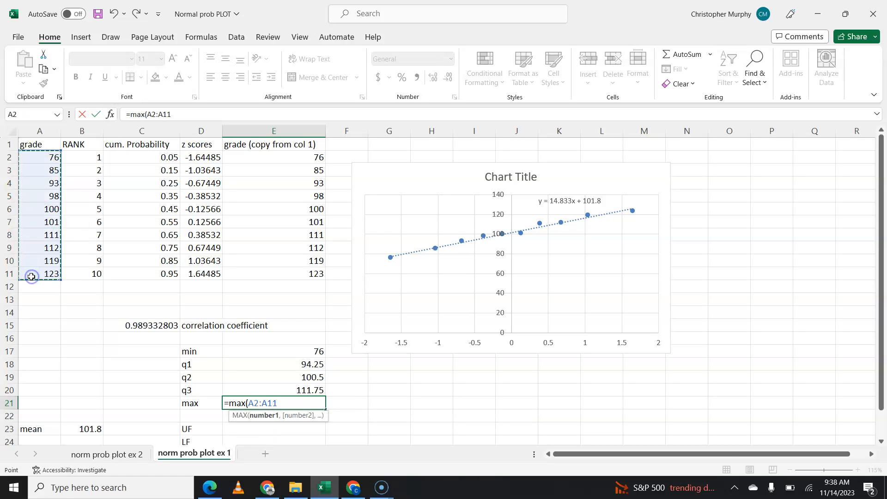
{"action": "key", "text": "Return"}
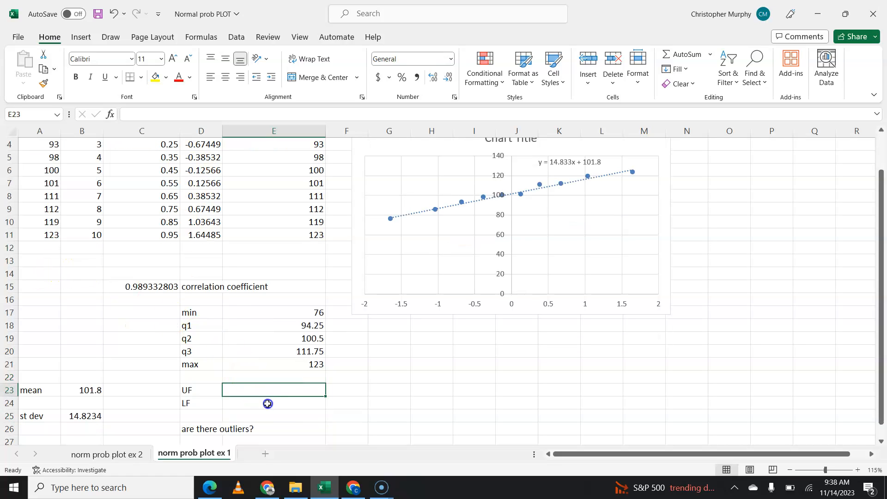
Enter the upper fence as Q3 plus 1.5 times the IQR, giving 138.
{"action": "type", "text": "=E20+"}
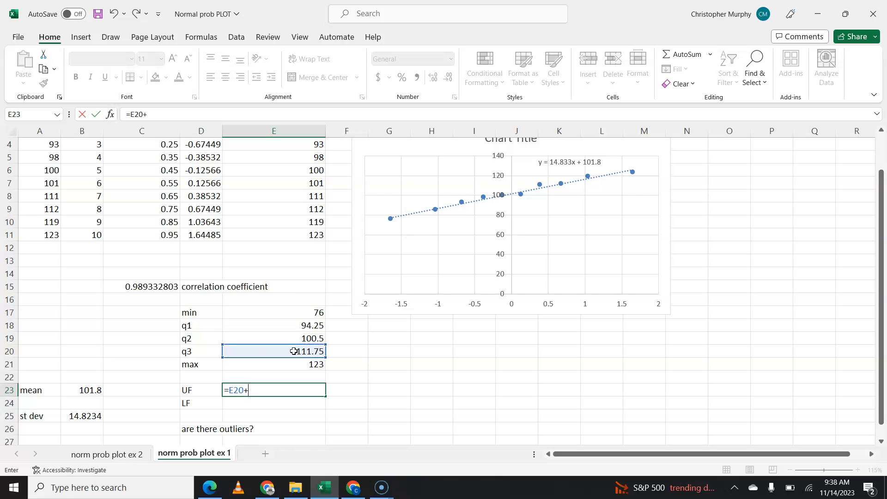
{"action": "type", "text": "1.5"}
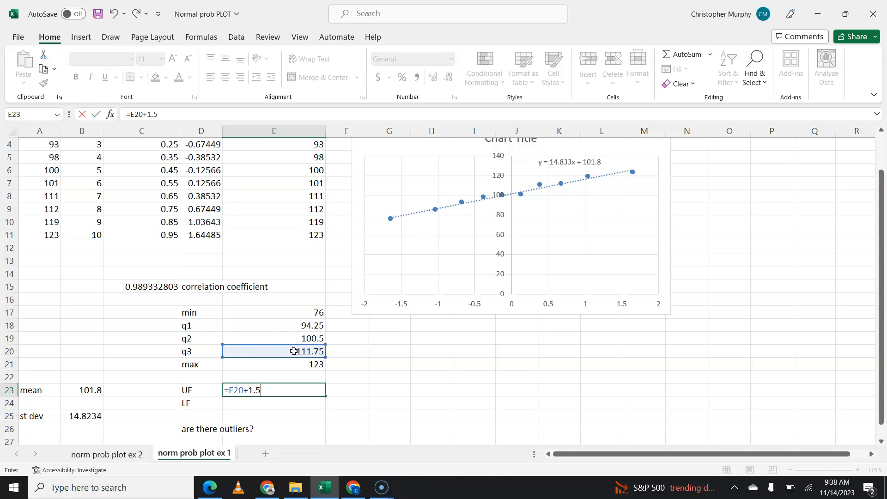
{"action": "type", "text": "*"}
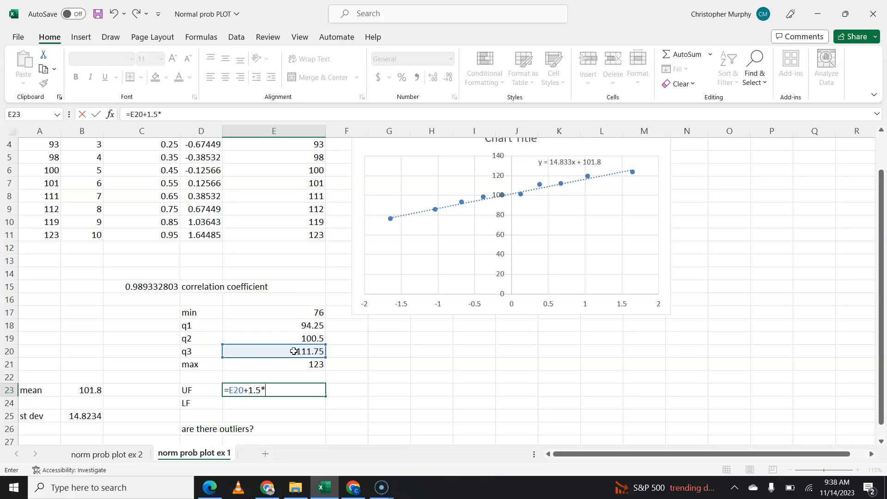
{"action": "left_click", "coordinate": [294, 351]}
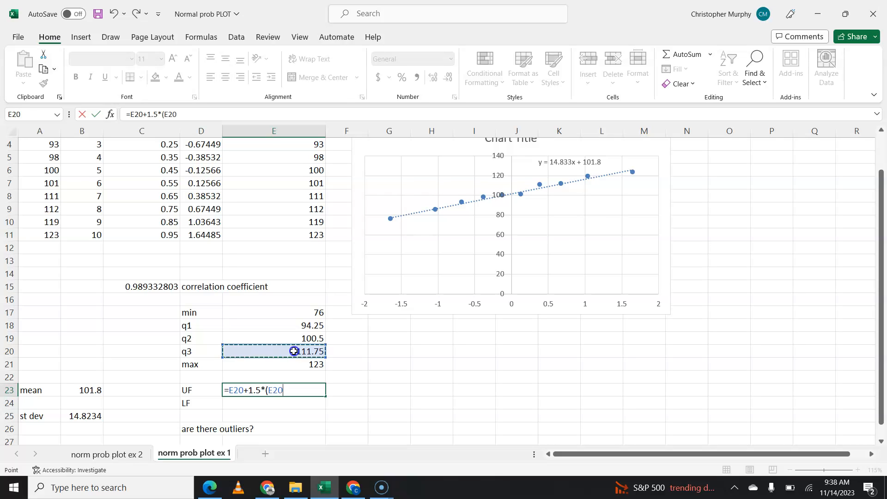
{"action": "type", "text": "-"}
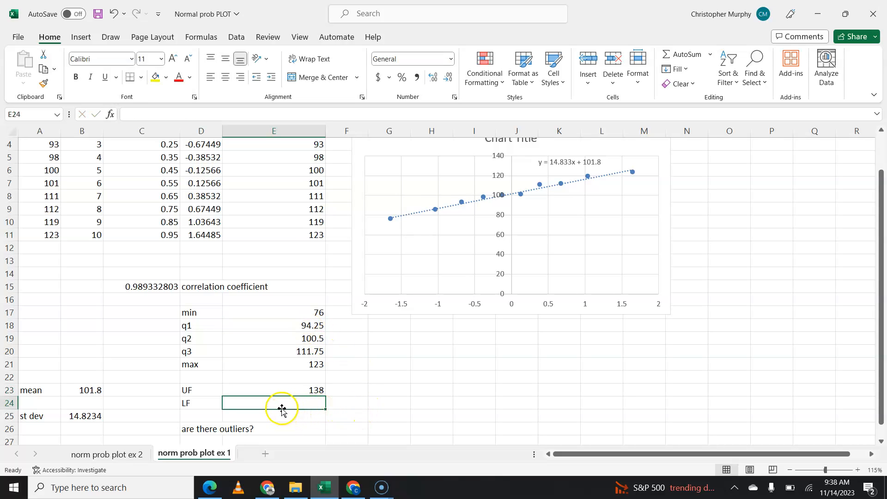
Enter the lower fence =E18-1.5*(E20-E18), giving 68, and review the UF formula.
{"action": "type", "text": "=E18-"}
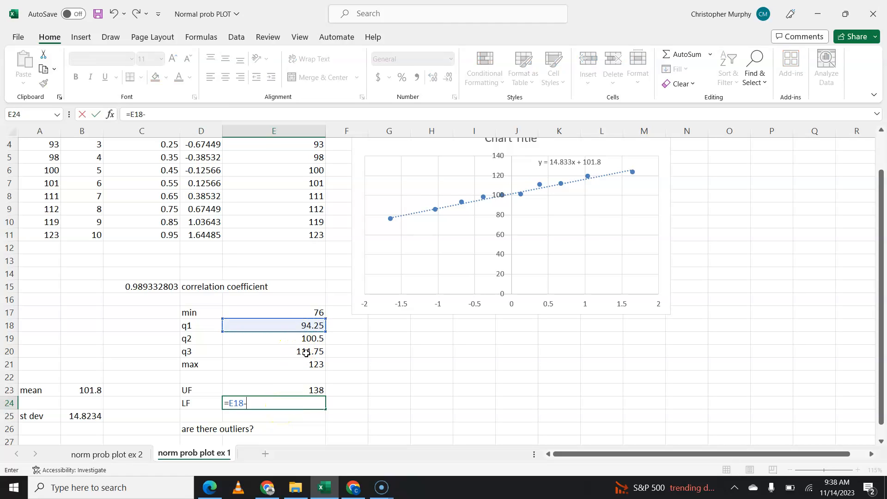
{"action": "type", "text": "1.5*"}
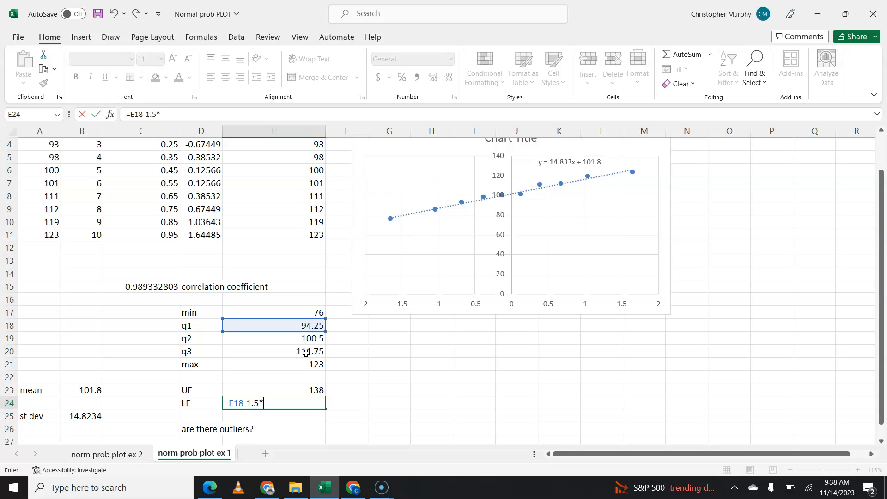
{"action": "type", "text": "(E20-E18"}
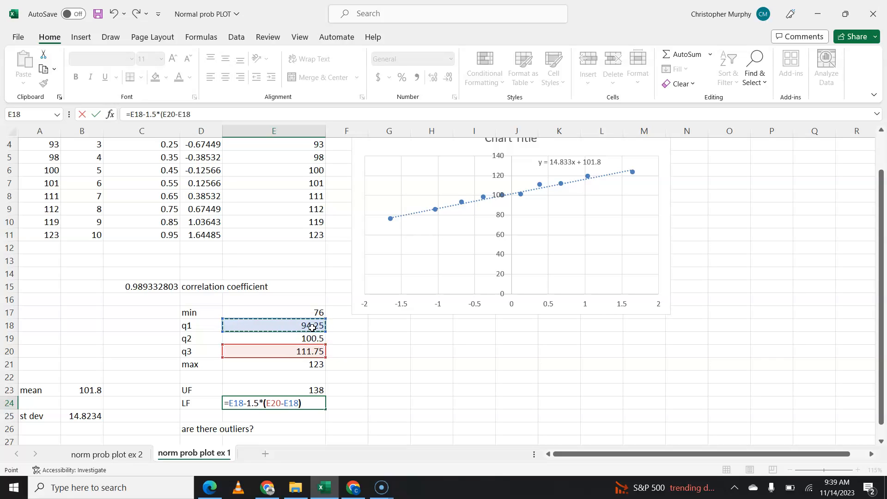
{"action": "key", "text": "Return"}
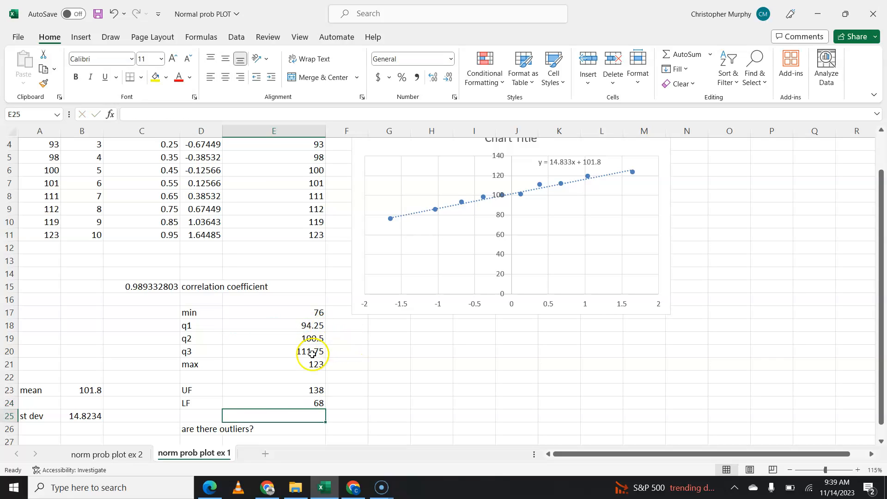
{"action": "mouse_move", "coordinate": [333, 394]}
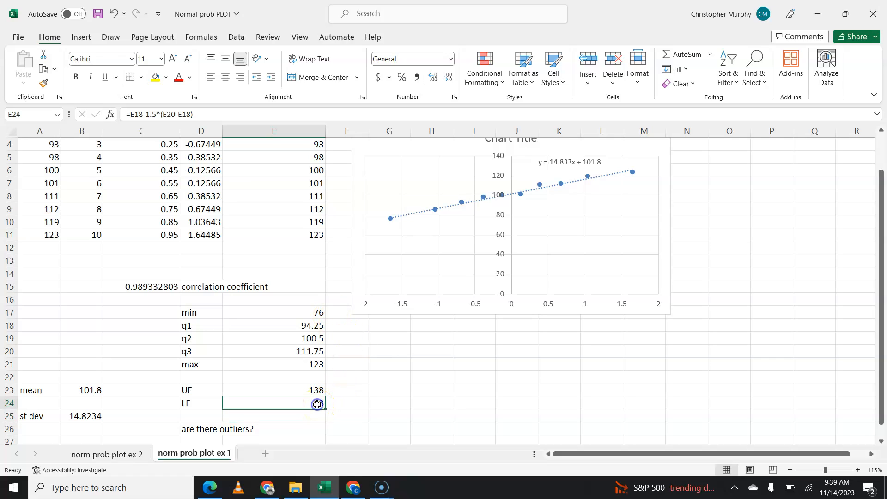
{"action": "left_click", "coordinate": [274, 390]}
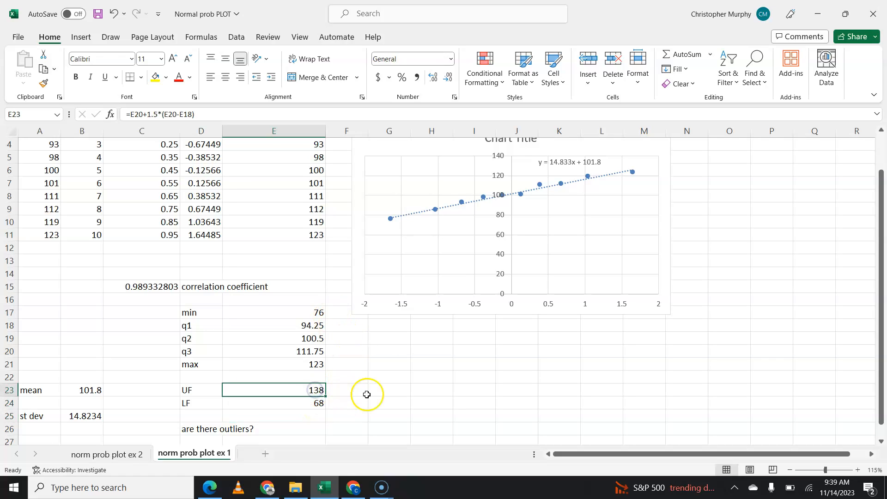
{"action": "mouse_move", "coordinate": [359, 432]}
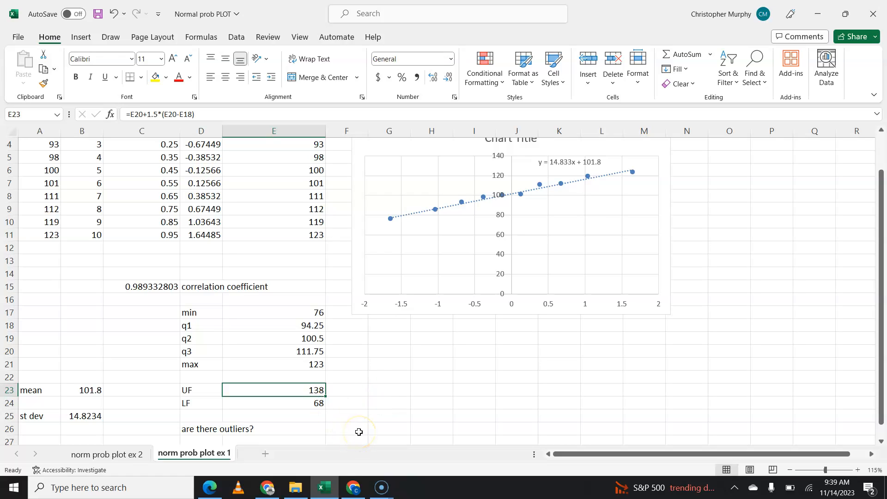
Answer NONE in E26, review the CORREL formula in C15, and switch to the norm prob plot ex 2 sheet.
{"action": "left_click", "coordinate": [274, 428]}
{"action": "type", "text": "NONE"}
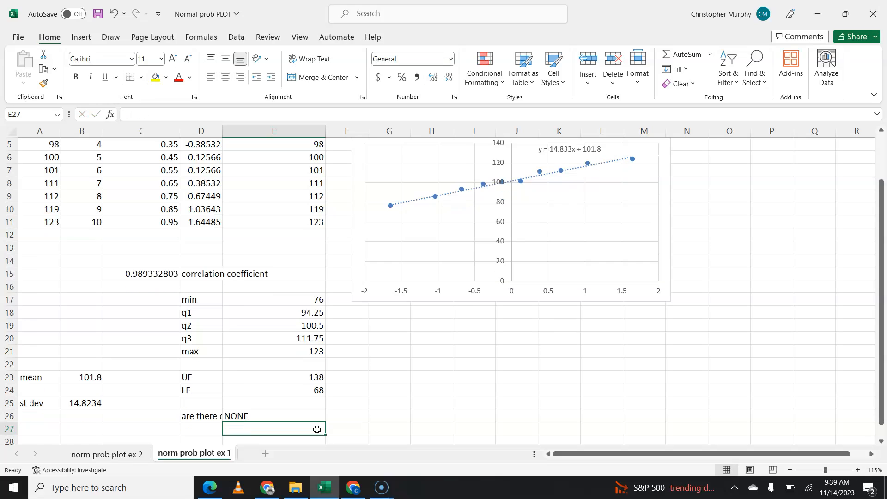
{"action": "scroll", "scroll_direction": "up", "scroll_amount": 3}
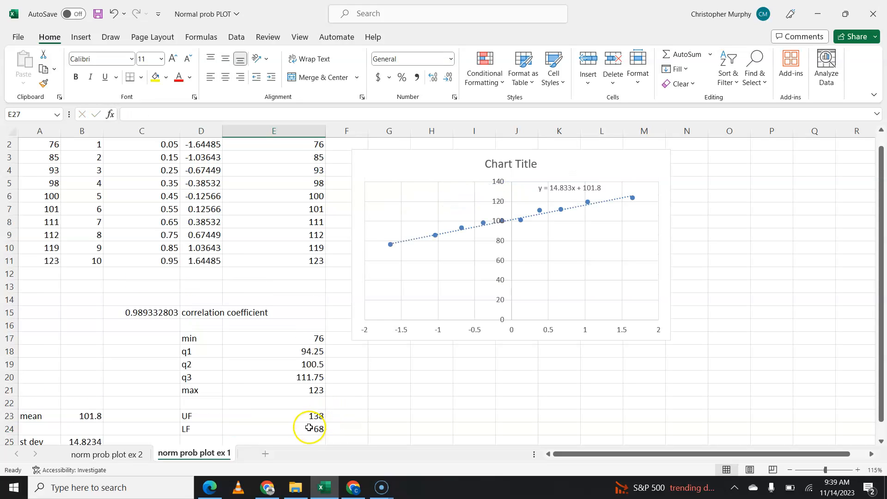
{"action": "left_click", "coordinate": [140, 312]}
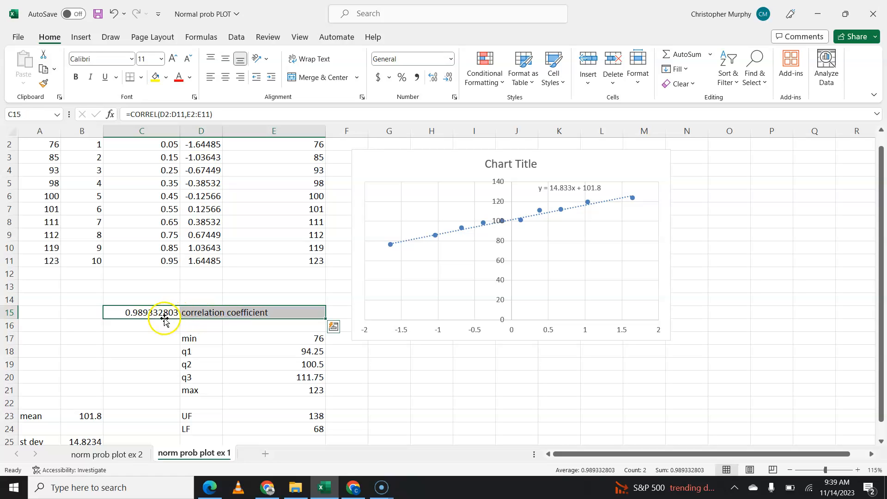
{"action": "mouse_move", "coordinate": [163, 301]}
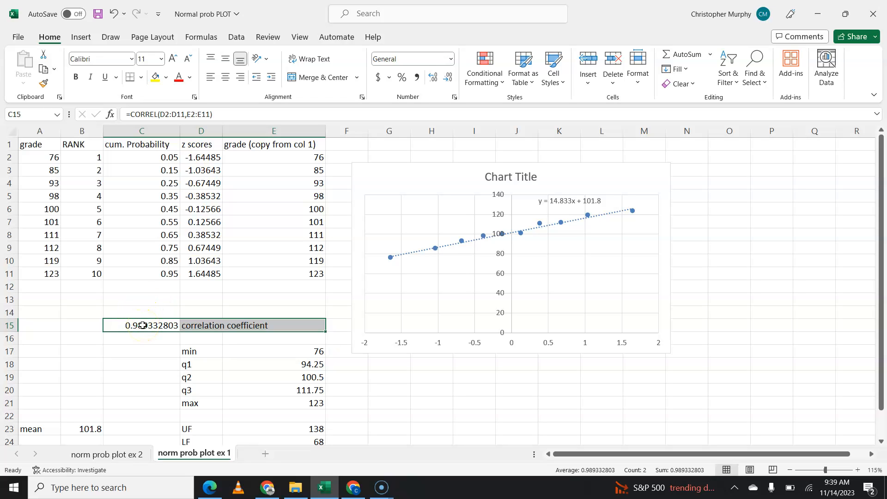
{"action": "scroll", "scroll_direction": "down", "scroll_amount": 3}
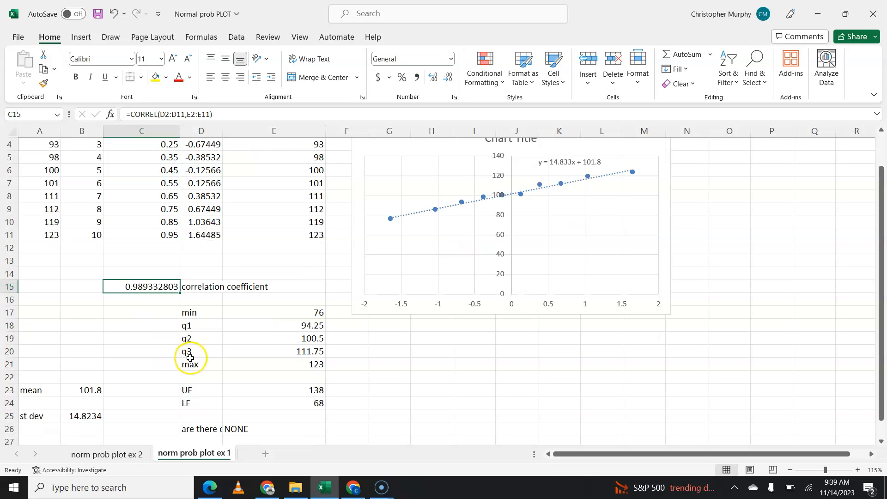
{"action": "scroll", "scroll_direction": "down", "scroll_amount": 3}
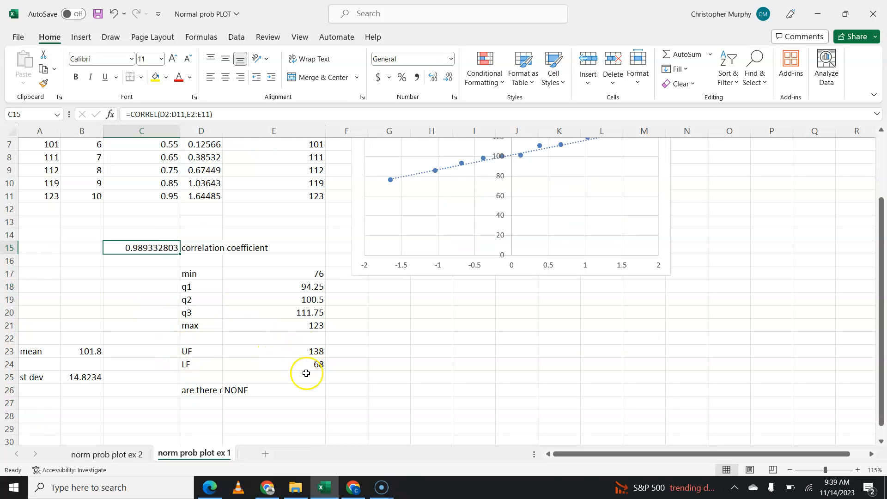
{"action": "scroll", "scroll_direction": "up", "scroll_amount": 3}
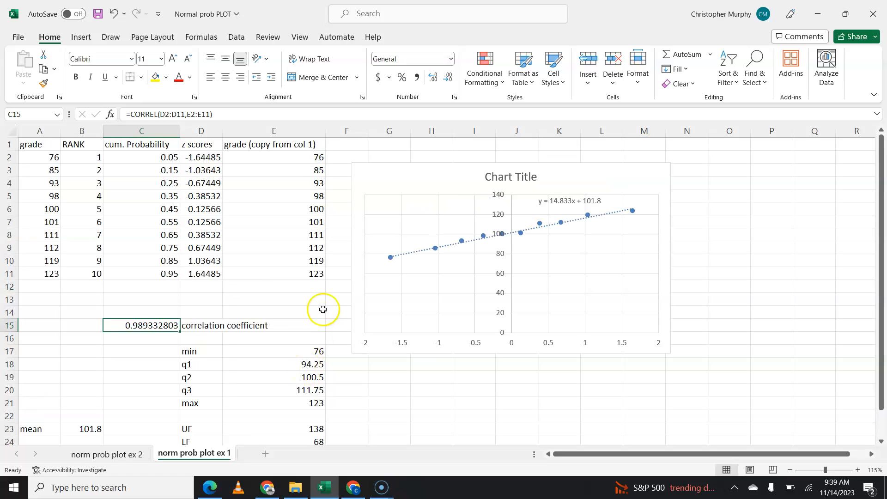
{"action": "mouse_move", "coordinate": [286, 299]}
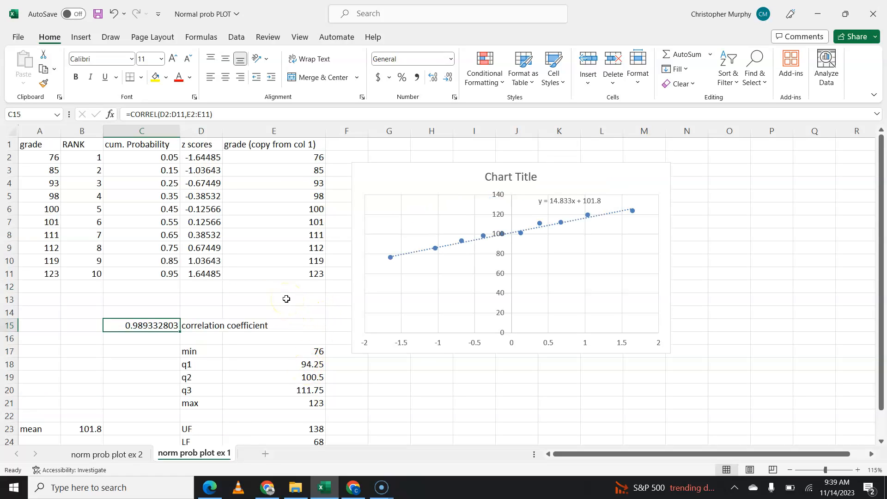
{"action": "mouse_move", "coordinate": [288, 304]}
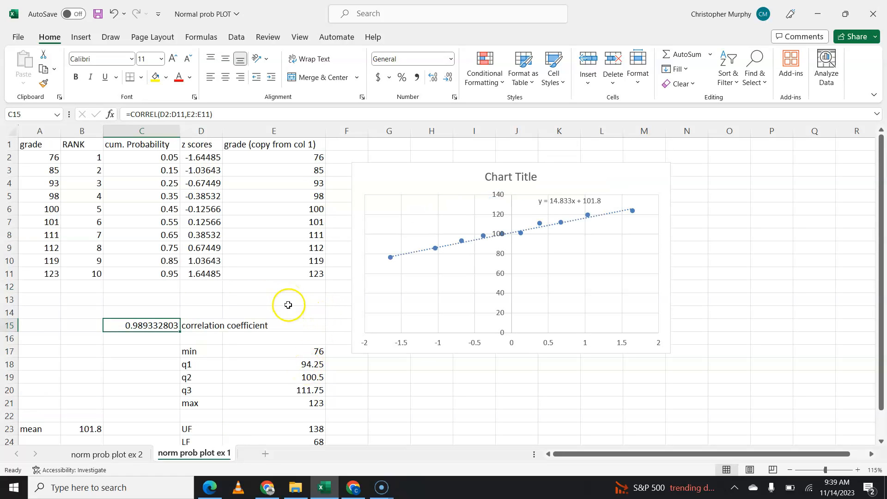
{"action": "left_click", "coordinate": [106, 452]}
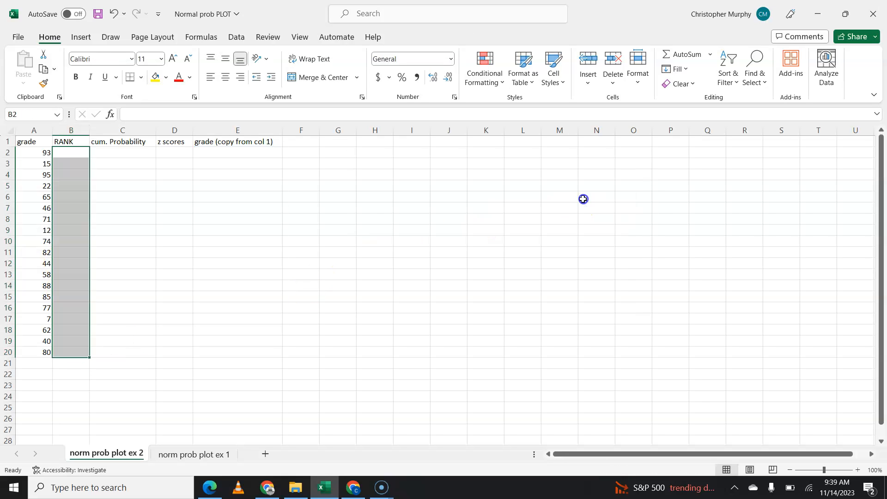
{"action": "mouse_move", "coordinate": [258, 284]}
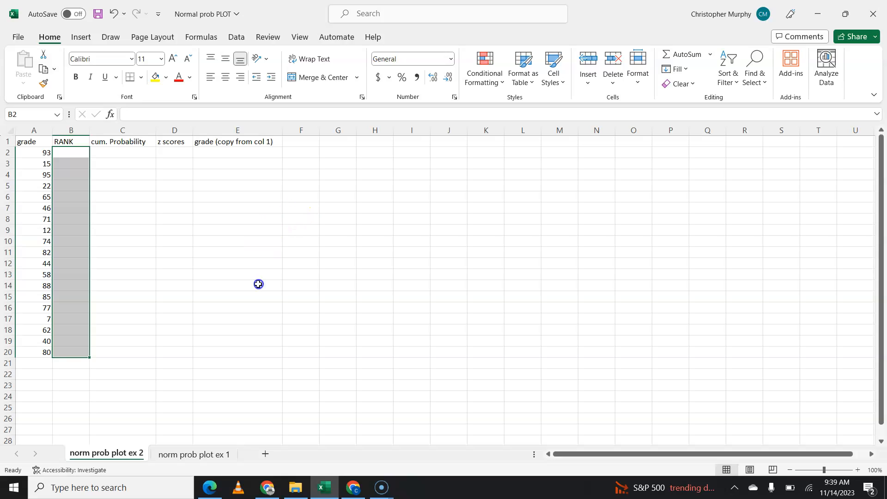
{"action": "mouse_move", "coordinate": [95, 243]}
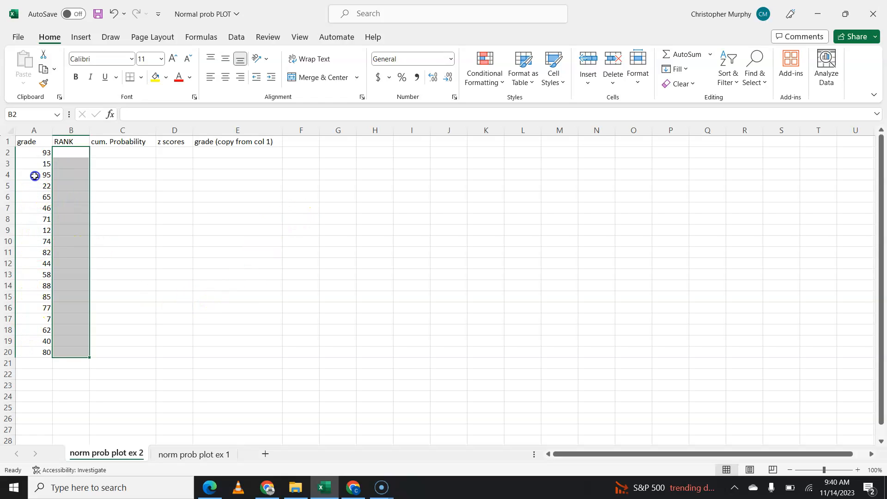
{"action": "mouse_move", "coordinate": [32, 284]}
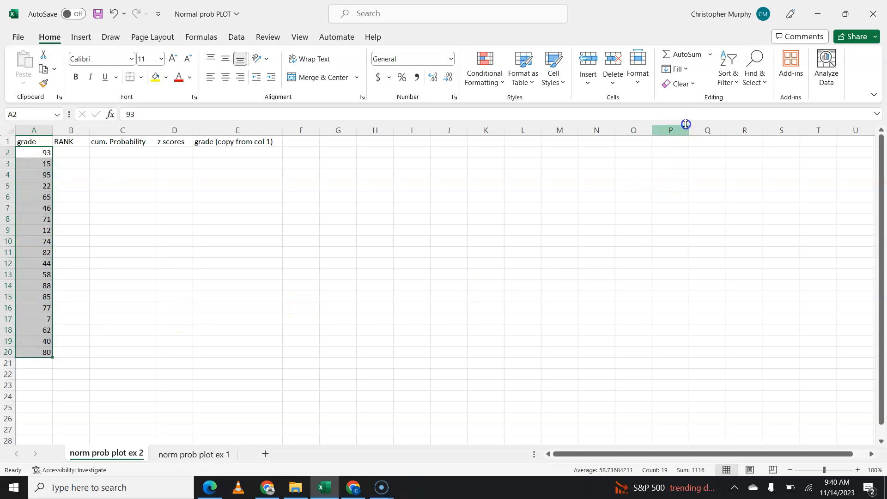
Sort grades A2:A20 smallest to largest, continuing with the current selection only.
{"action": "left_click", "coordinate": [727, 66]}
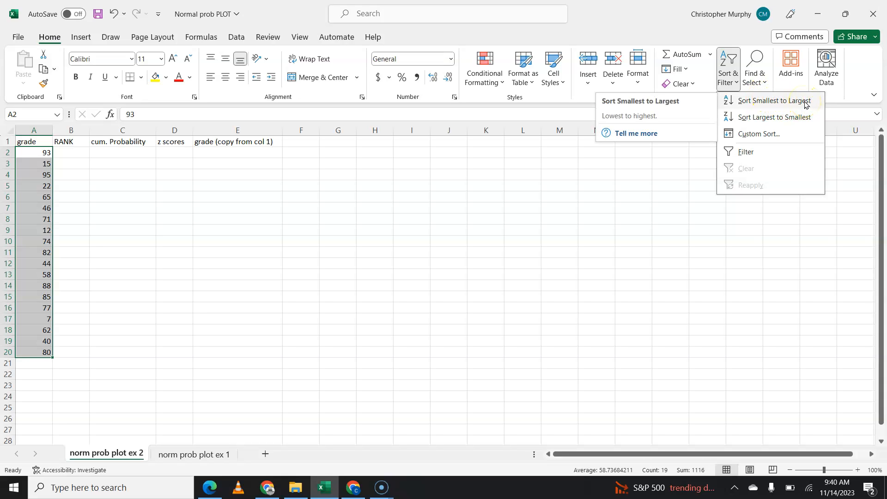
{"action": "left_click", "coordinate": [770, 100]}
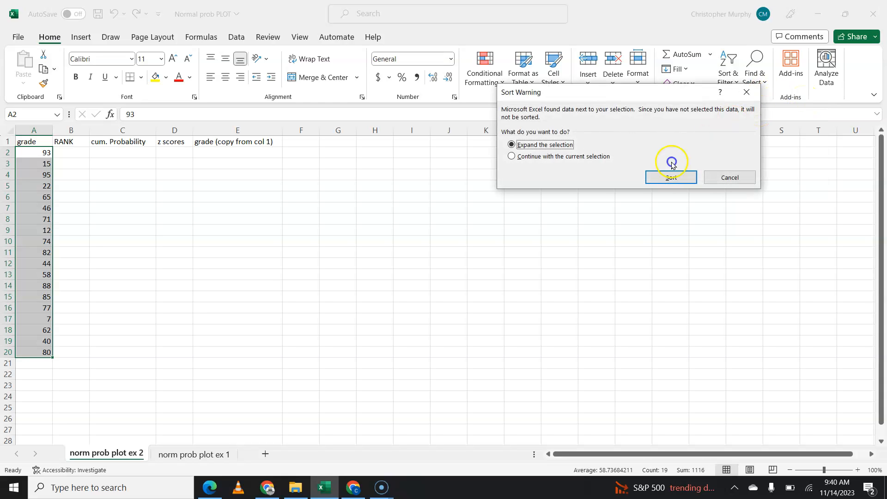
{"action": "left_click", "coordinate": [511, 157]}
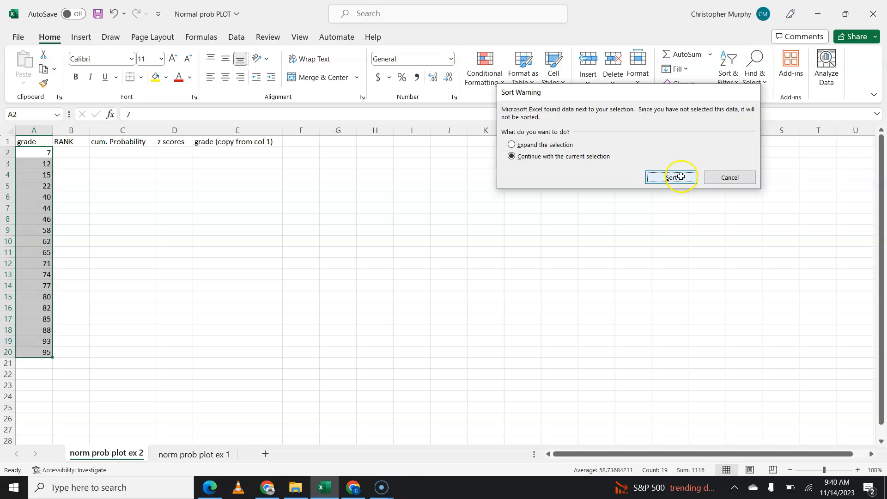
{"action": "left_click", "coordinate": [671, 177]}
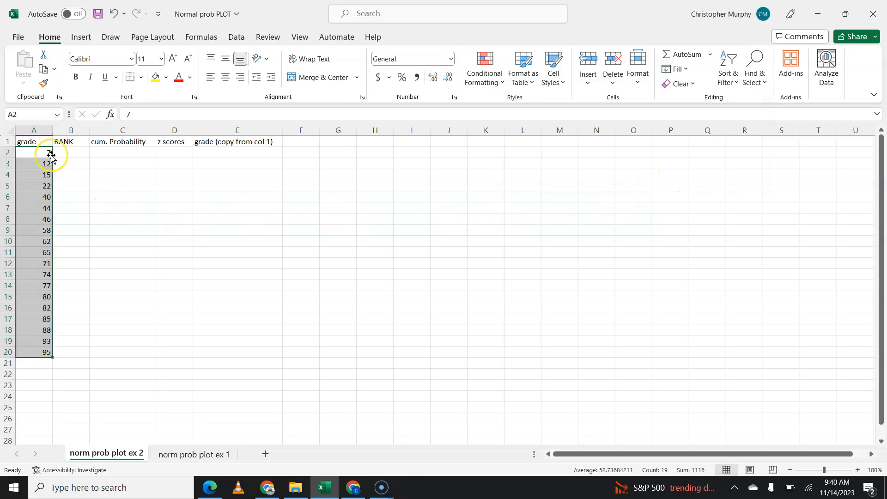
{"action": "left_click", "coordinate": [71, 152]}
{"action": "type", "text": "1"}
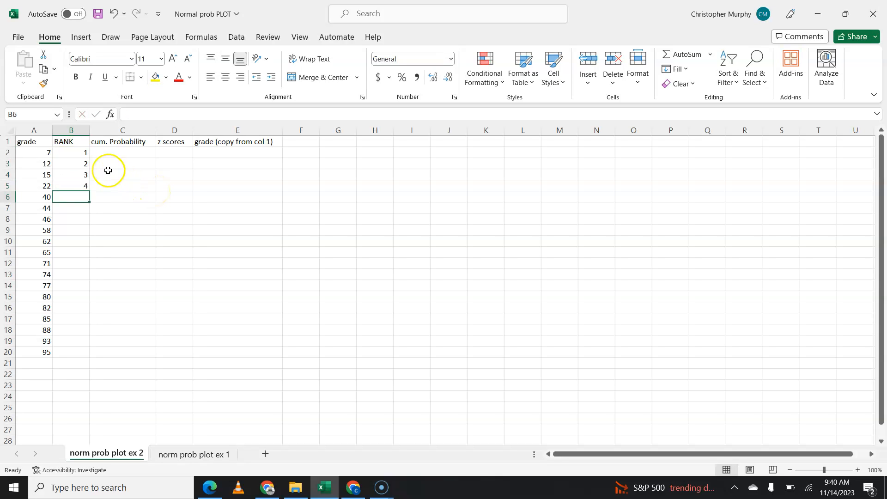
Extend the rank series down so ranks 1 through 19 sit beside the sorted grades.
{"action": "left_click_drag", "start_coordinate": [70, 152], "coordinate": [70, 185]}
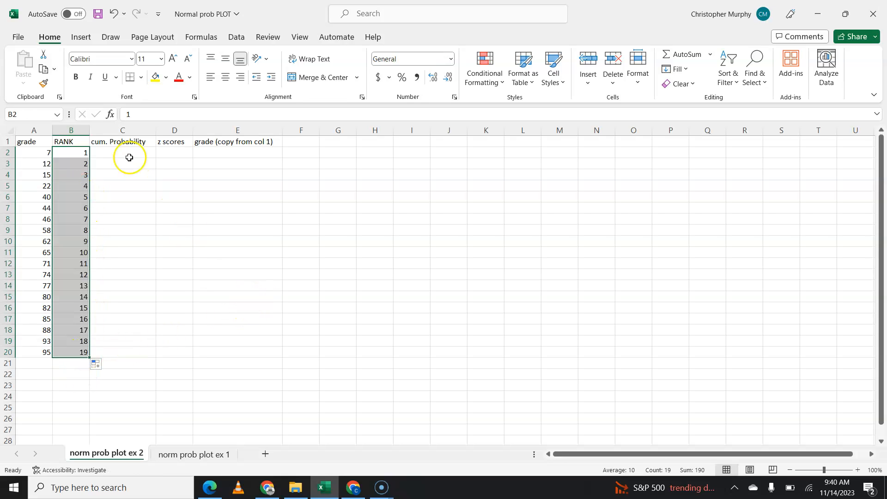
{"action": "left_click", "coordinate": [121, 152]}
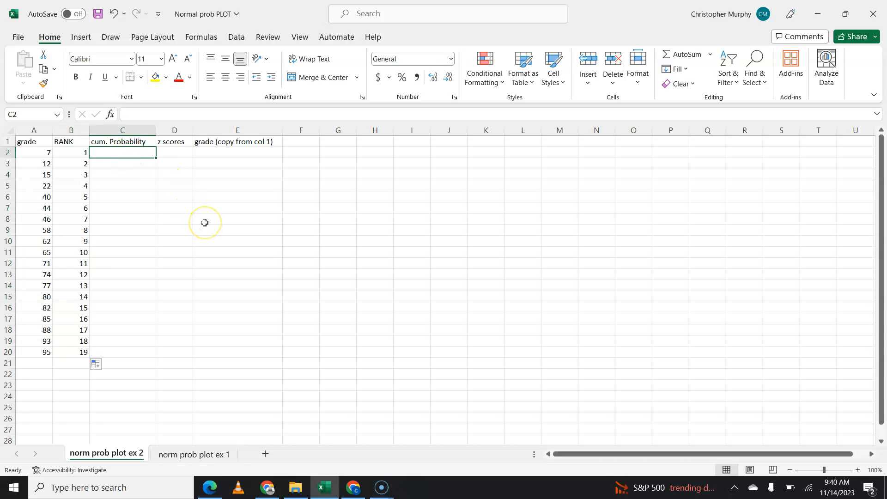
Enter the cumulative probability formula =(B2-0.5)/19 in C2.
{"action": "type", "text": "="}
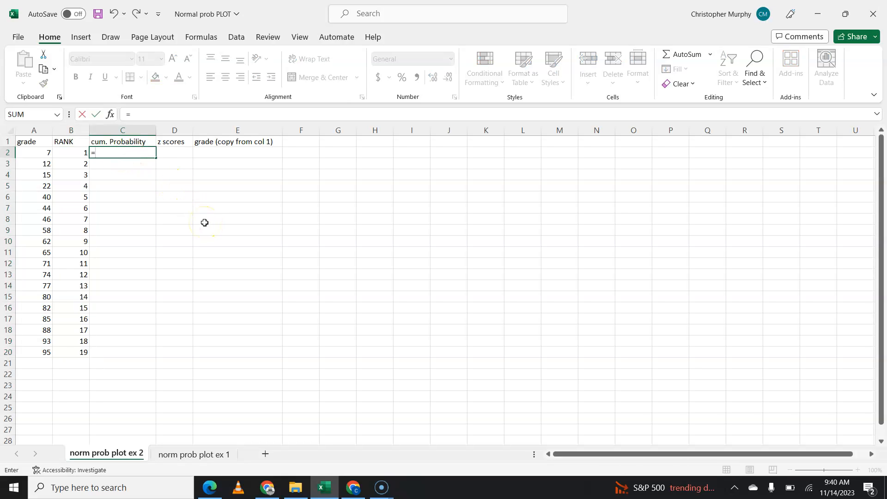
{"action": "left_click", "coordinate": [70, 152]}
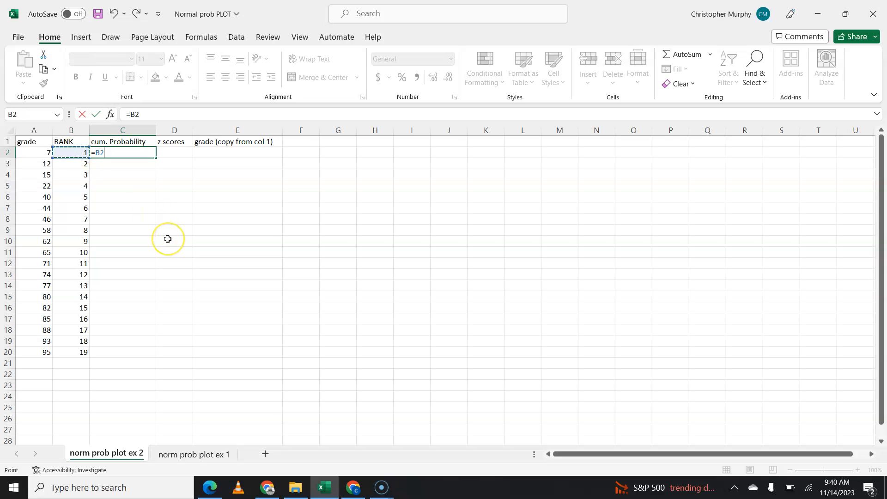
{"action": "type", "text": "-.5"}
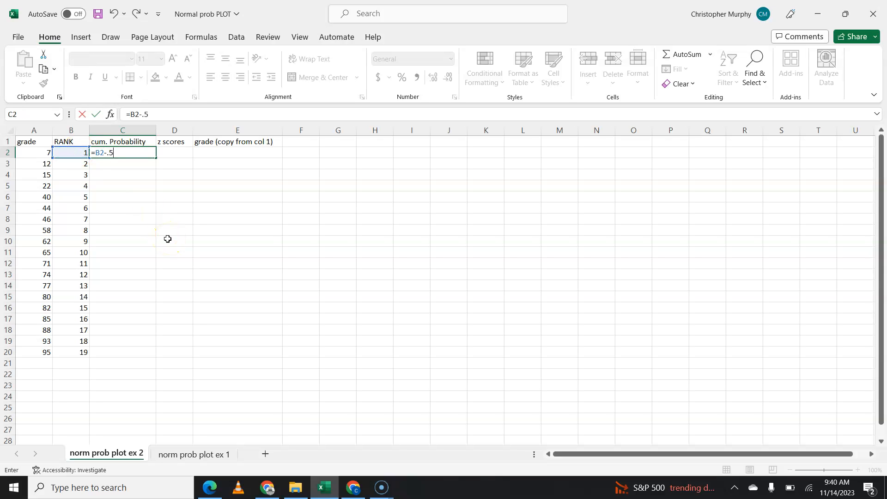
{"action": "type", "text": ")/19"}
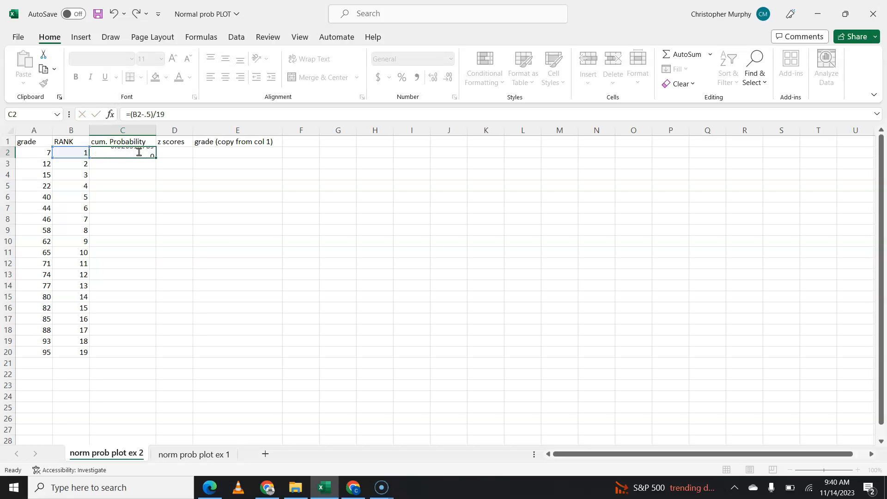
{"action": "key", "text": "Return"}
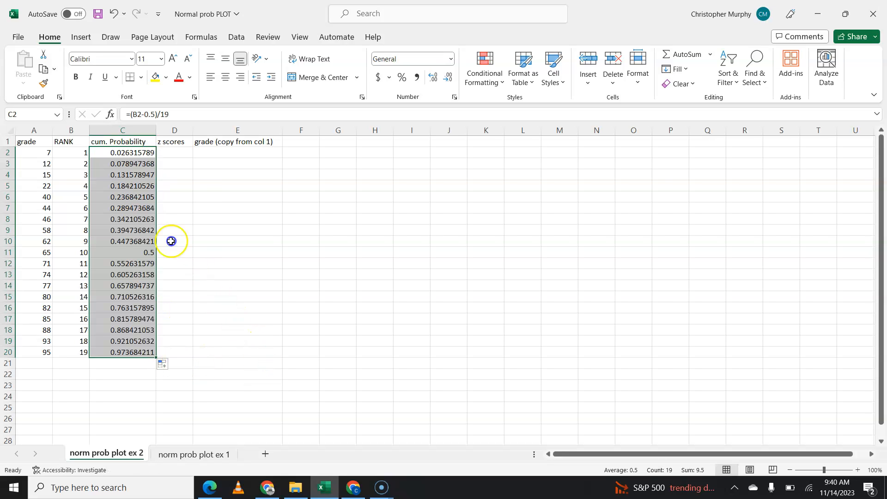
Spot-check the filled-down probabilities (0.0263 to 0.9737) in lower rows.
{"action": "left_click", "coordinate": [122, 164]}
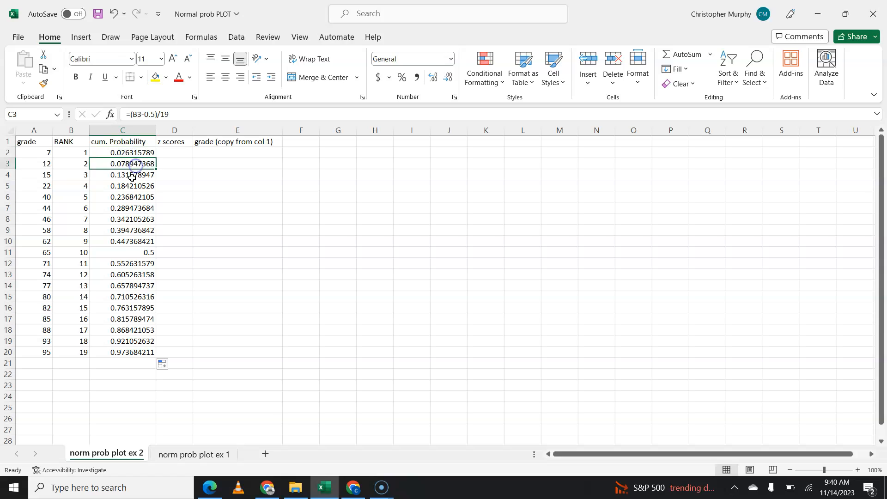
{"action": "left_click", "coordinate": [122, 208]}
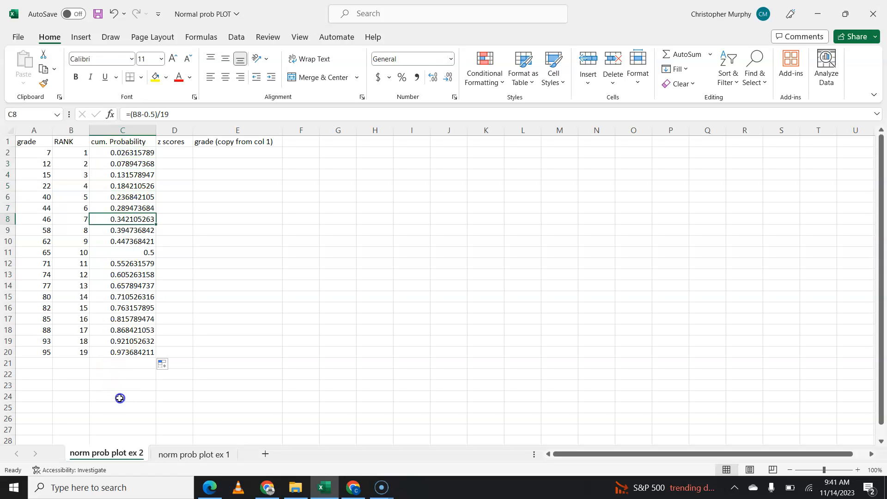
{"action": "mouse_move", "coordinate": [122, 153]}
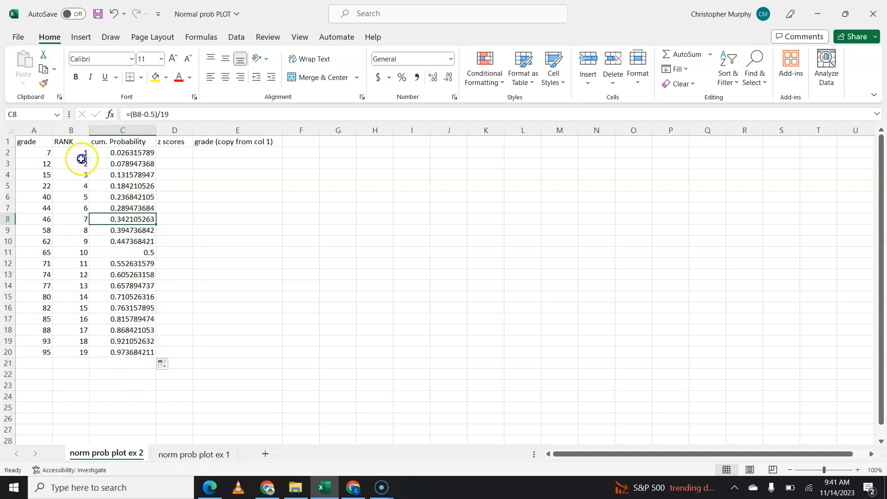
{"action": "left_click", "coordinate": [122, 152]}
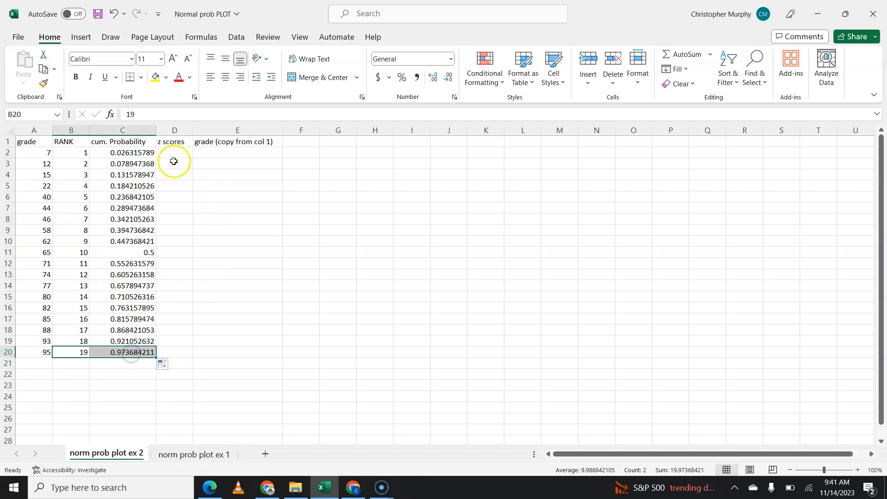
{"action": "left_click", "coordinate": [174, 152]}
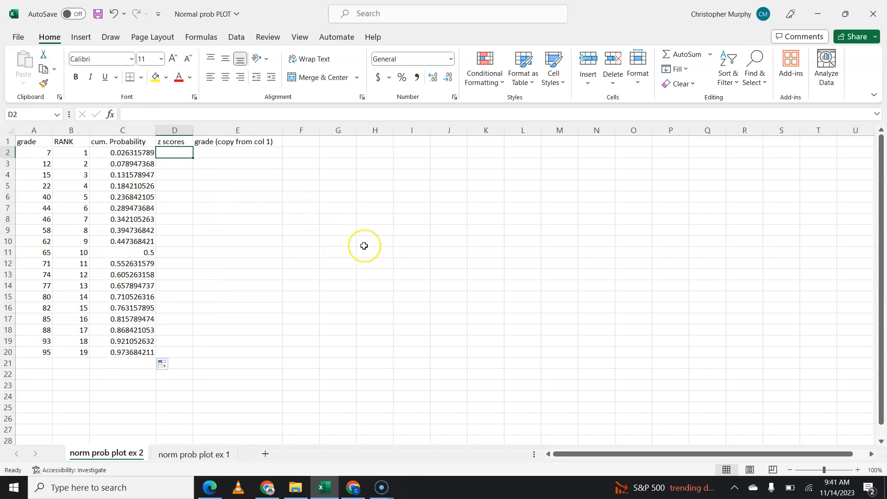
Compute z scores in D2:D20 with =NORMSINV(C2), giving −1.93793 to 1.937932.
{"action": "type", "text": "="}
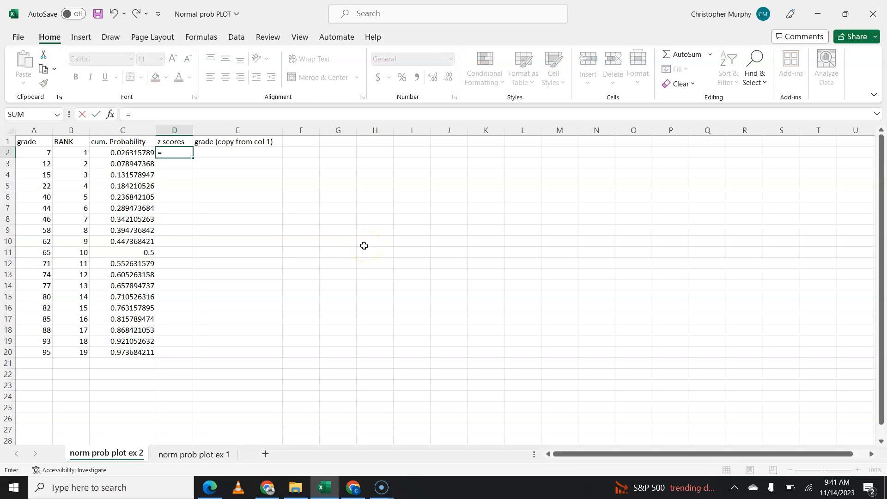
{"action": "type", "text": "norms"}
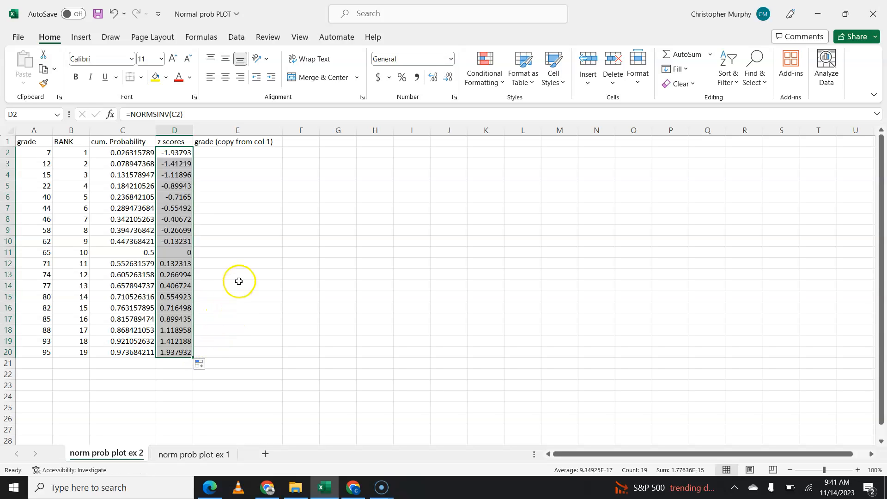
{"action": "left_click", "coordinate": [238, 153]}
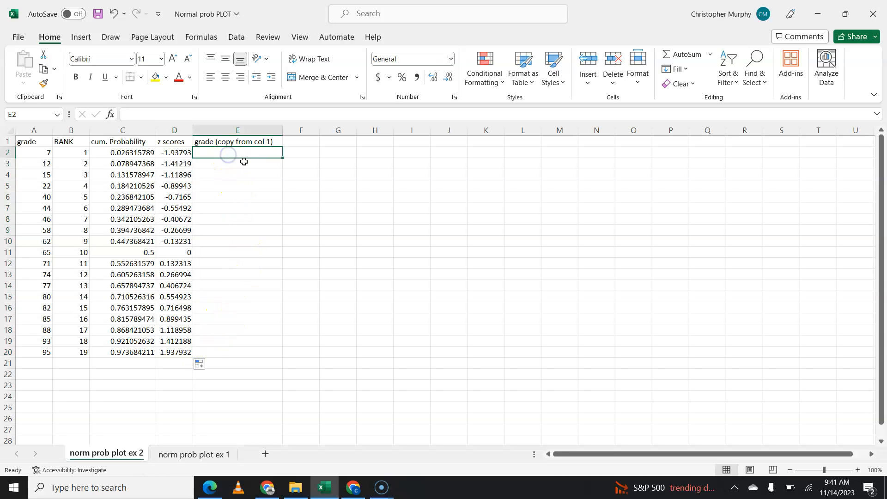
{"action": "mouse_move", "coordinate": [297, 211]}
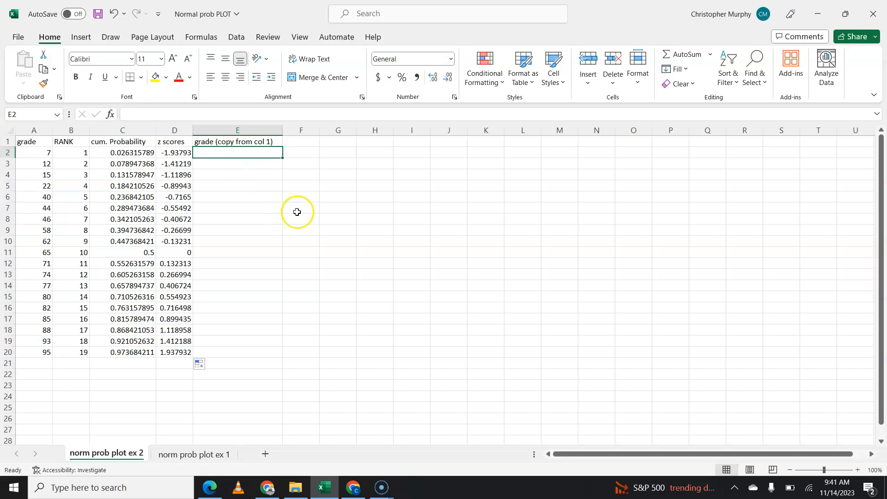
{"action": "mouse_move", "coordinate": [272, 212]}
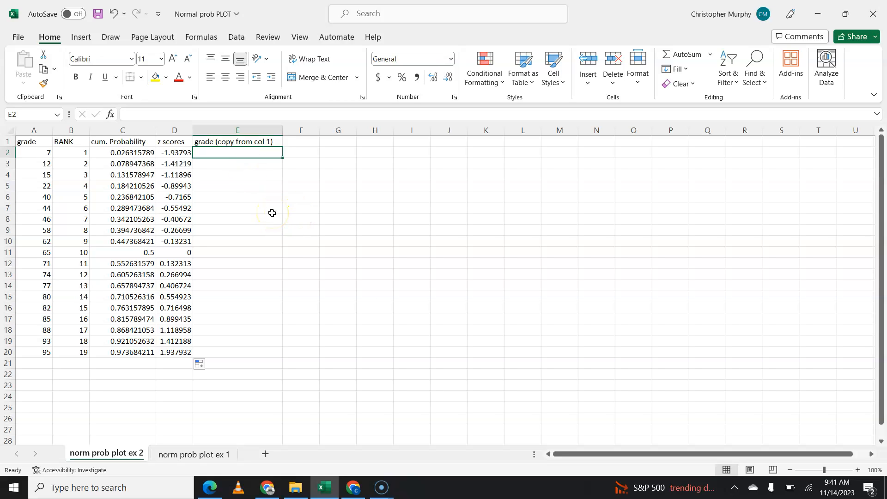
{"action": "mouse_move", "coordinate": [34, 149]}
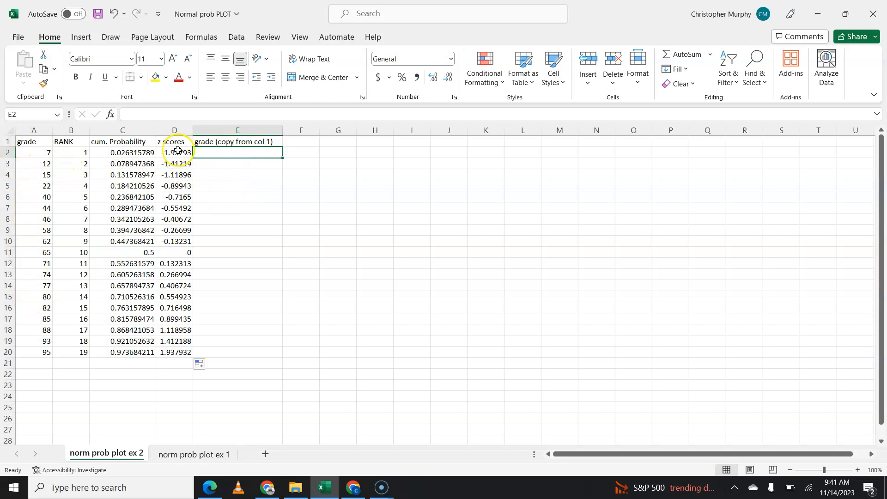
{"action": "mouse_move", "coordinate": [39, 149]}
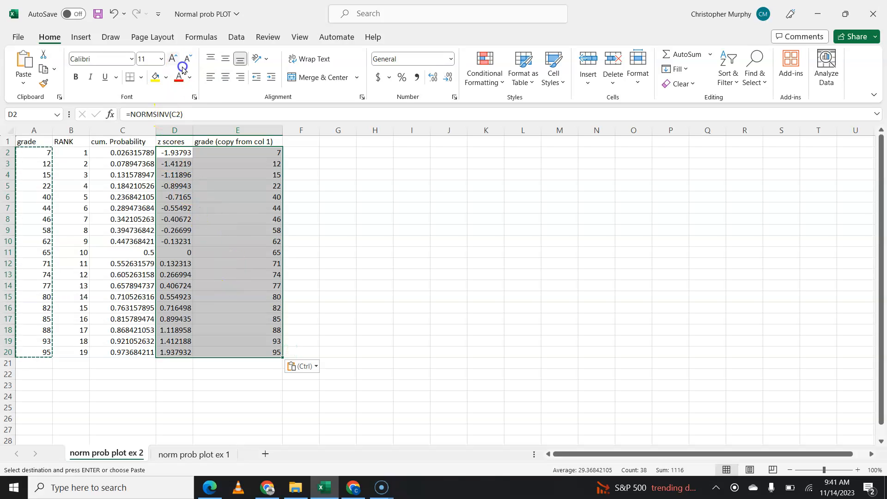
Insert a scatter chart of grades versus z scores with a linear trendline showing y = 27.65x + 58.737.
{"action": "left_click", "coordinate": [80, 37]}
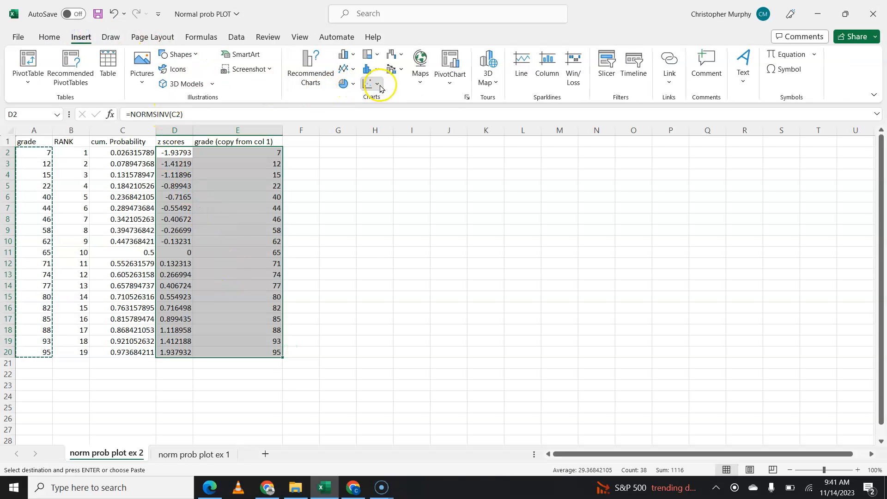
{"action": "left_click", "coordinate": [372, 69]}
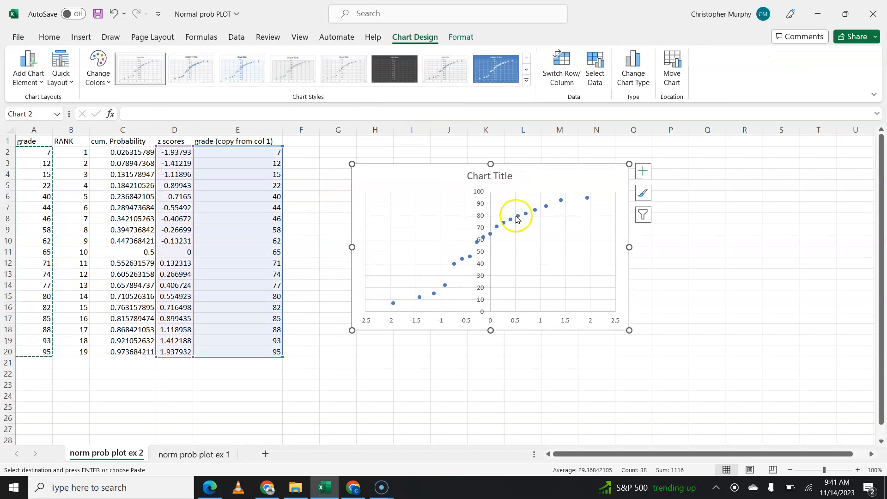
{"action": "right_click", "coordinate": [515, 218]}
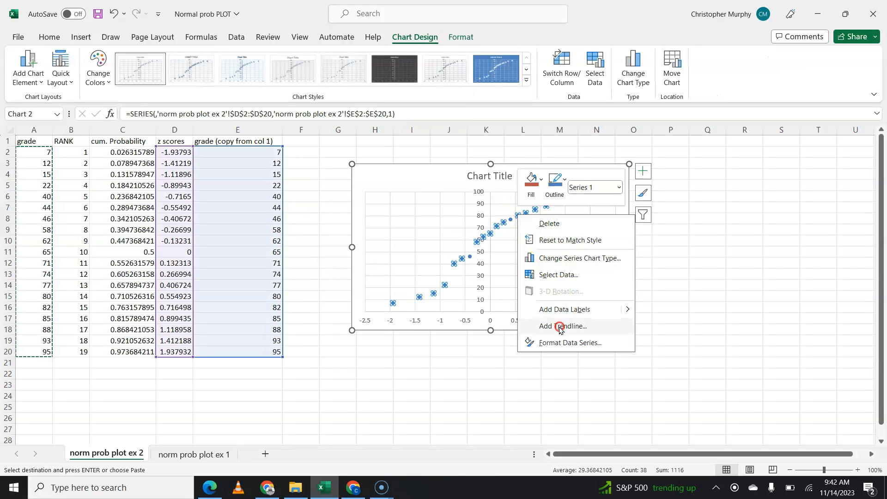
{"action": "left_click", "coordinate": [565, 326]}
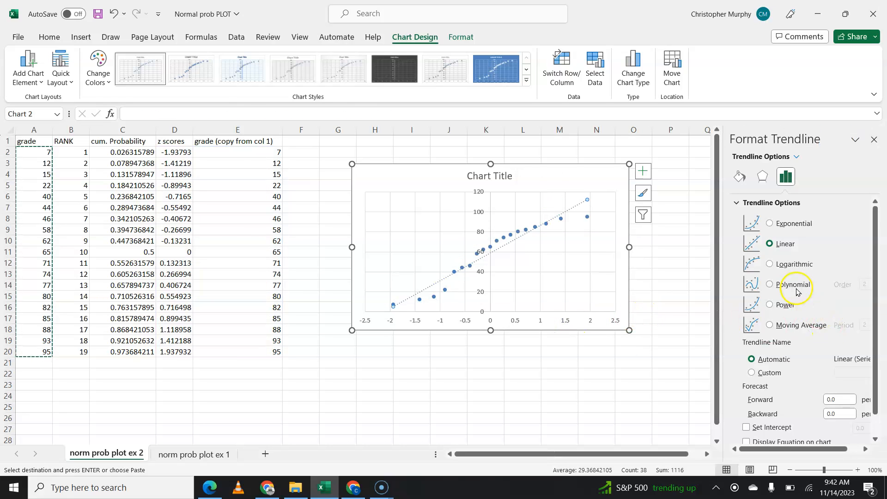
{"action": "mouse_move", "coordinate": [778, 442]}
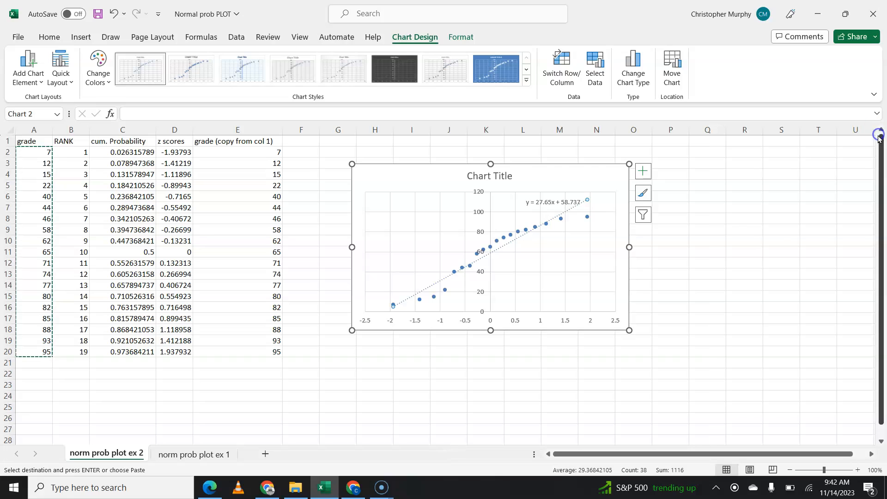
{"action": "mouse_move", "coordinate": [539, 282]}
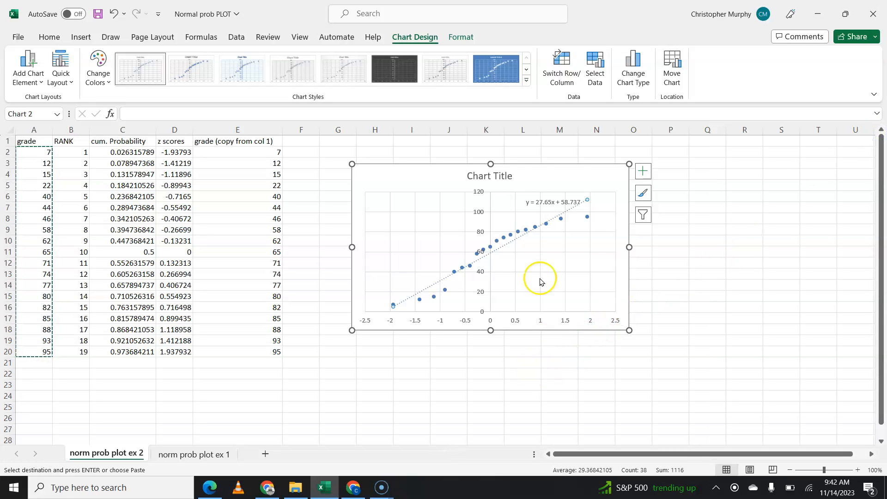
{"action": "left_click", "coordinate": [554, 202]}
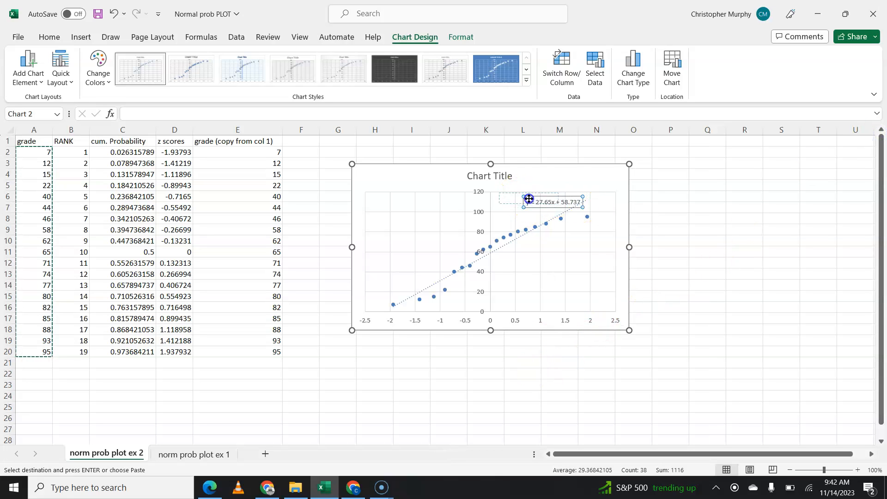
{"action": "scroll", "scroll_direction": "down", "scroll_amount": 3}
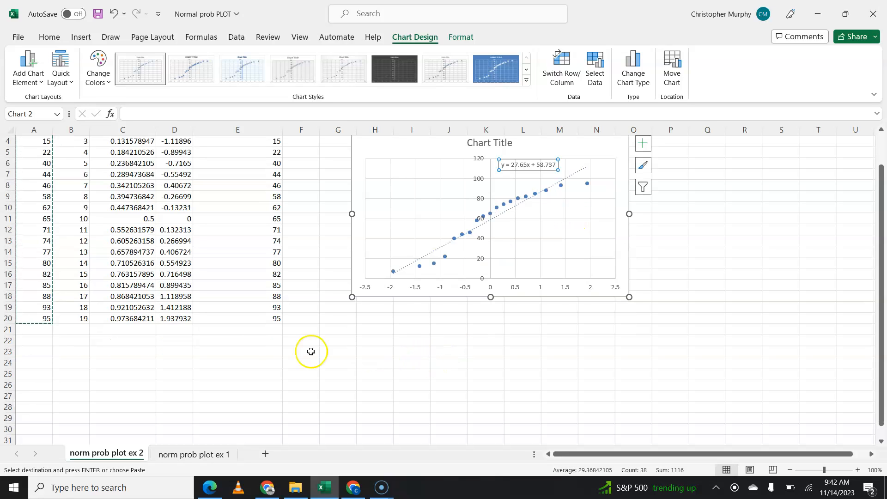
{"action": "mouse_move", "coordinate": [198, 343]}
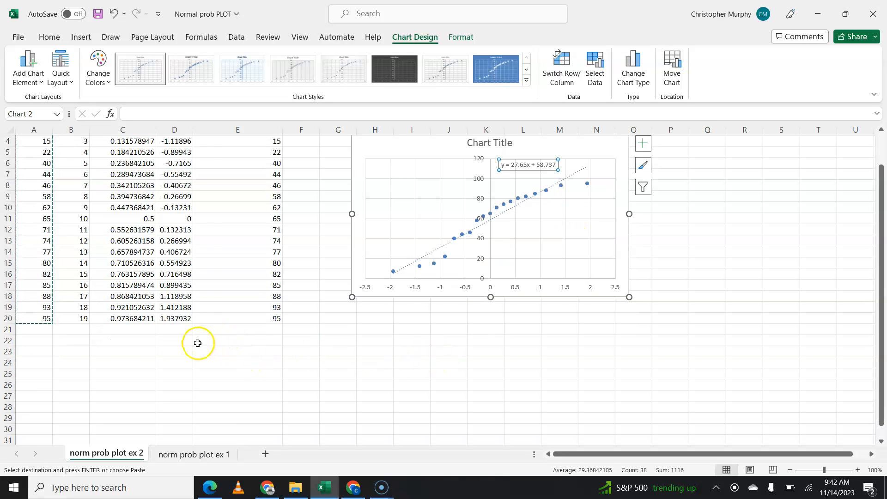
Compute =CORREL(D2:D20,E2:E20) in D22, giving 0.963065.
{"action": "left_click", "coordinate": [237, 341]}
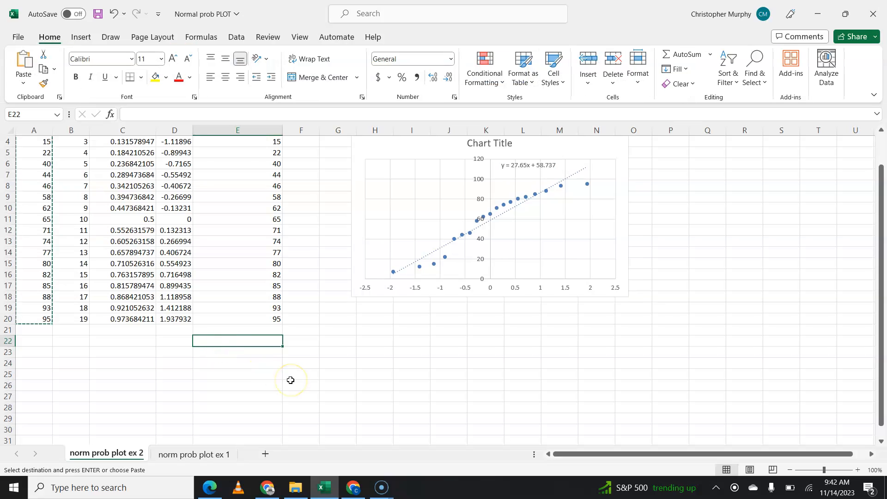
{"action": "left_click", "coordinate": [175, 340]}
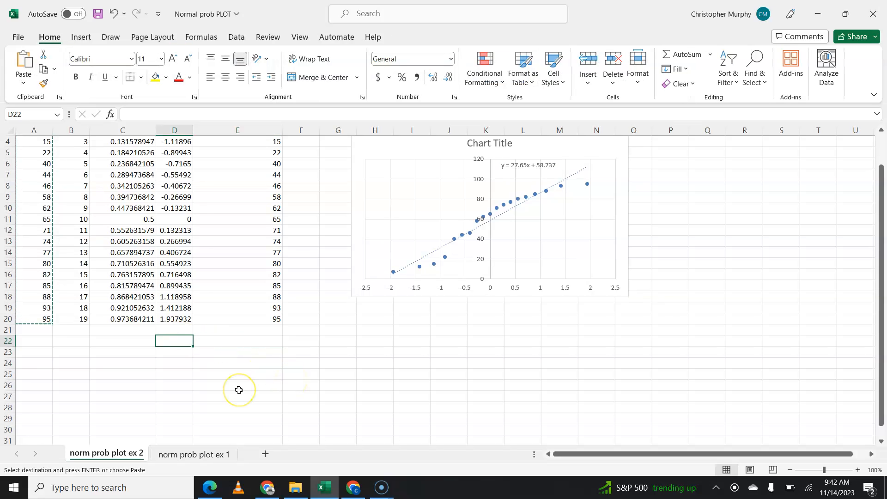
{"action": "type", "text": "=correl("}
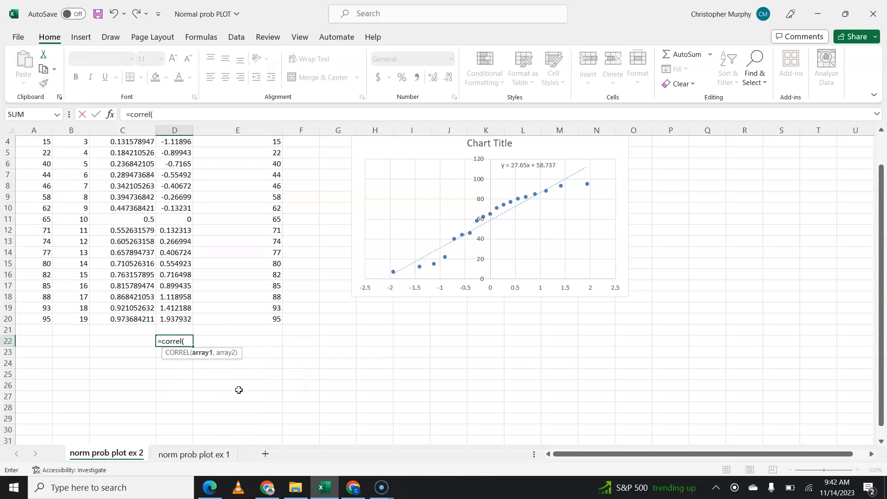
{"action": "scroll", "scroll_direction": "up", "scroll_amount": 3}
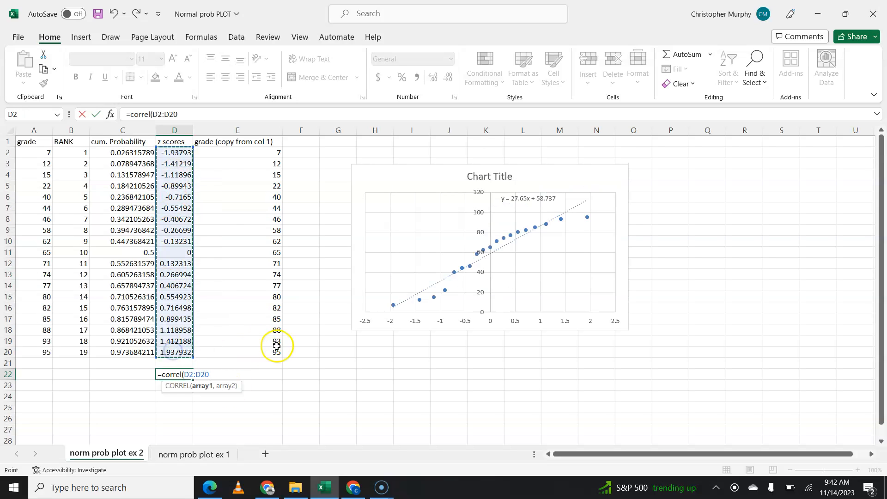
{"action": "type", "text": ",E2:E20"}
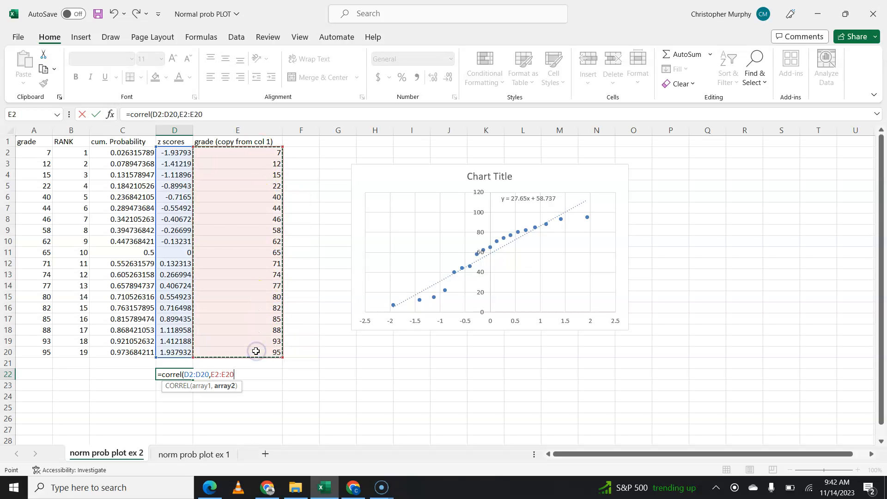
{"action": "key", "text": "Return"}
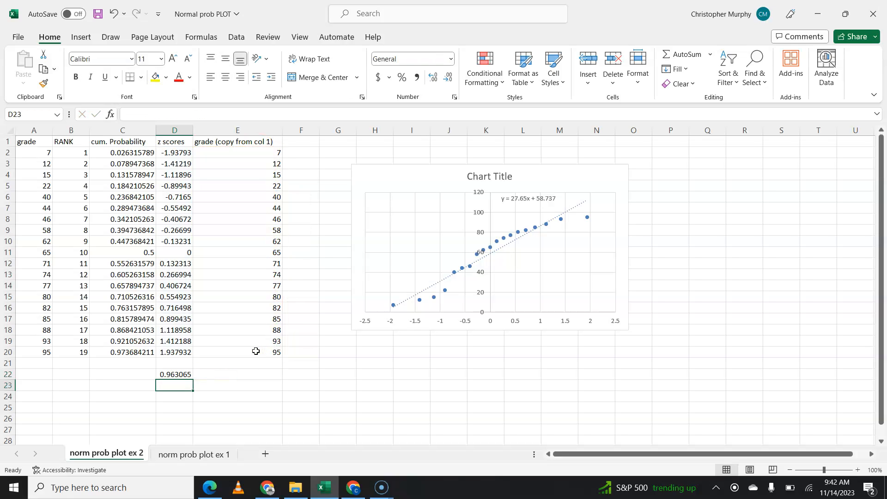
Label E22 'r value or correlation coefficient'.
{"action": "left_click", "coordinate": [175, 374]}
{"action": "type", "text": "r va"}
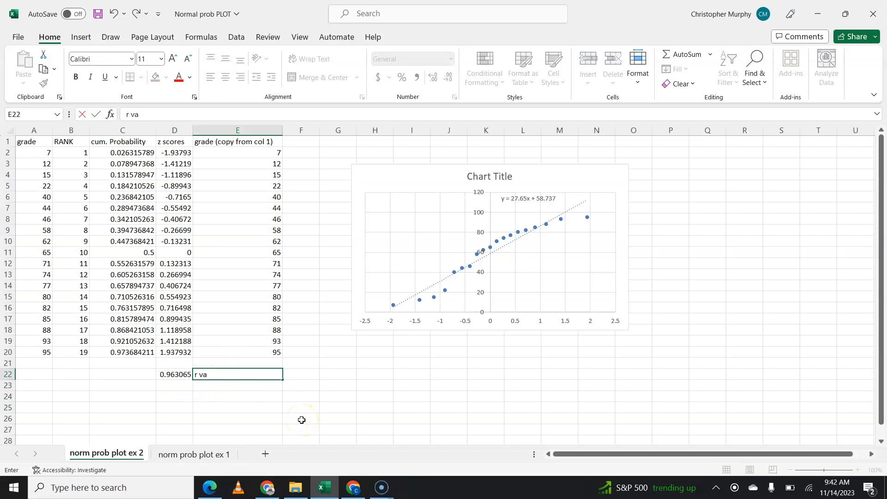
{"action": "type", "text": "lue or correla"}
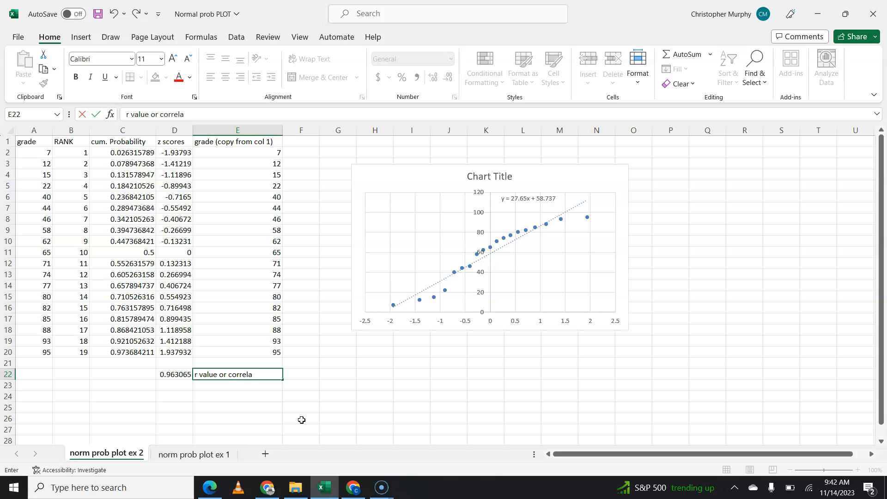
{"action": "type", "text": "tion coefficient"}
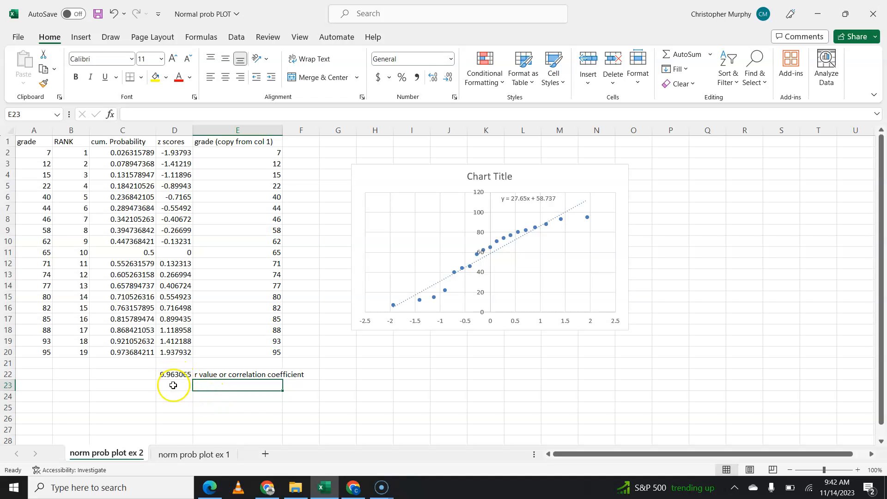
{"action": "left_click", "coordinate": [174, 374]}
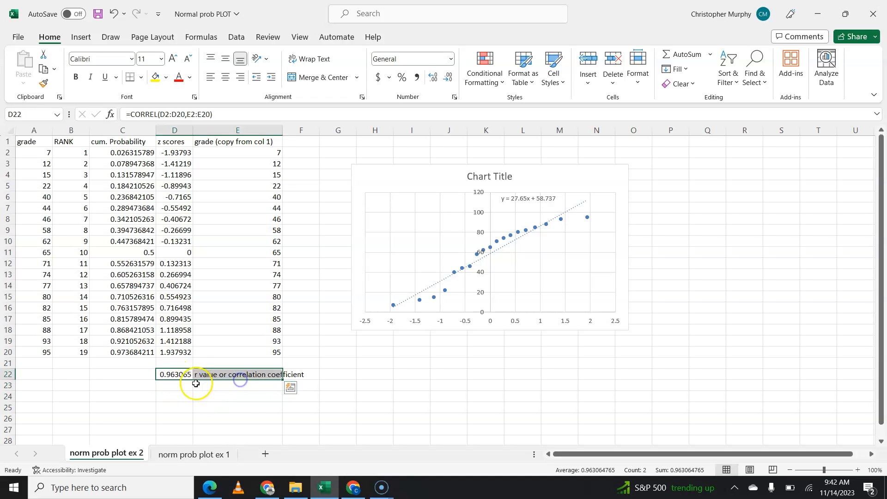
{"action": "mouse_move", "coordinate": [163, 399]}
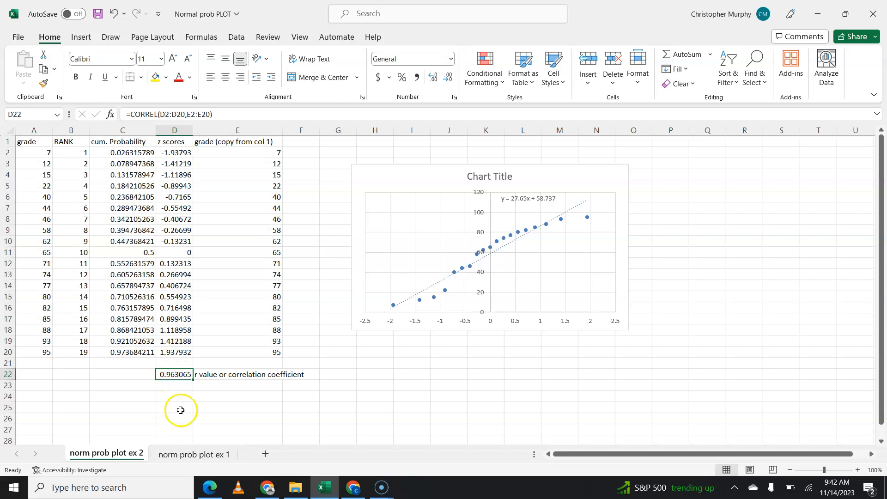
{"action": "mouse_move", "coordinate": [192, 408]}
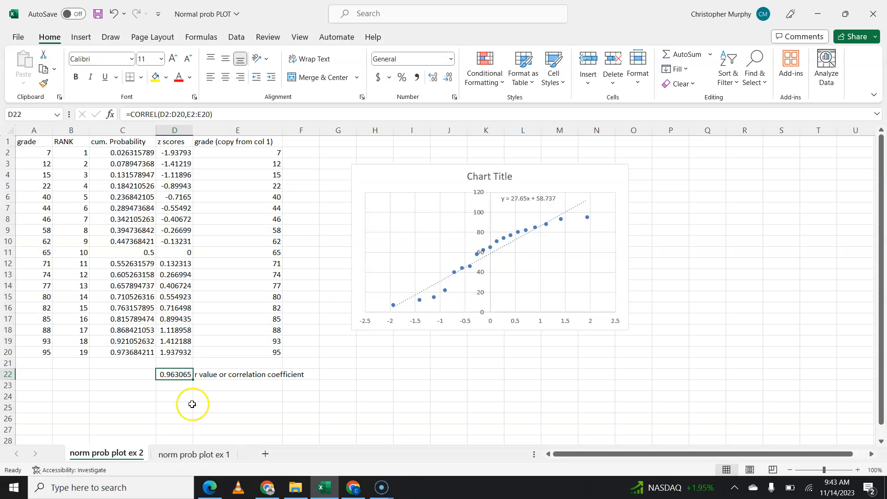
{"action": "mouse_move", "coordinate": [231, 349]}
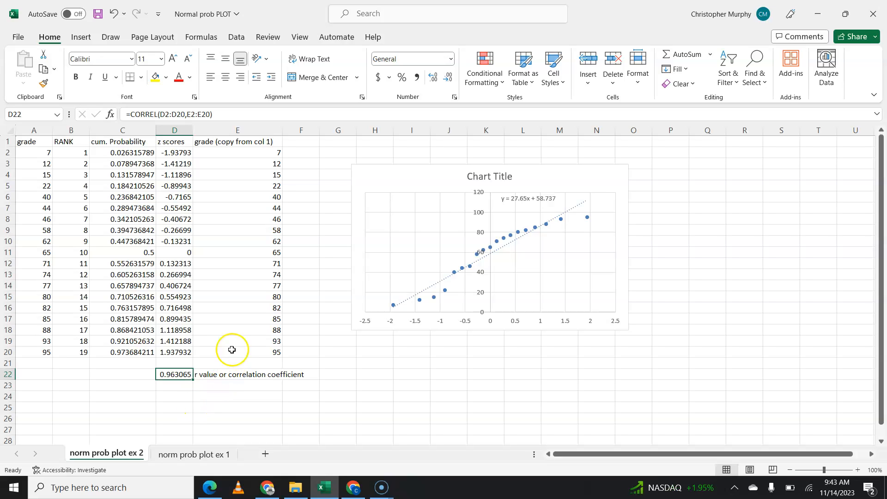
{"action": "mouse_move", "coordinate": [204, 385]}
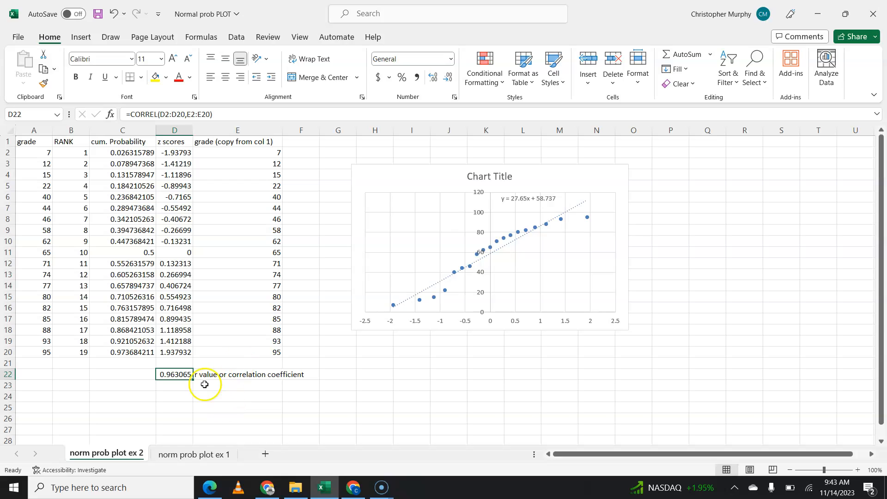
{"action": "mouse_move", "coordinate": [180, 396]}
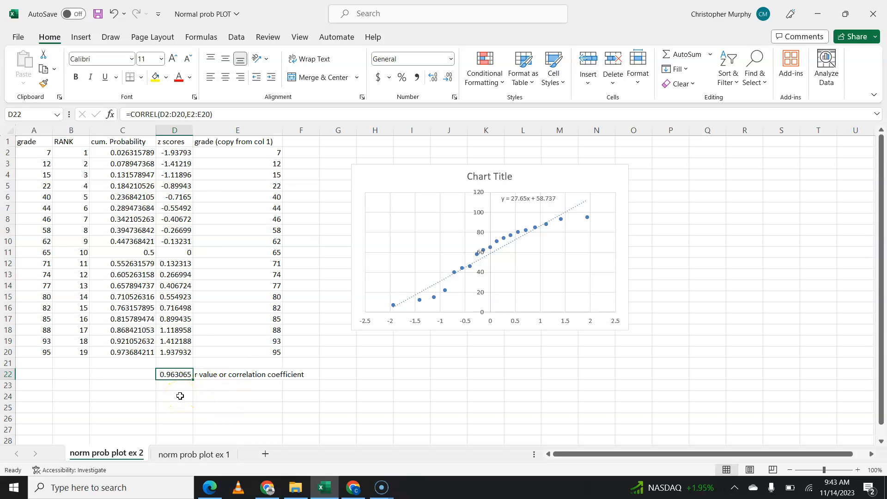
Type min, q1, q2, q3, max, upper fence and lower fence into C24:C30.
{"action": "scroll", "scroll_direction": "down", "scroll_amount": 3}
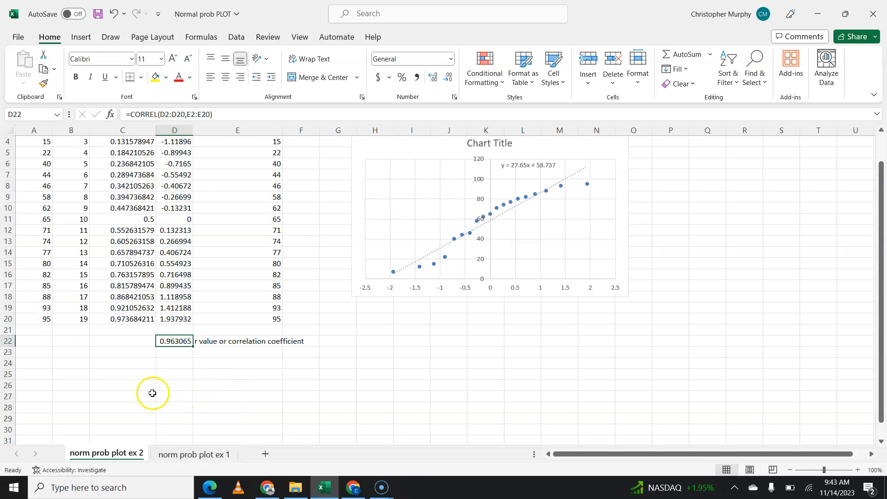
{"action": "left_click", "coordinate": [122, 363]}
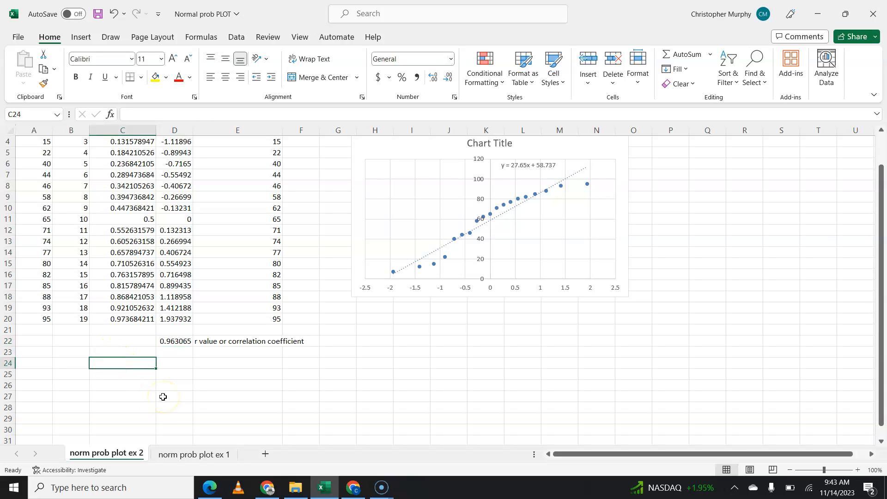
{"action": "type", "text": "min"}
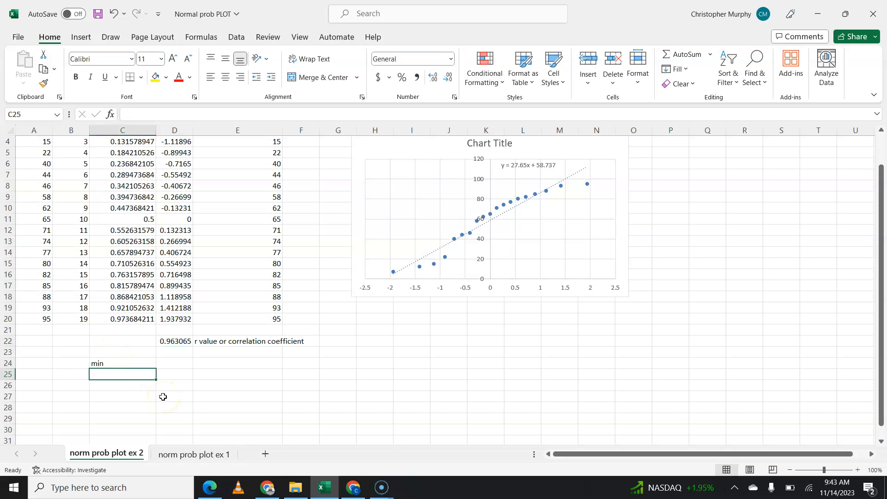
{"action": "type", "text": "q1"}
{"action": "left_click", "coordinate": [123, 385]}
{"action": "type", "text": "q2"}
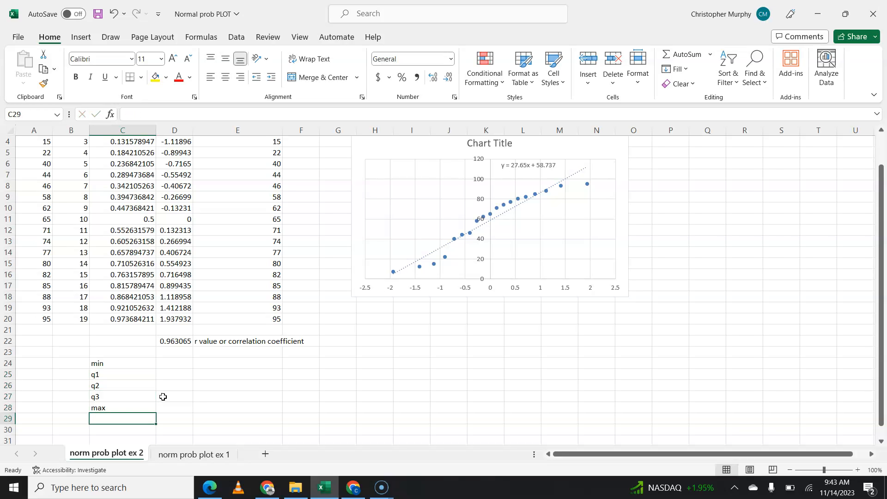
{"action": "type", "text": "upper fence"}
{"action": "left_click", "coordinate": [121, 429]}
{"action": "type", "text": "lower fence"}
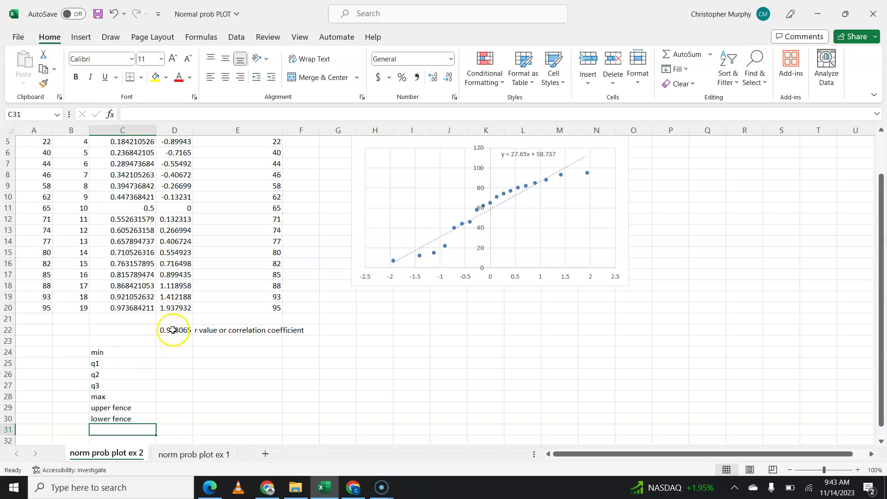
{"action": "left_click", "coordinate": [174, 330]}
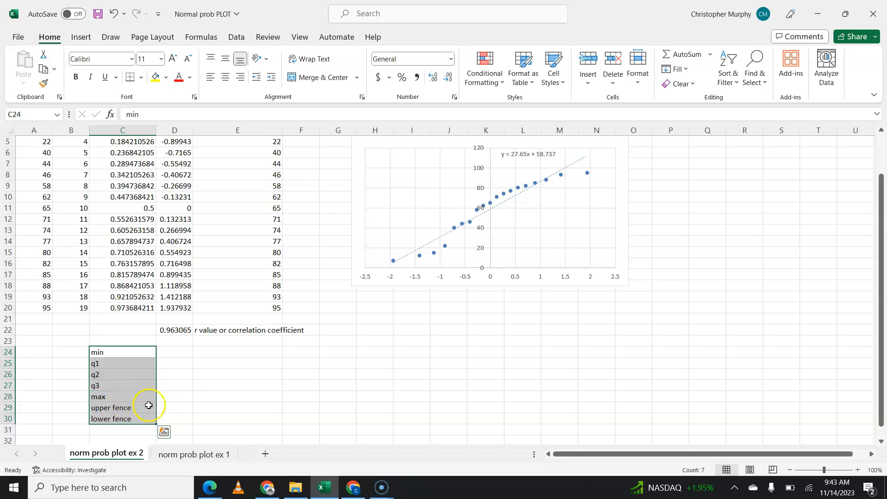
{"action": "mouse_move", "coordinate": [179, 406]}
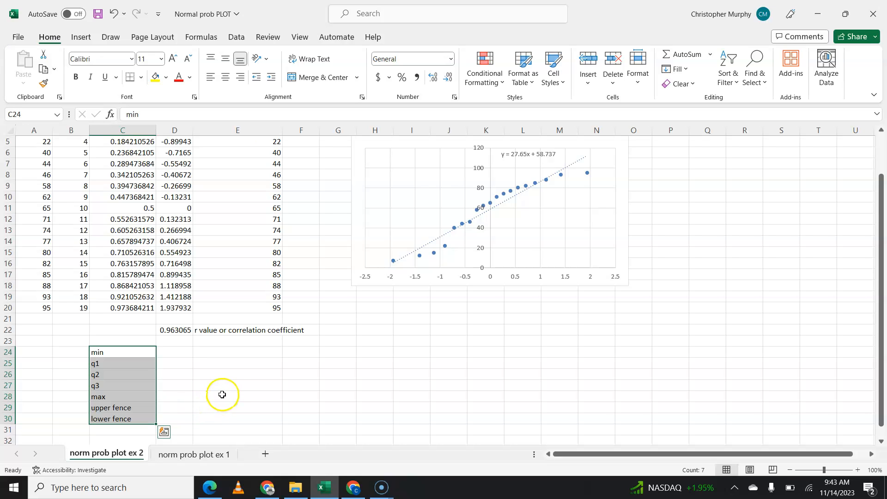
{"action": "mouse_move", "coordinate": [309, 406]}
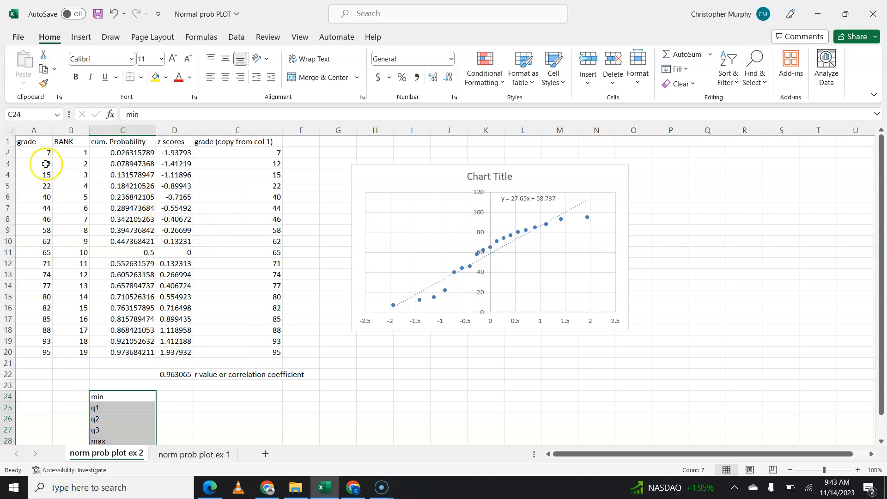
{"action": "mouse_move", "coordinate": [252, 231]}
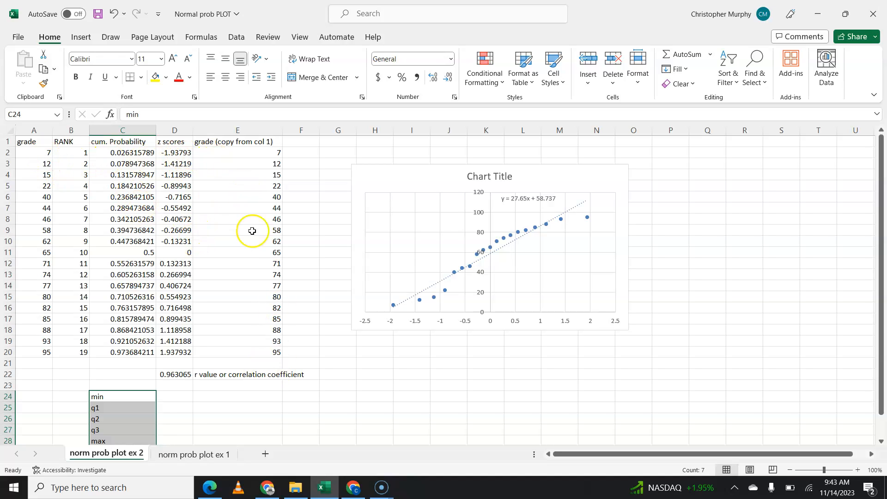
{"action": "scroll", "scroll_direction": "down", "scroll_amount": 3}
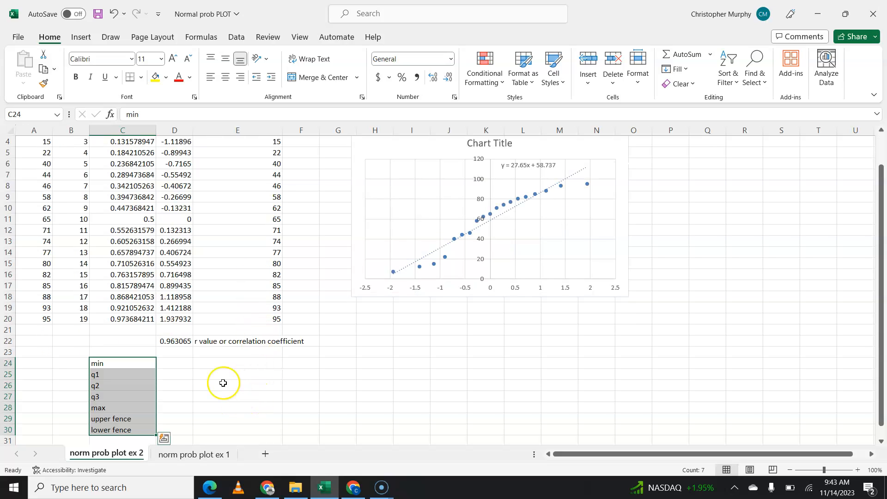
{"action": "scroll", "scroll_direction": "up", "scroll_amount": 3}
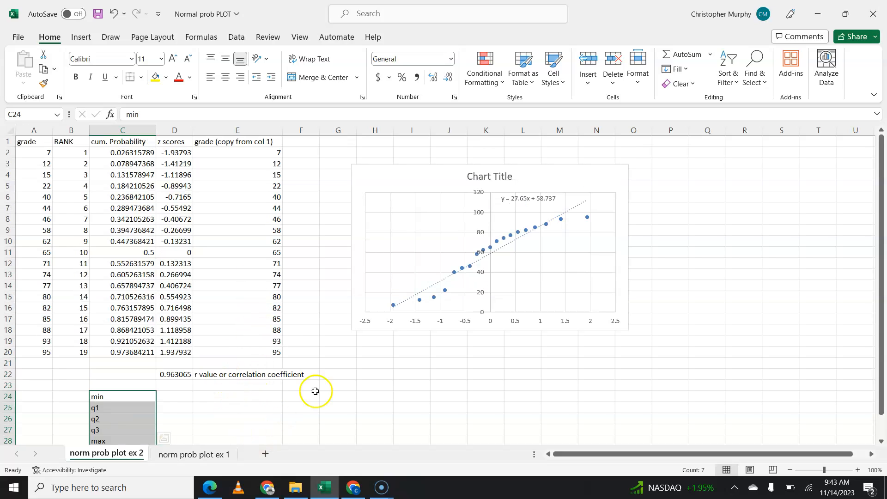
{"action": "mouse_move", "coordinate": [11, 453]}
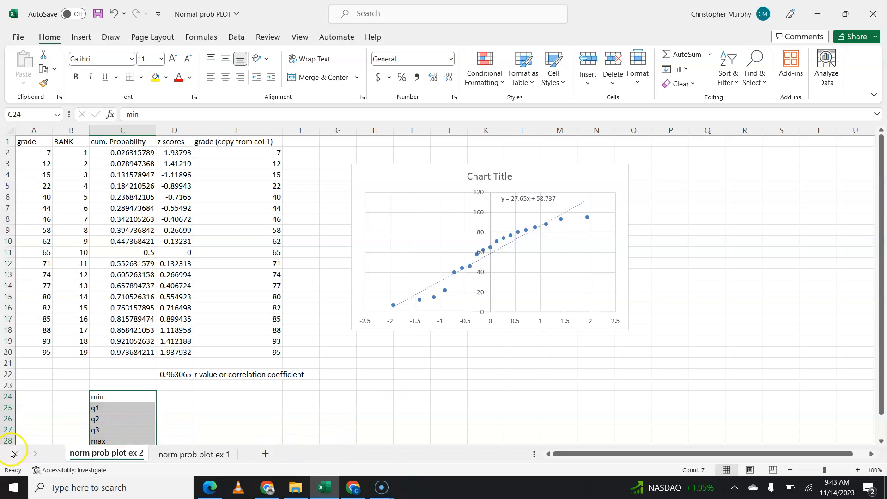
{"action": "mouse_move", "coordinate": [13, 479]}
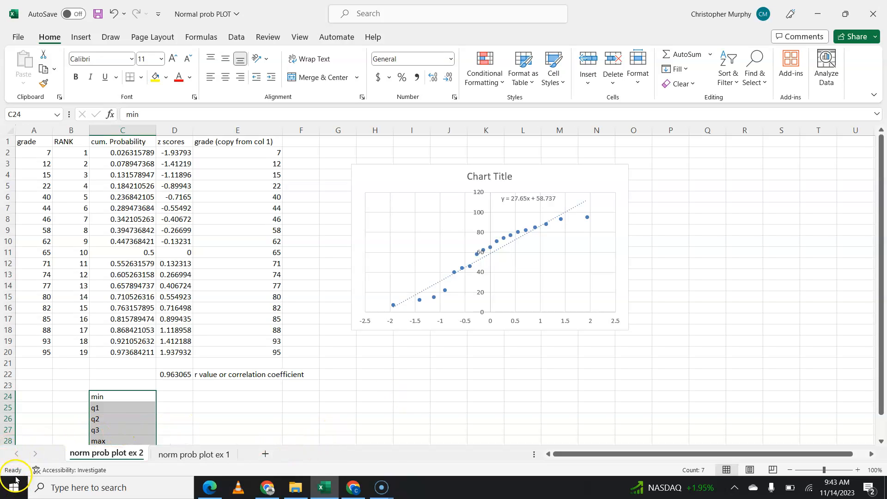